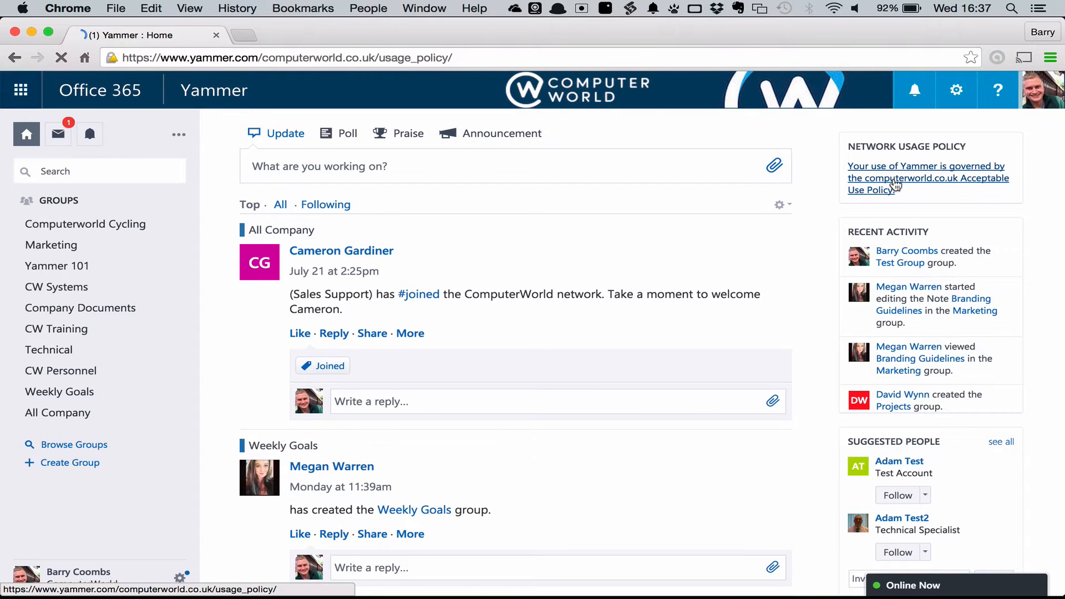
- Open the ComputerWorld Acceptable Use Policy and scroll through its requirements and best practices
click(926, 178)
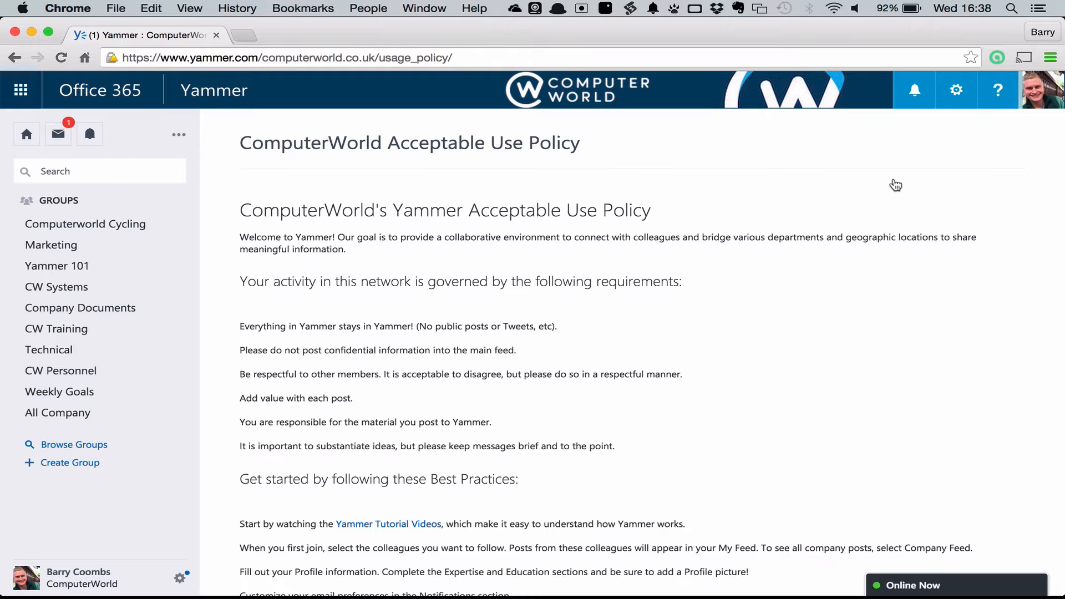
scroll(down, 3)
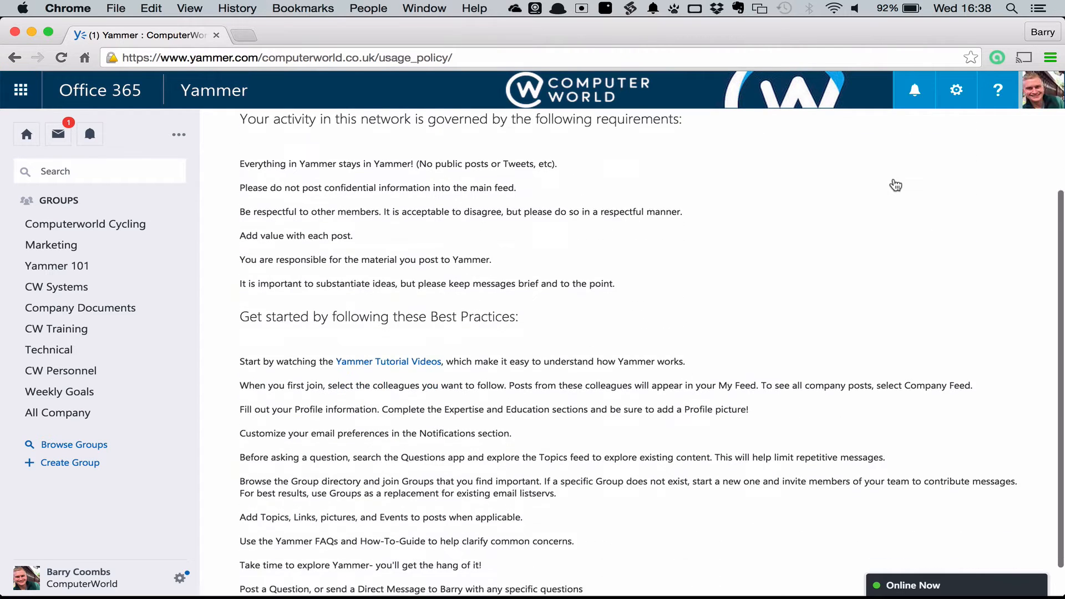
scroll(down, 3)
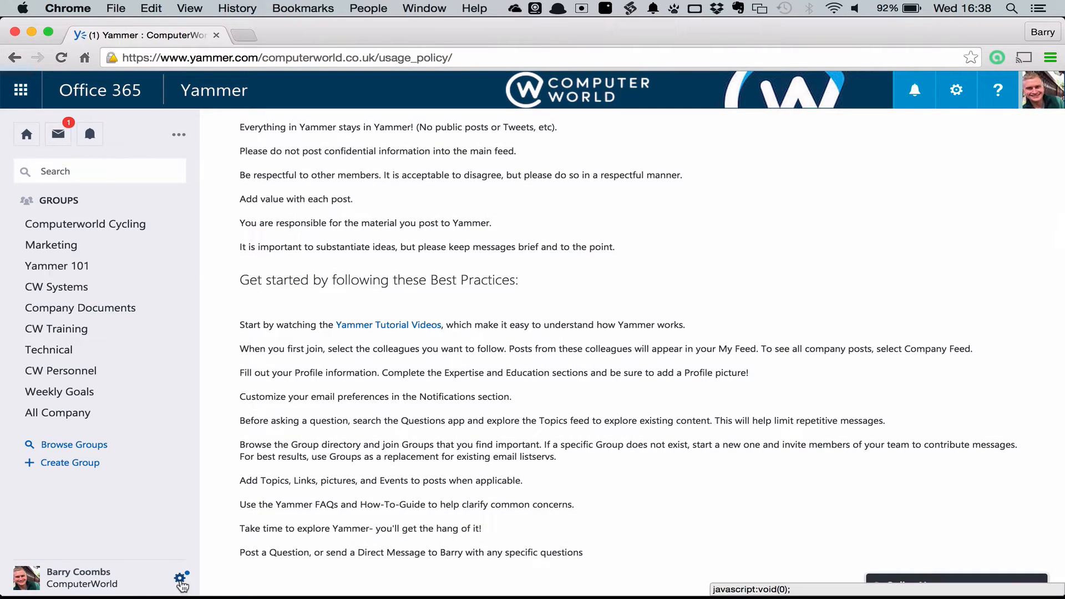
click(181, 579)
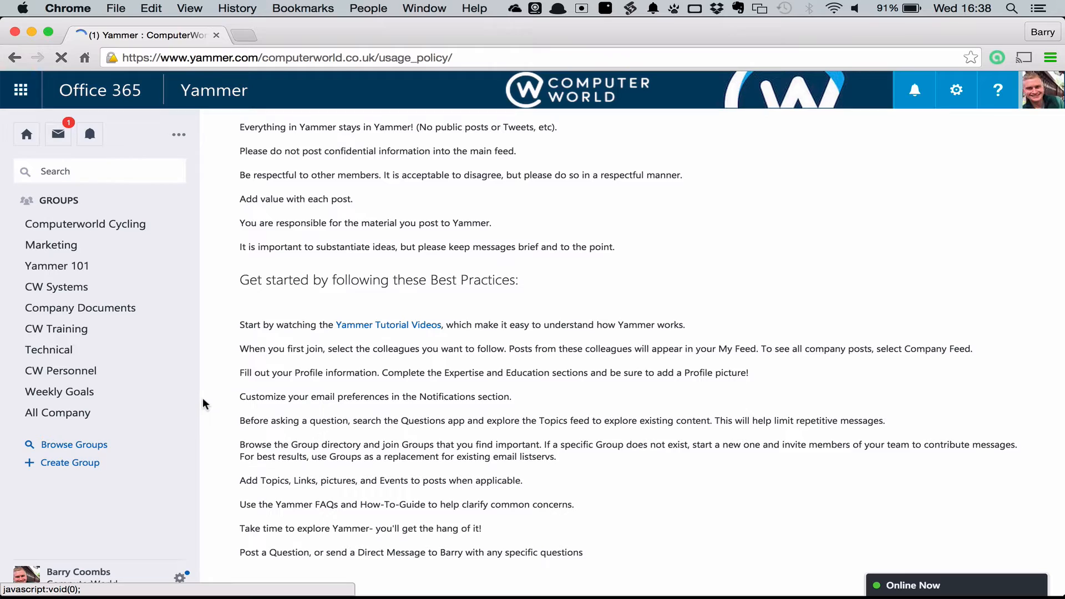
- Go to your own profile and open Edit Profile
click(78, 572)
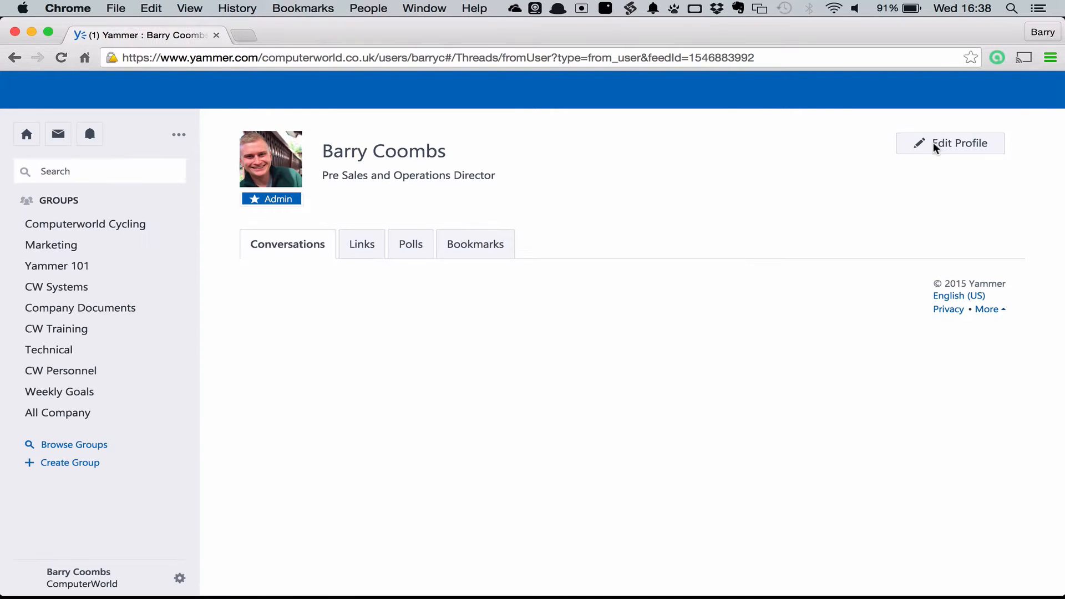
click(60, 57)
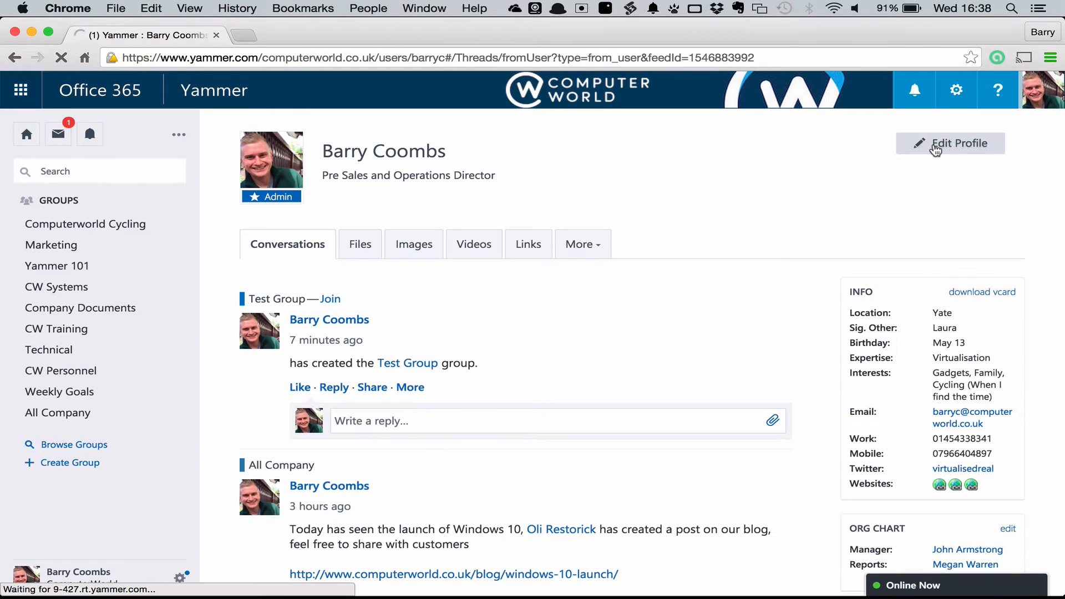
click(950, 143)
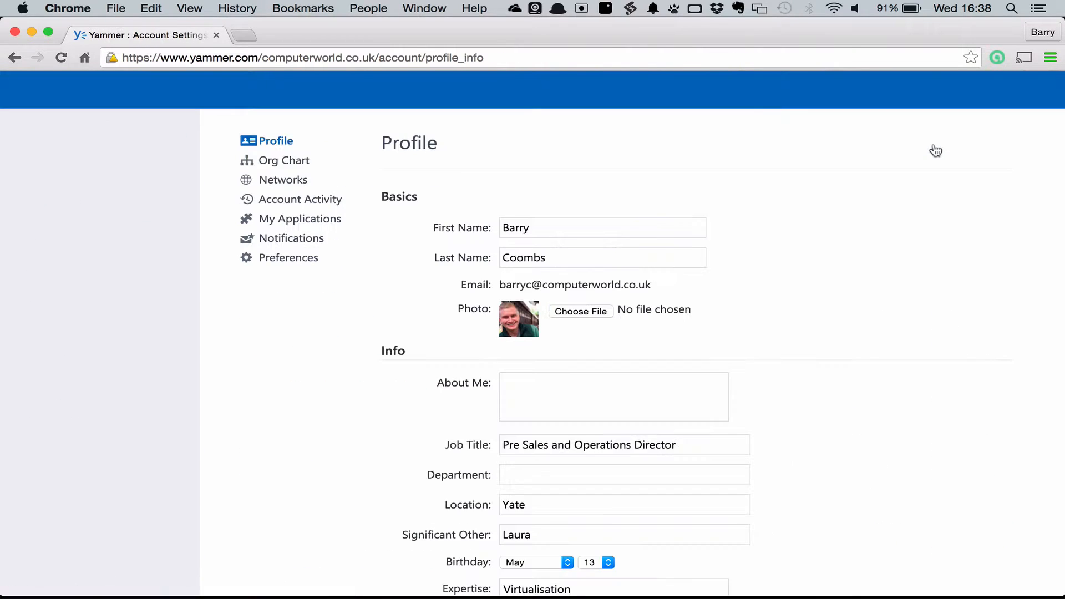
click(602, 228)
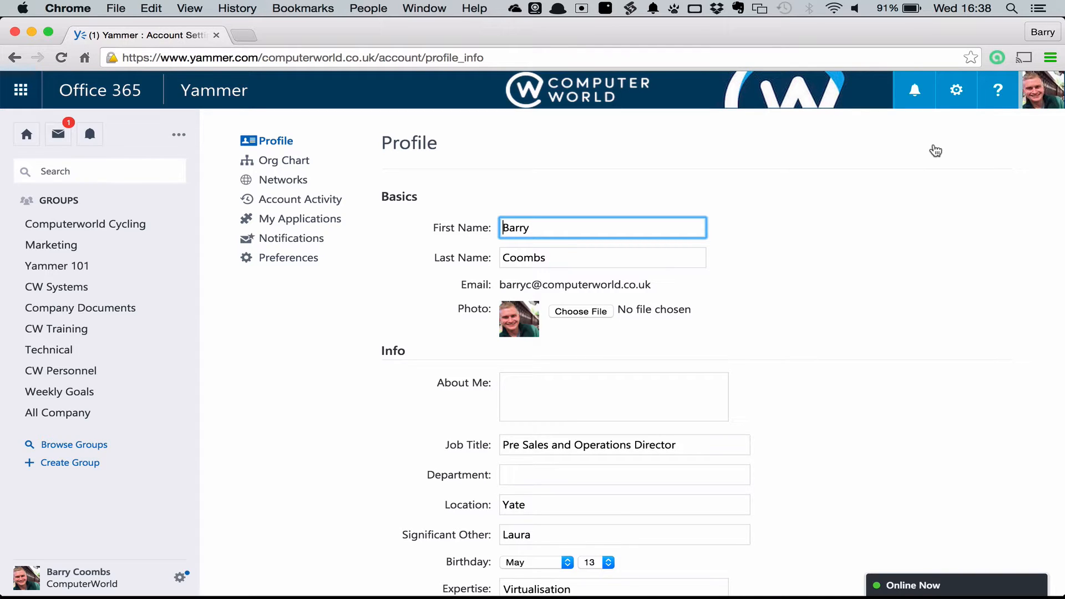
- Scroll through the basic, info and contact details in the Profile settings form
scroll(down, 3)
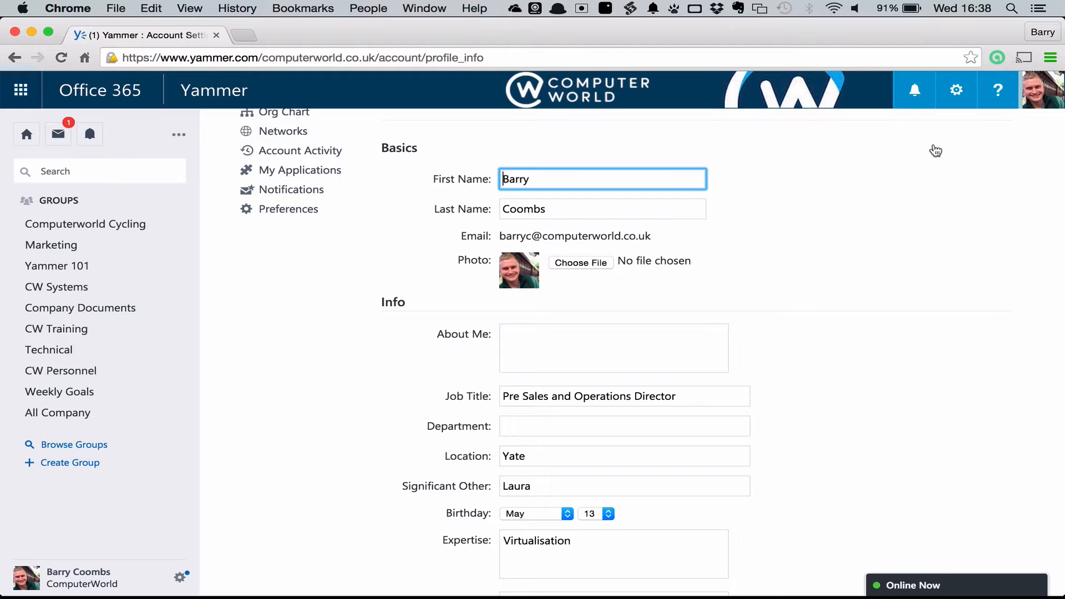
scroll(down, 3)
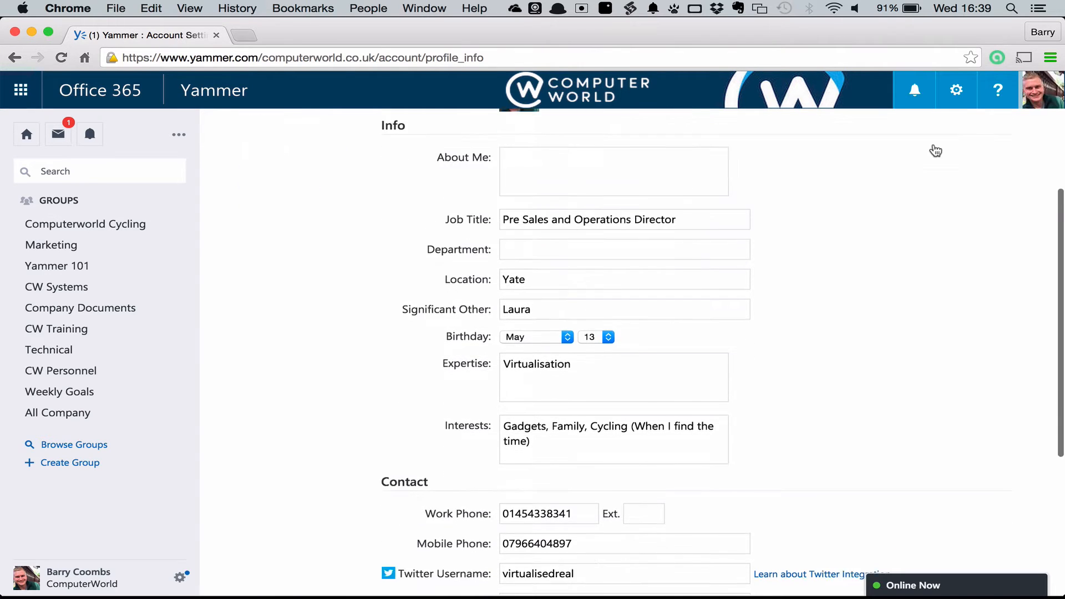
scroll(down, 3)
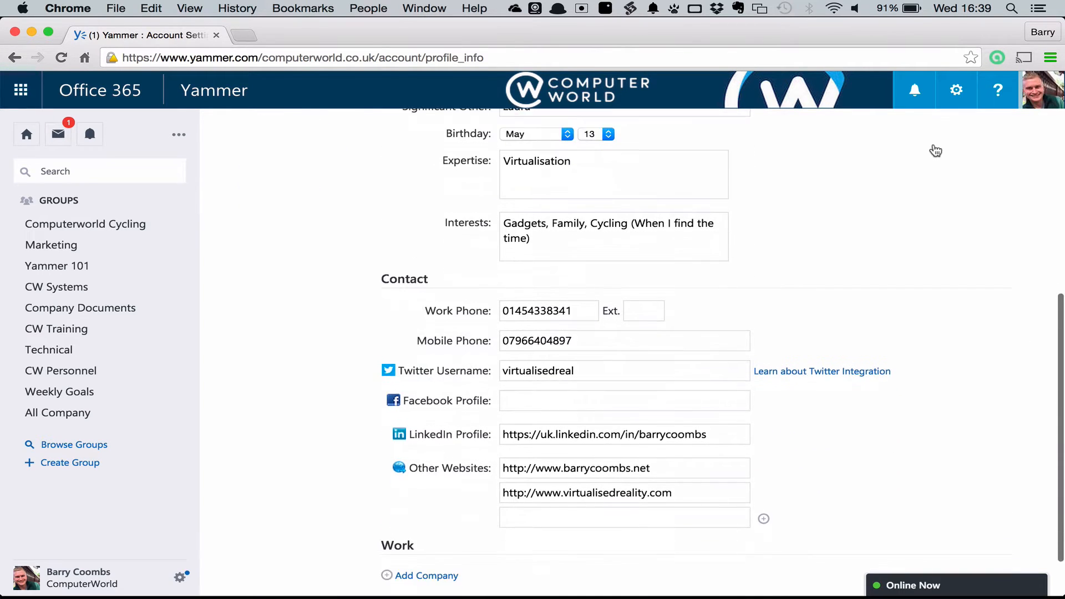
scroll(down, 3)
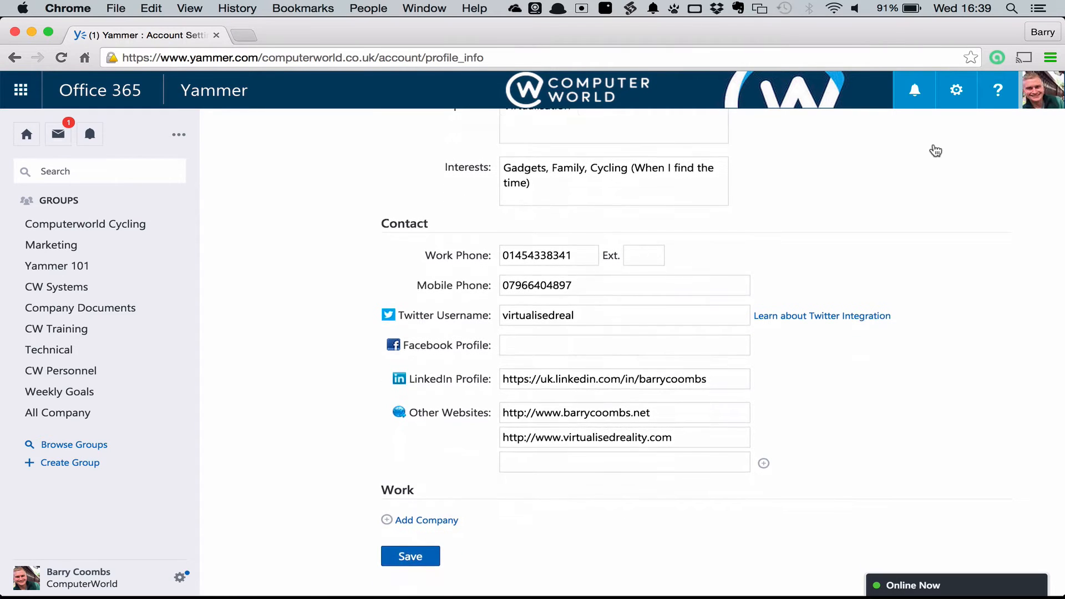
scroll(up, 3)
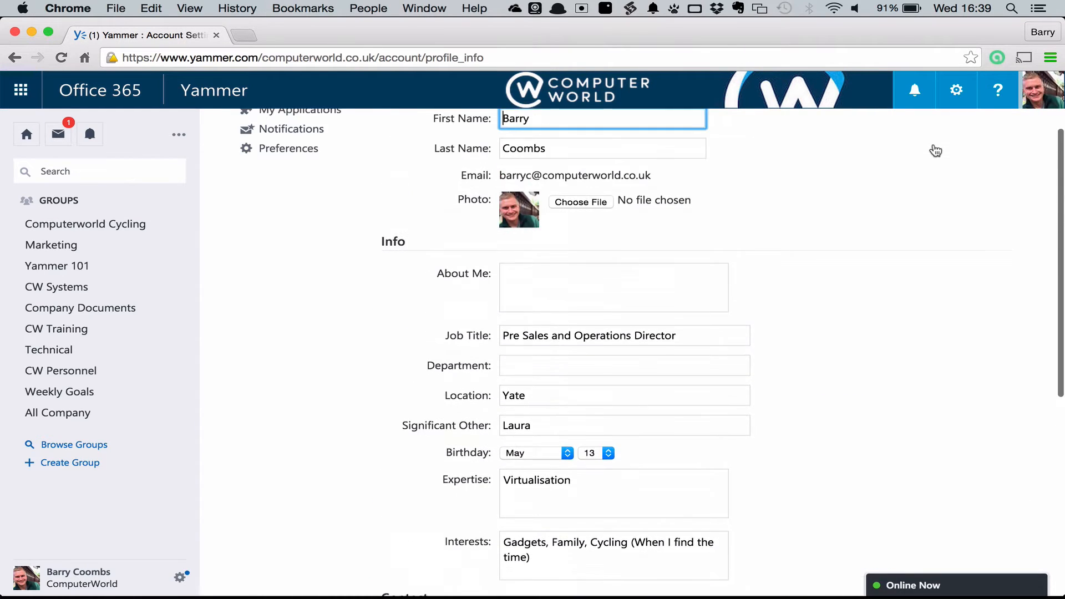
scroll(down, 3)
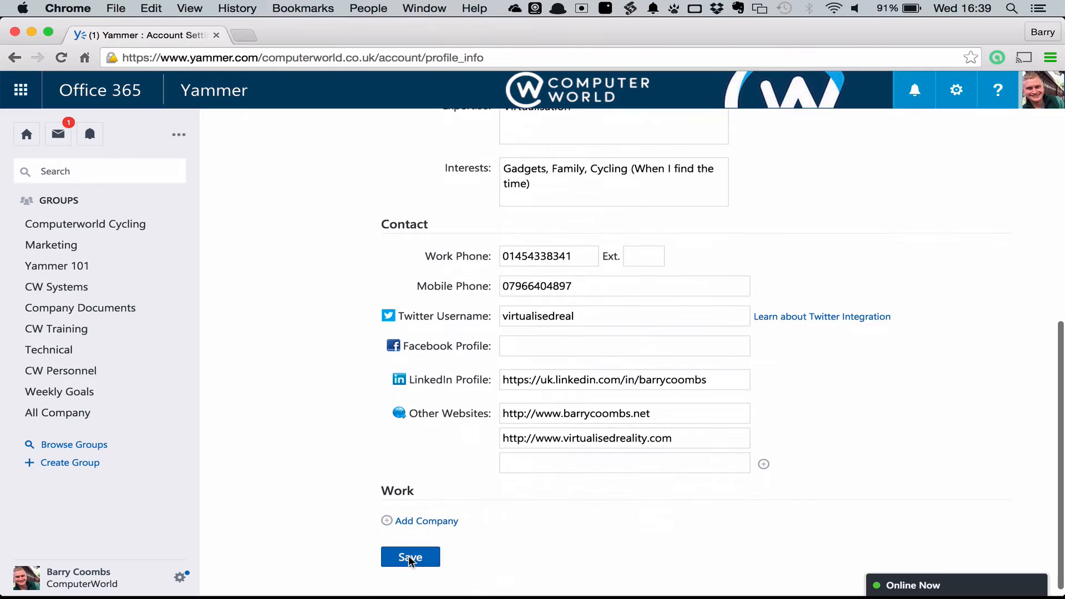
- Save the profile, then review and dismiss Suggested Groups without joining any
click(410, 557)
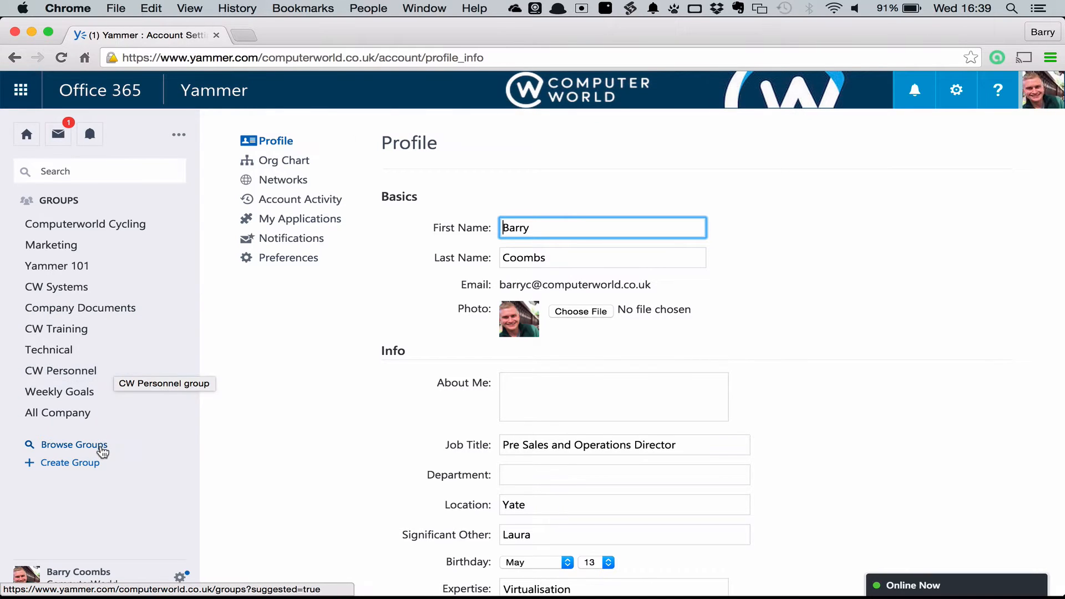
click(73, 444)
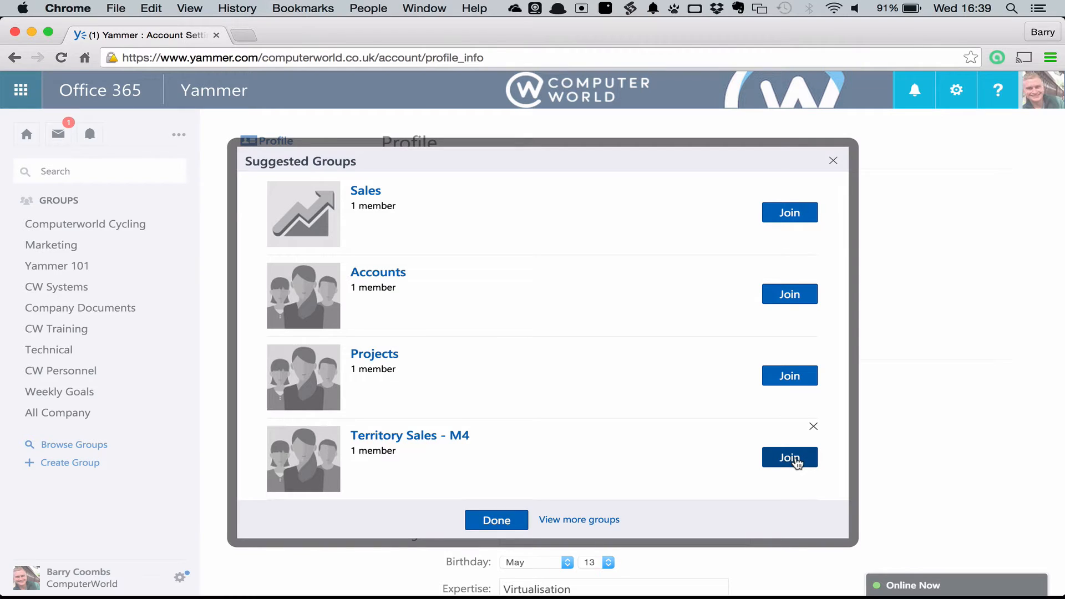
click(495, 520)
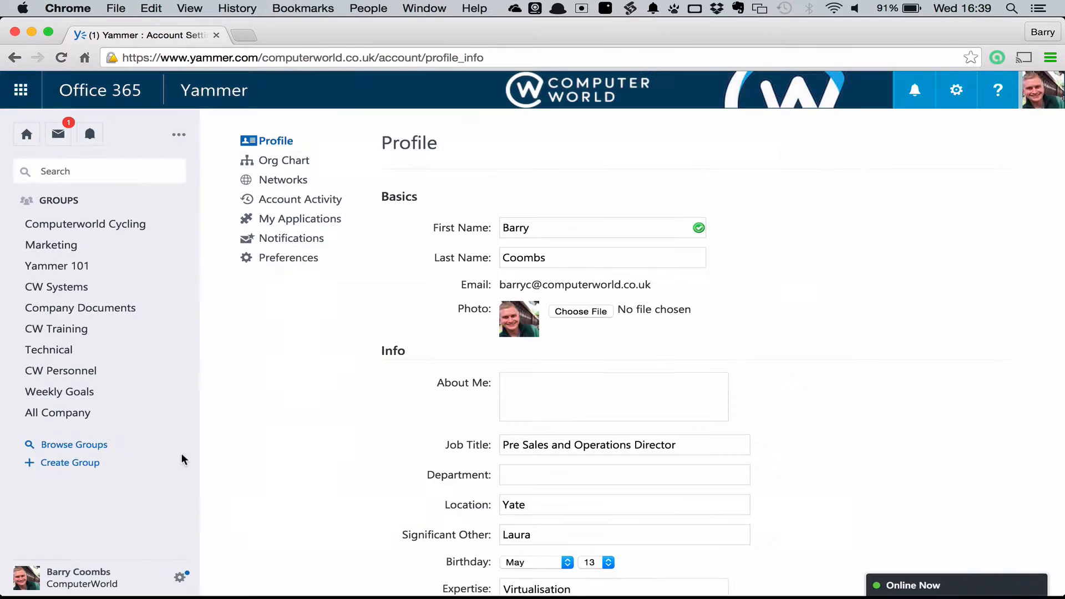
click(59, 392)
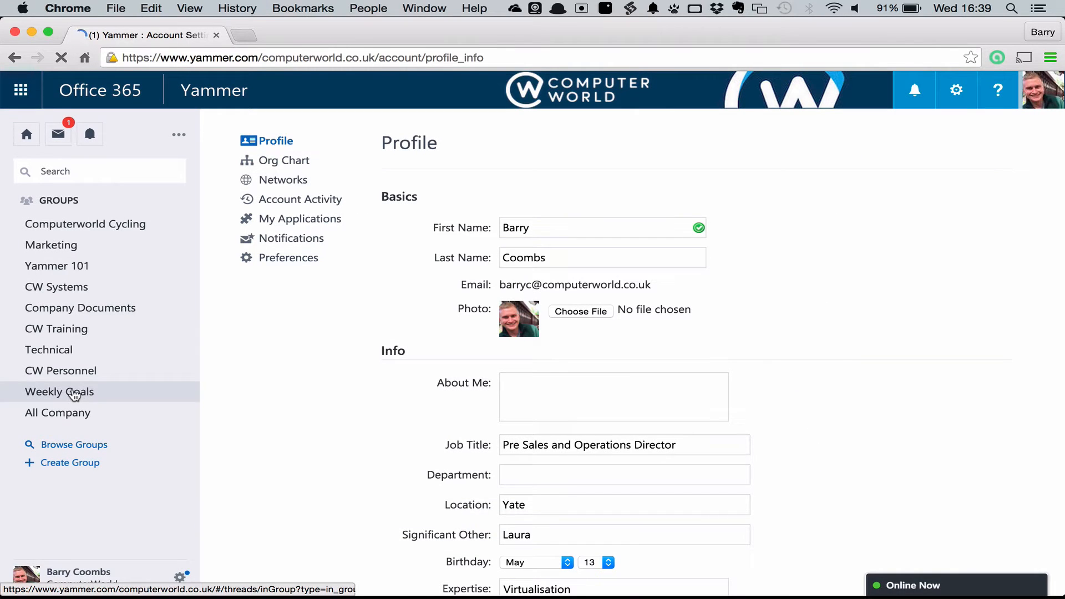
- Open the Weekly Goals group feed from the left sidebar
click(60, 391)
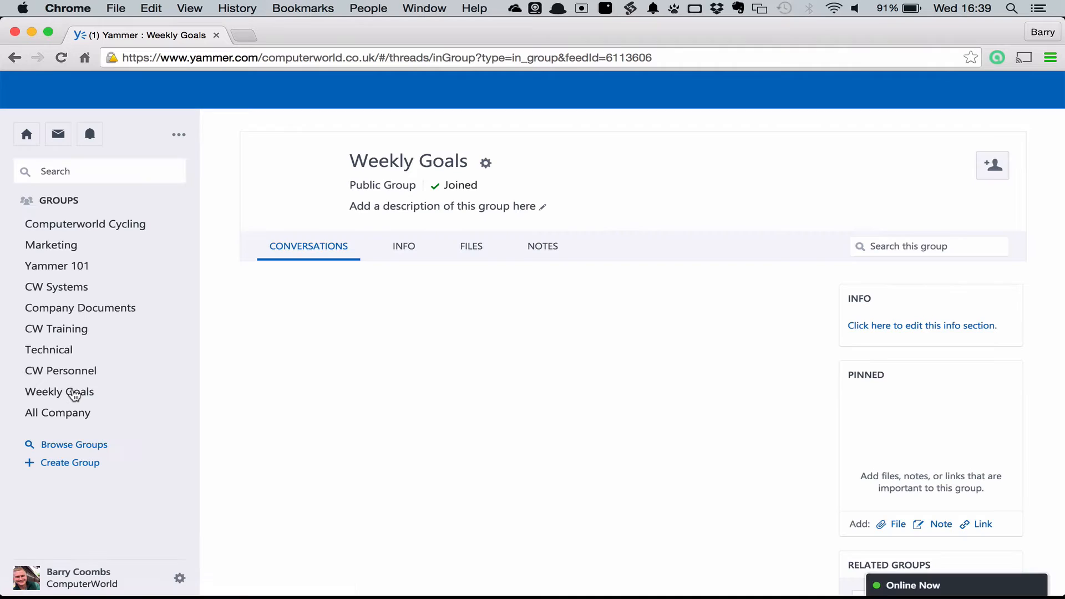
click(59, 391)
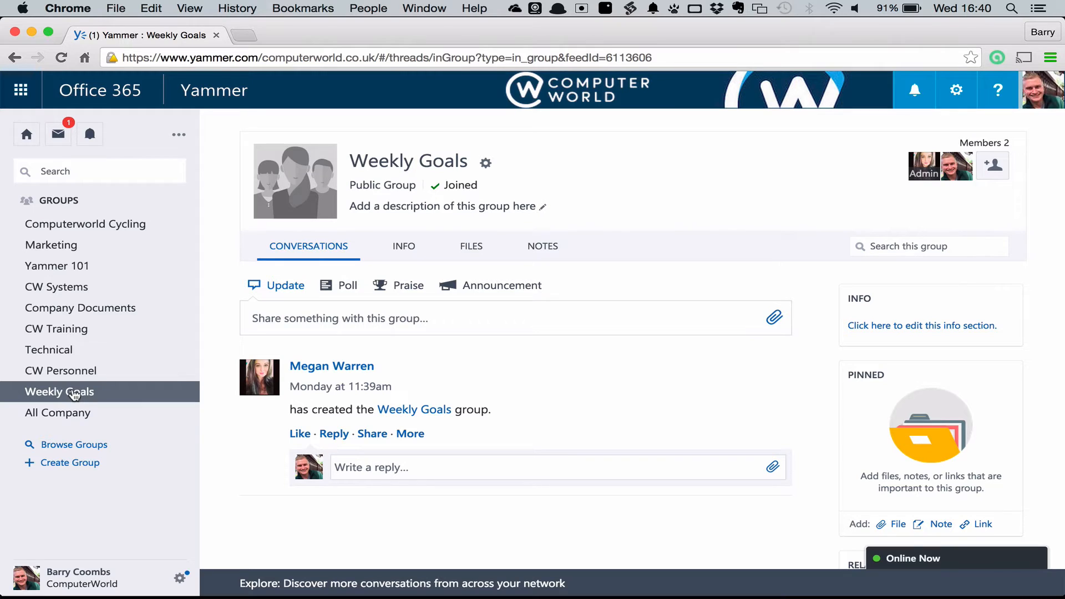
mouse_move(71, 462)
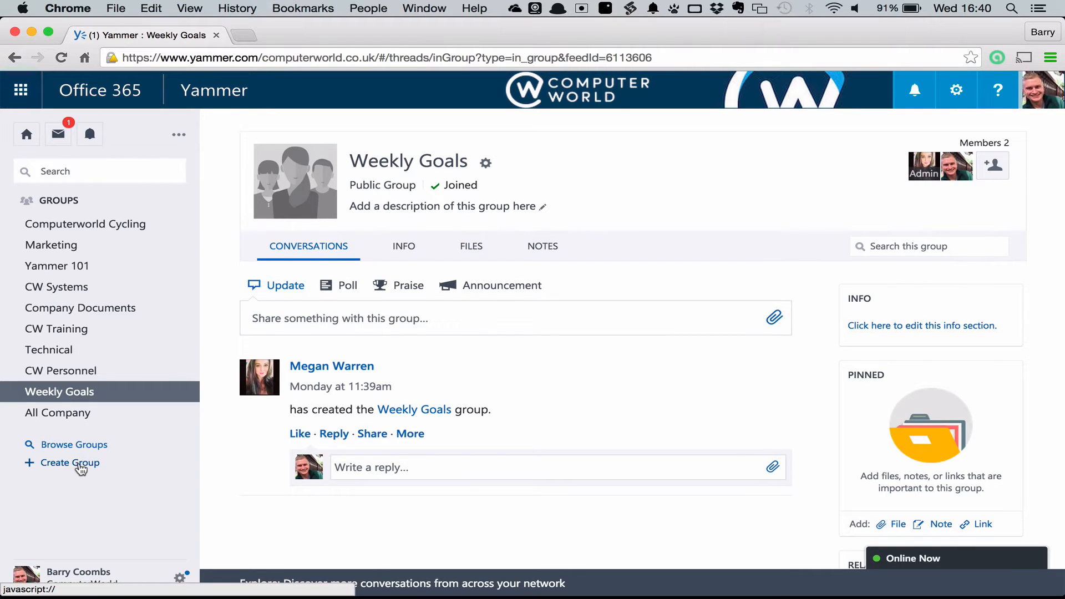
- Create a public group named 'Test Group' and land on its page
click(69, 463)
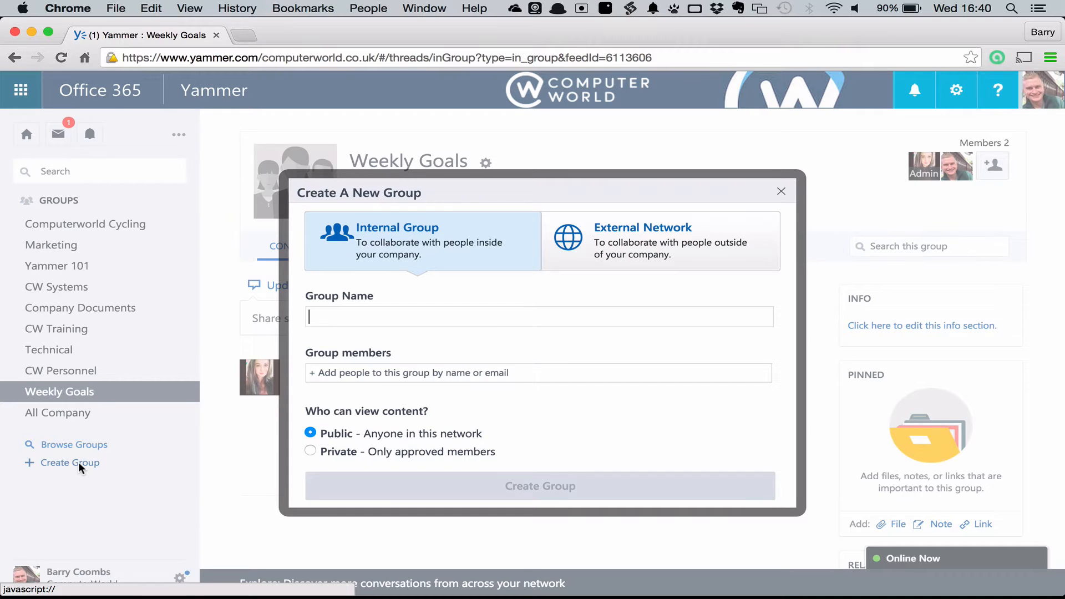
text(Te)
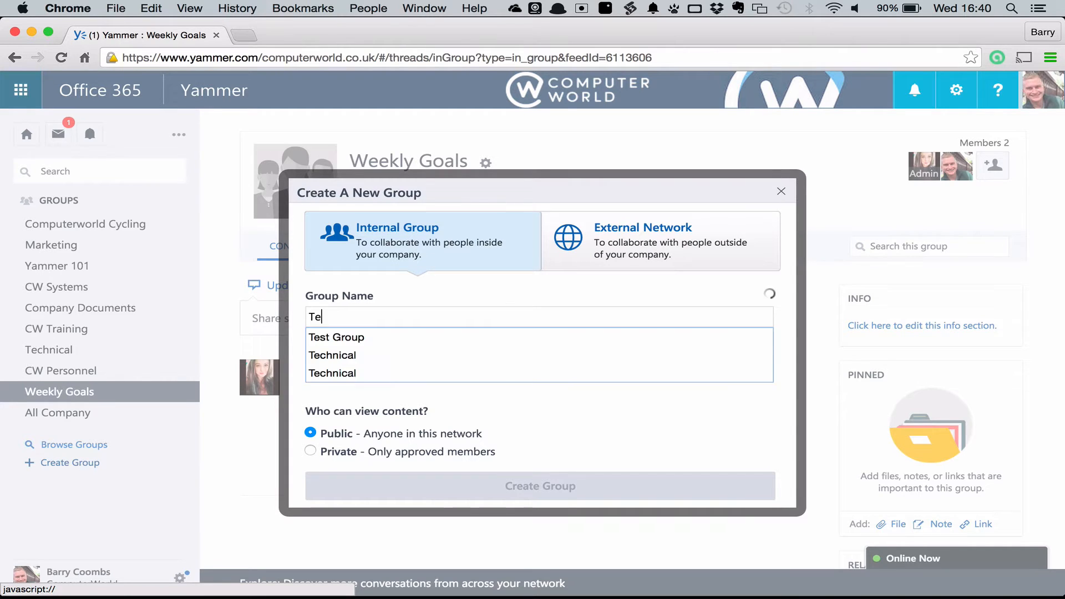
click(336, 337)
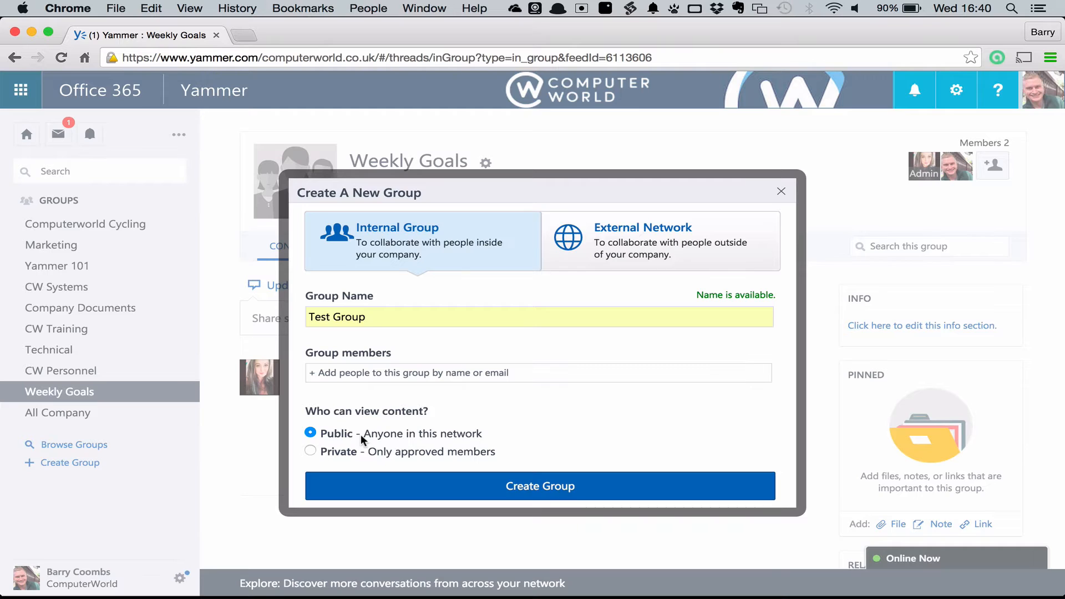
click(539, 486)
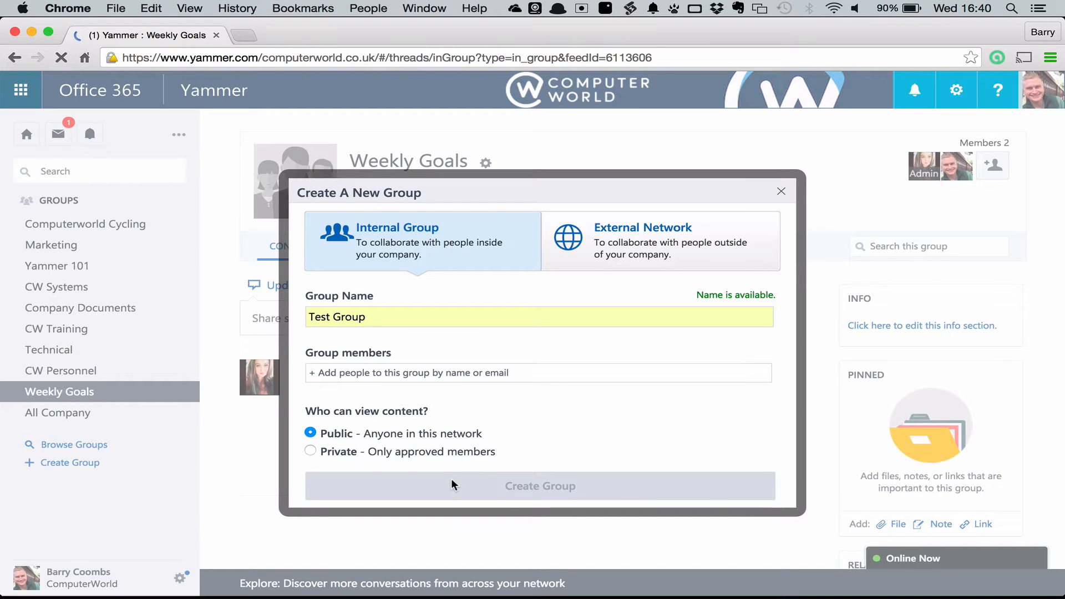
click(540, 486)
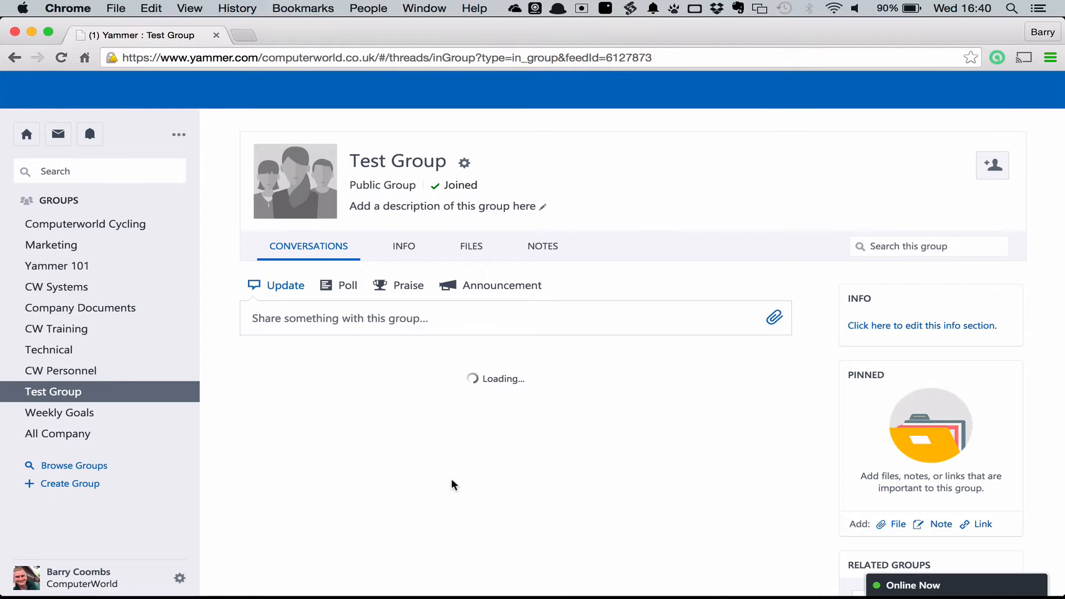
click(992, 165)
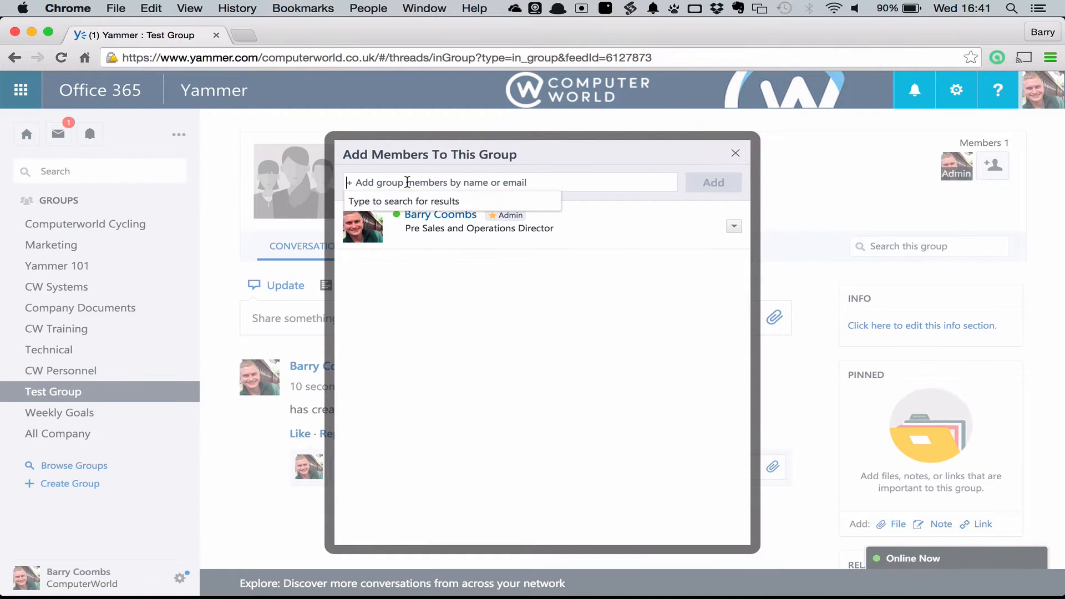
text(mega)
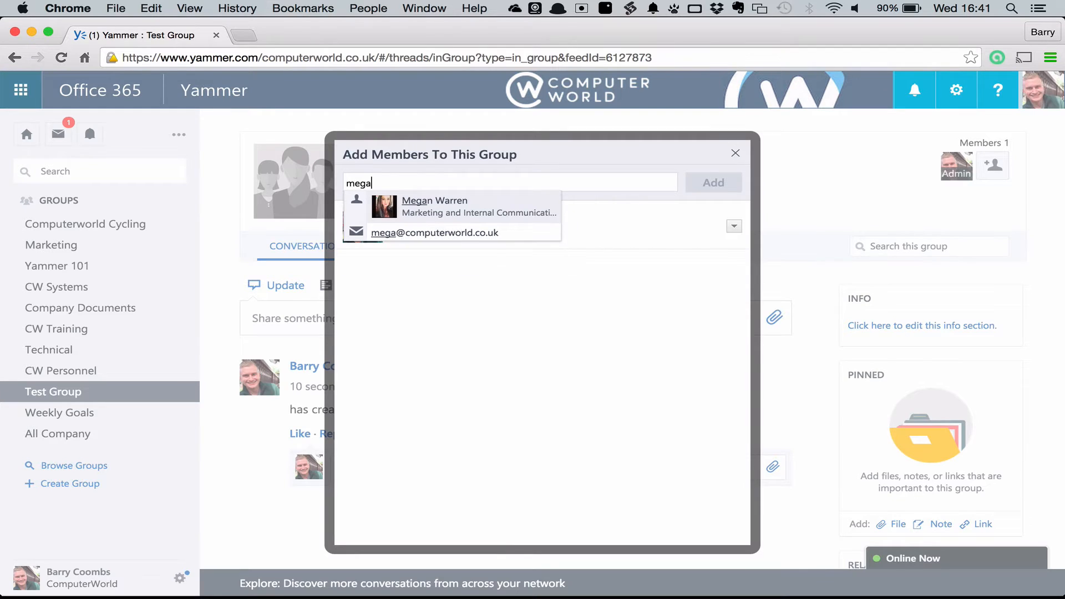
click(434, 206)
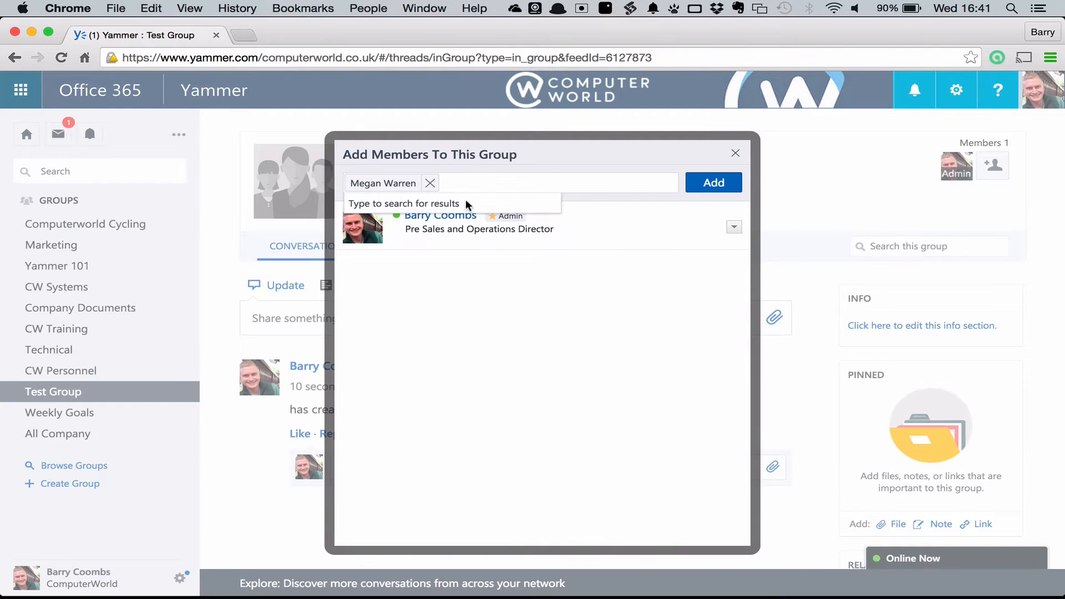
click(712, 182)
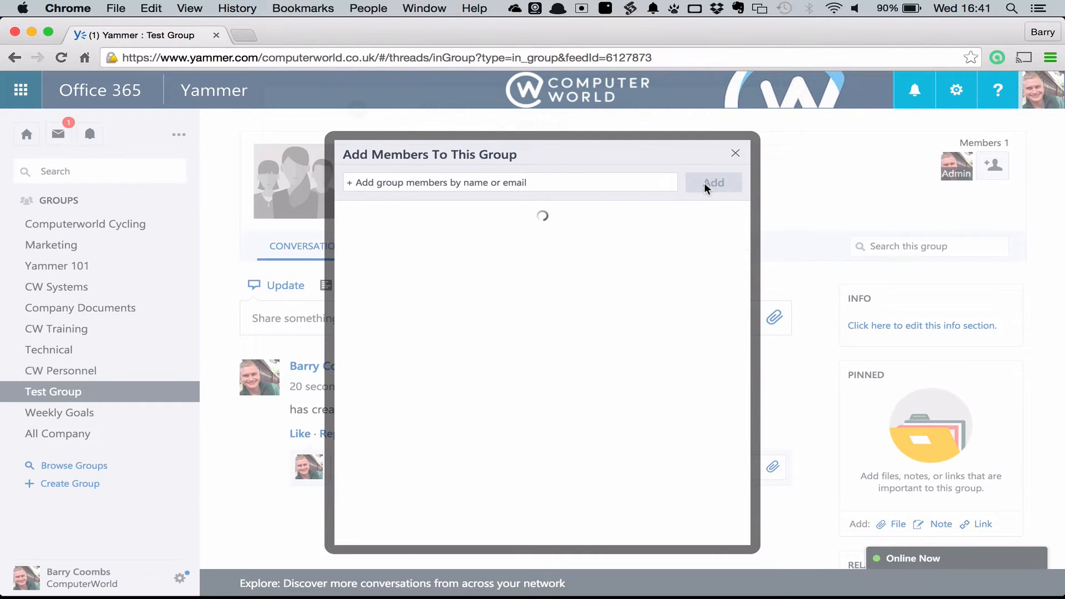
click(713, 182)
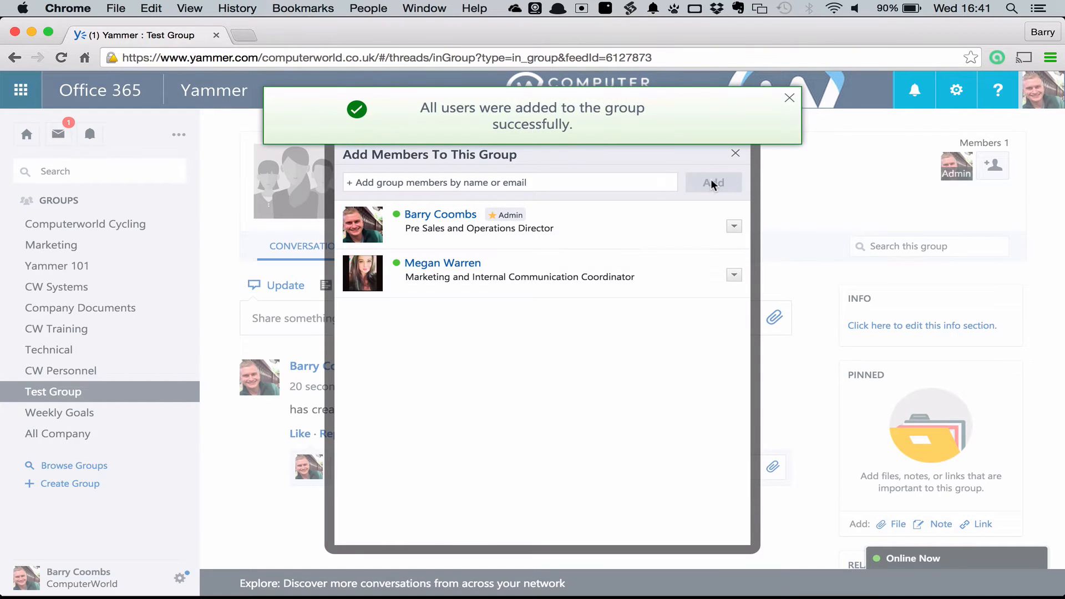
click(735, 153)
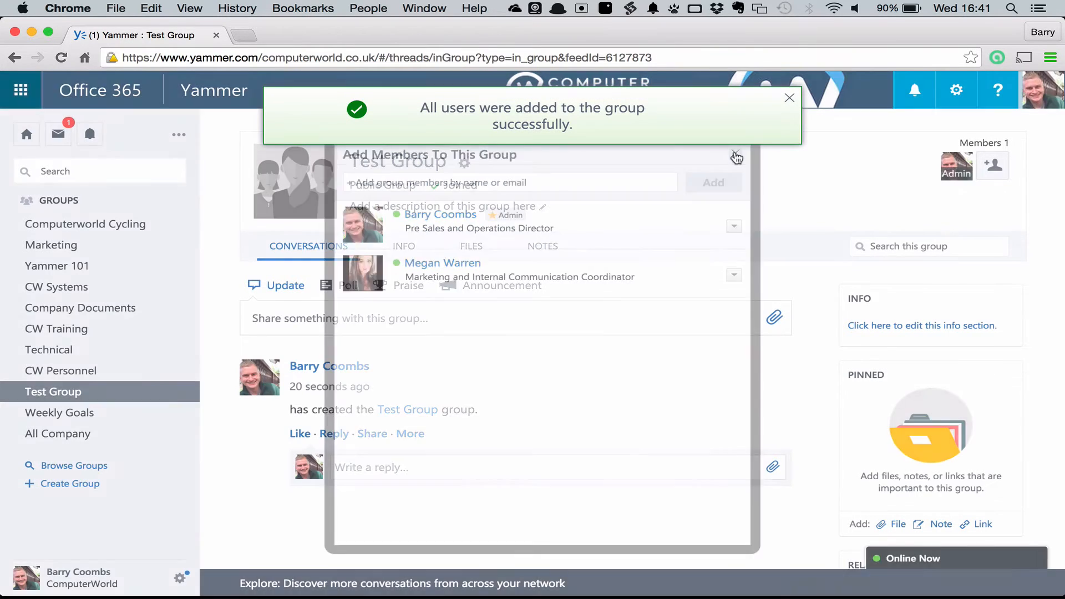
click(736, 154)
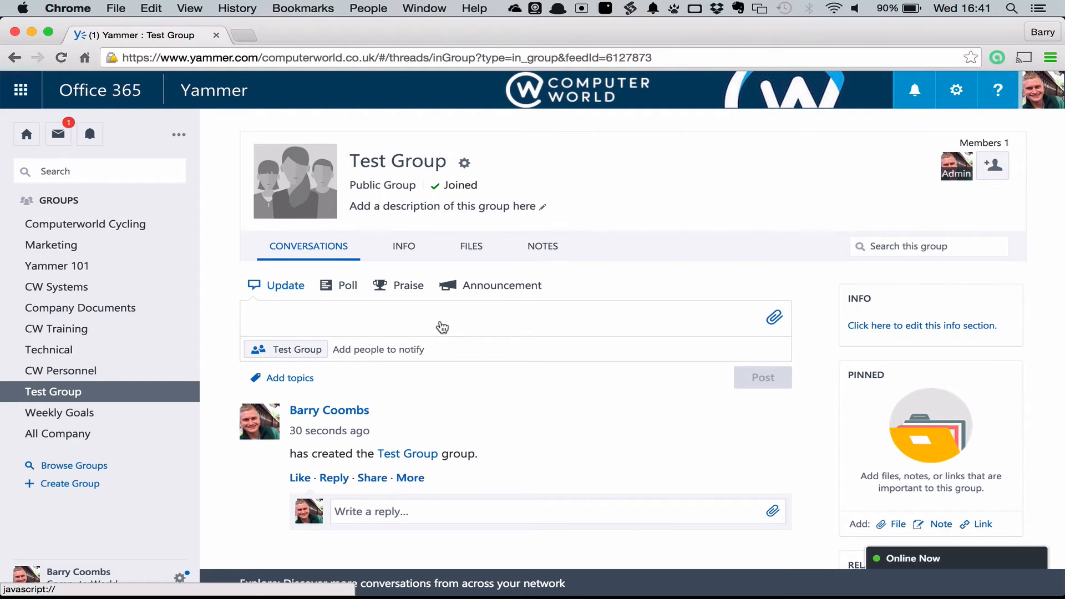
text(Hi I)
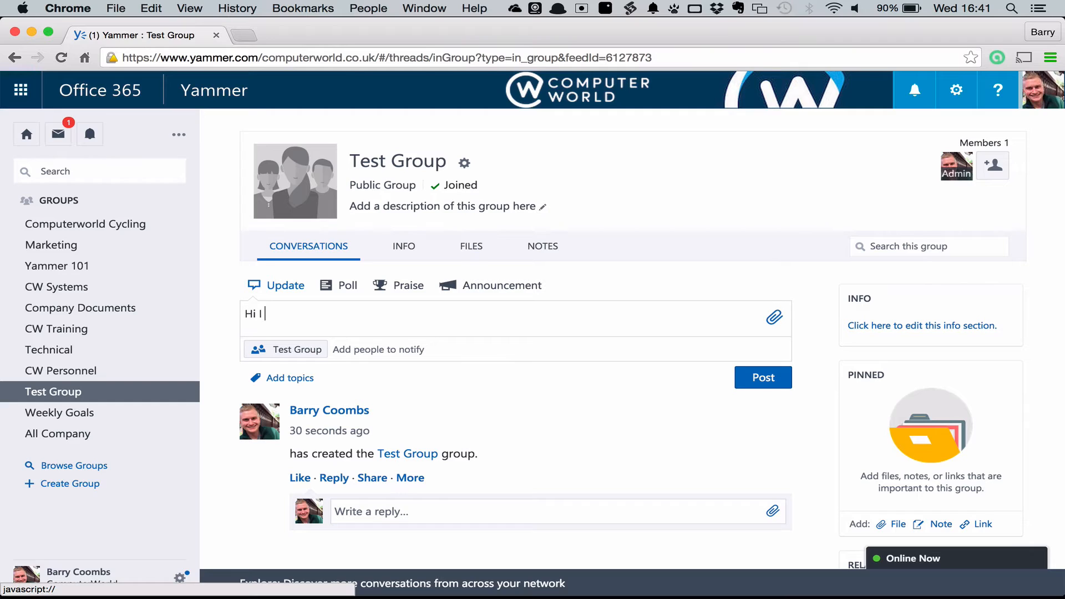
text(am new I have j)
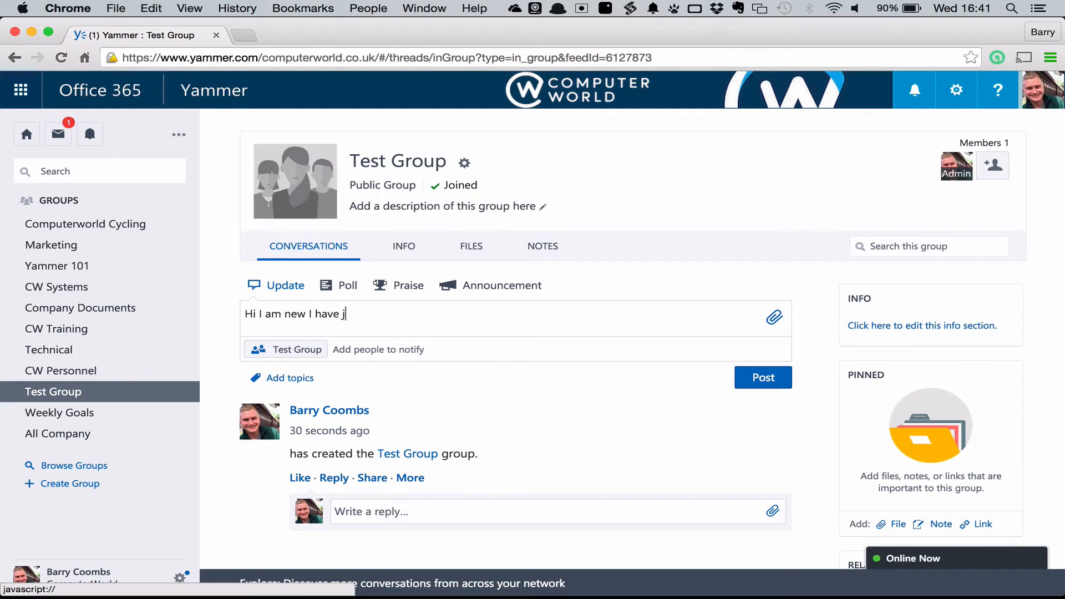
text(ust crea)
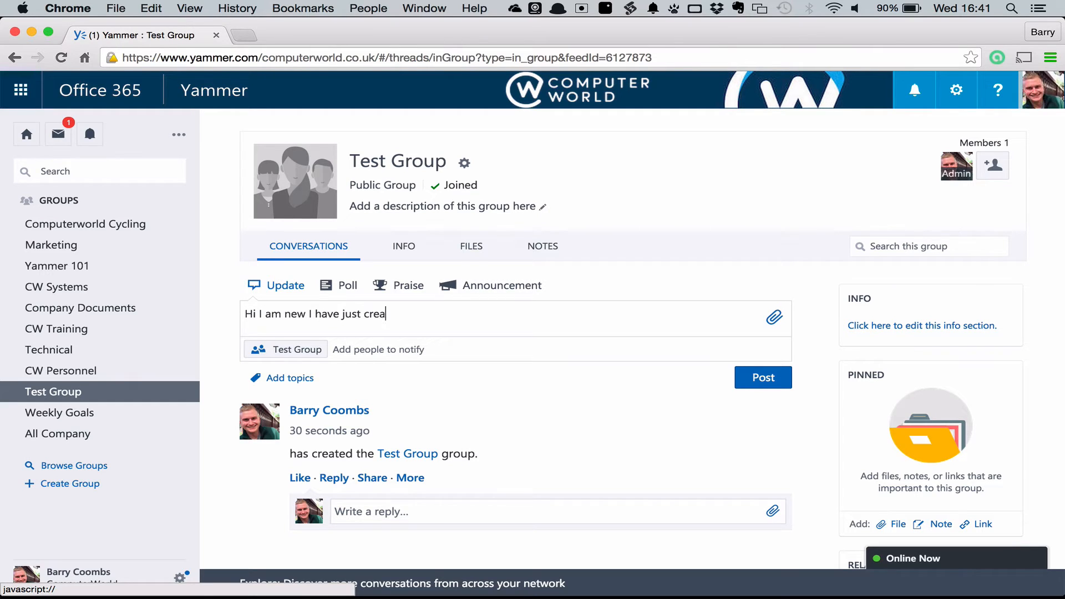
text(ted this group @)
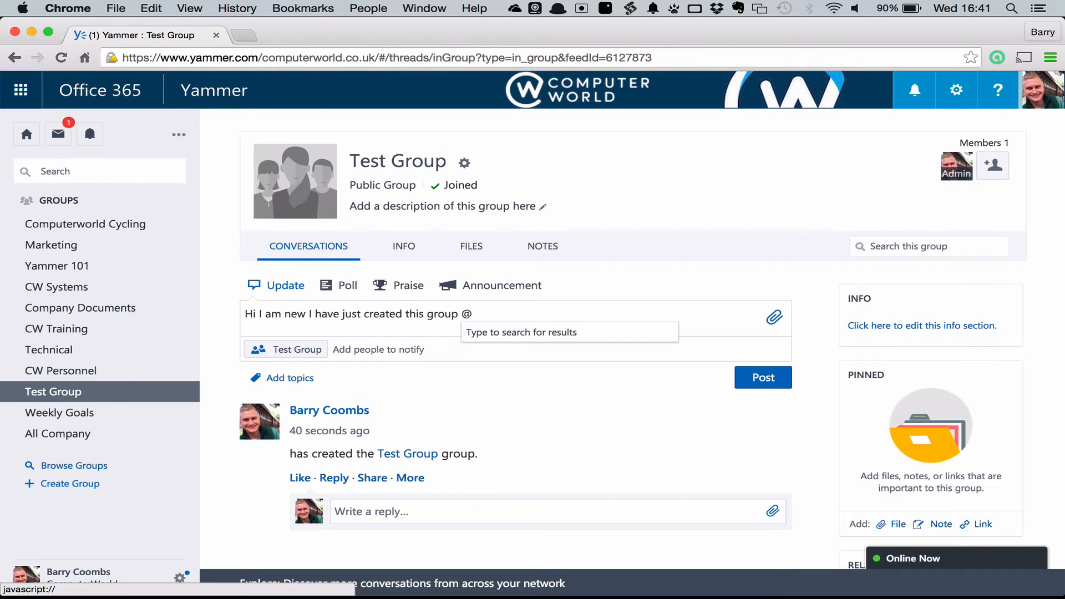
text(meg)
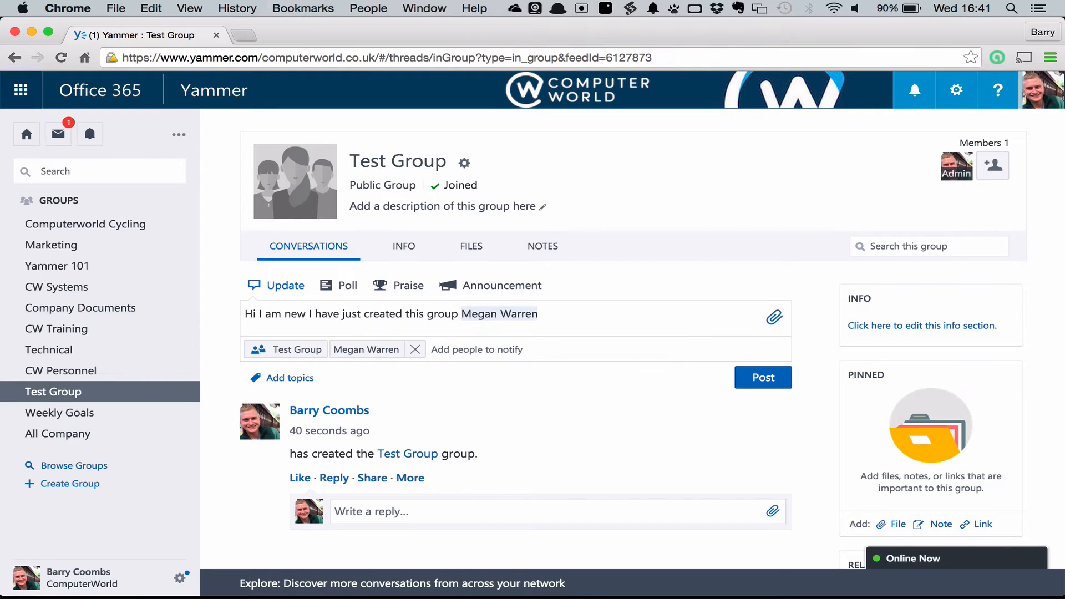
text(invited)
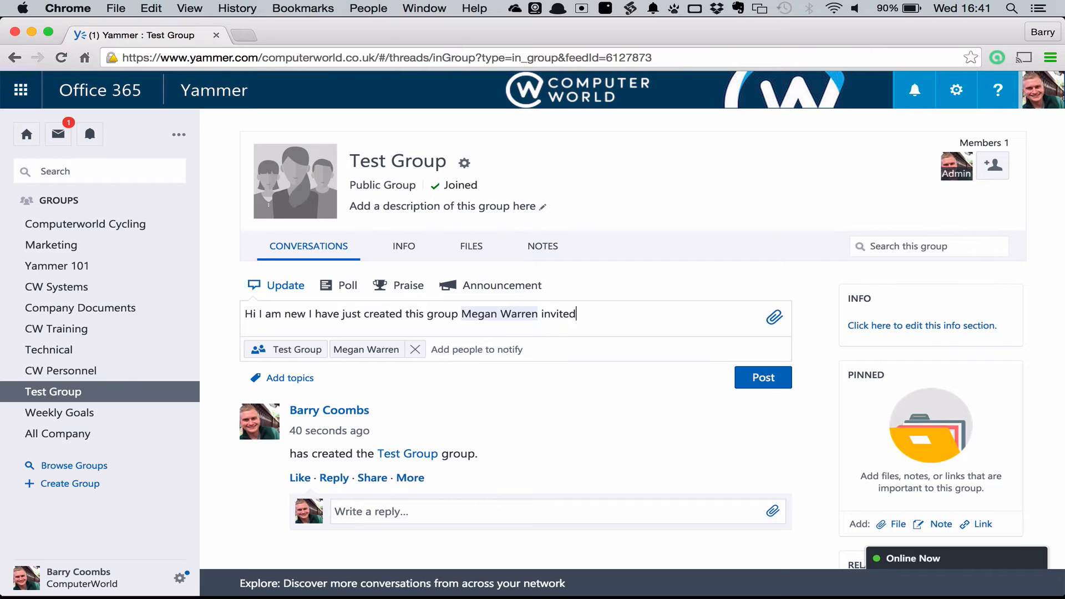
mouse_move(477, 405)
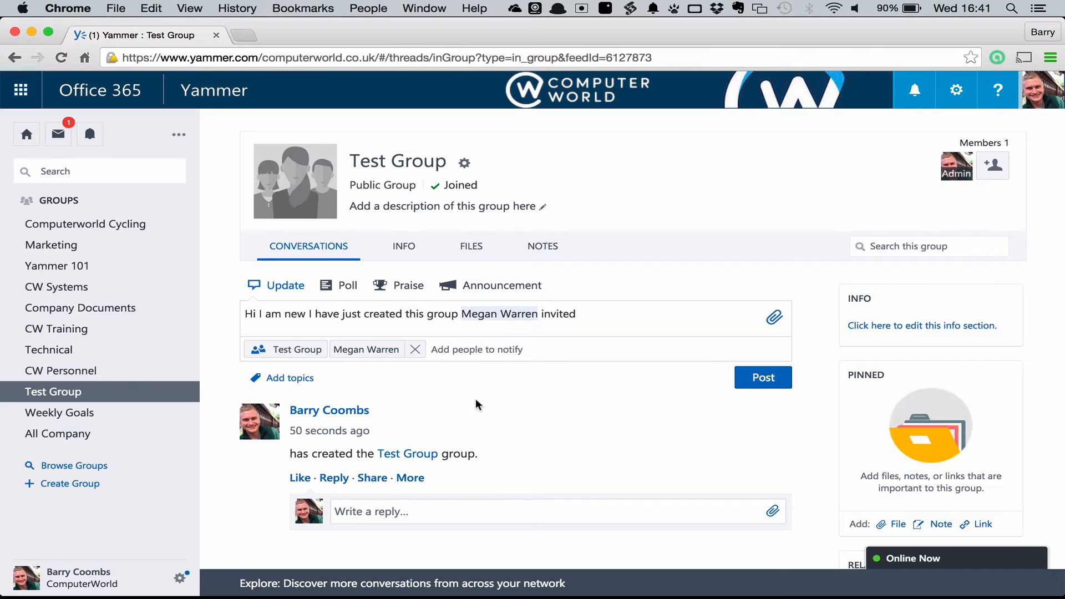
mouse_move(410, 358)
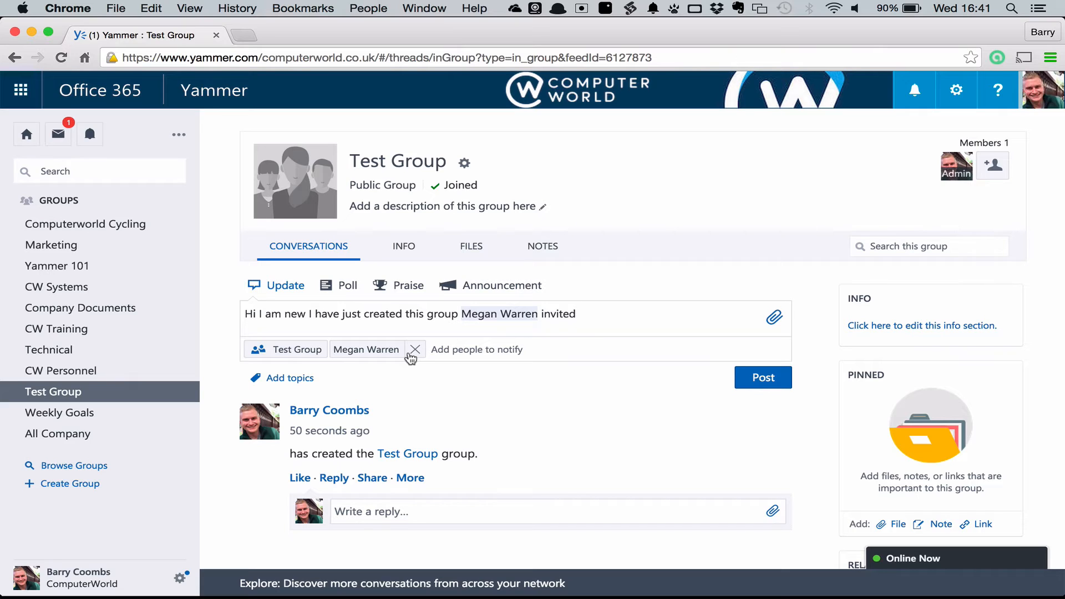
mouse_move(306, 352)
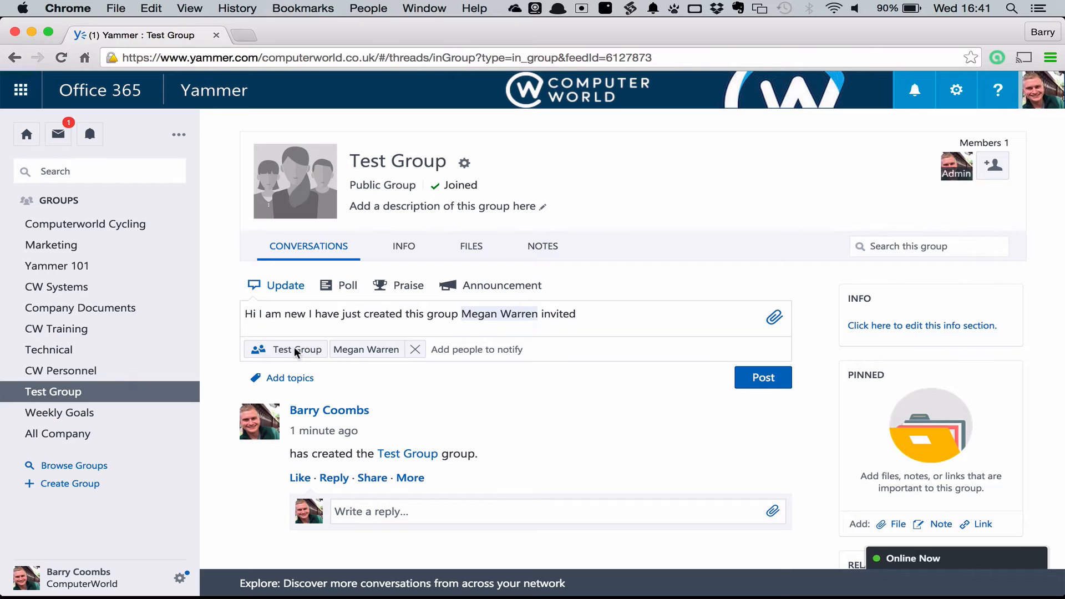
mouse_move(311, 358)
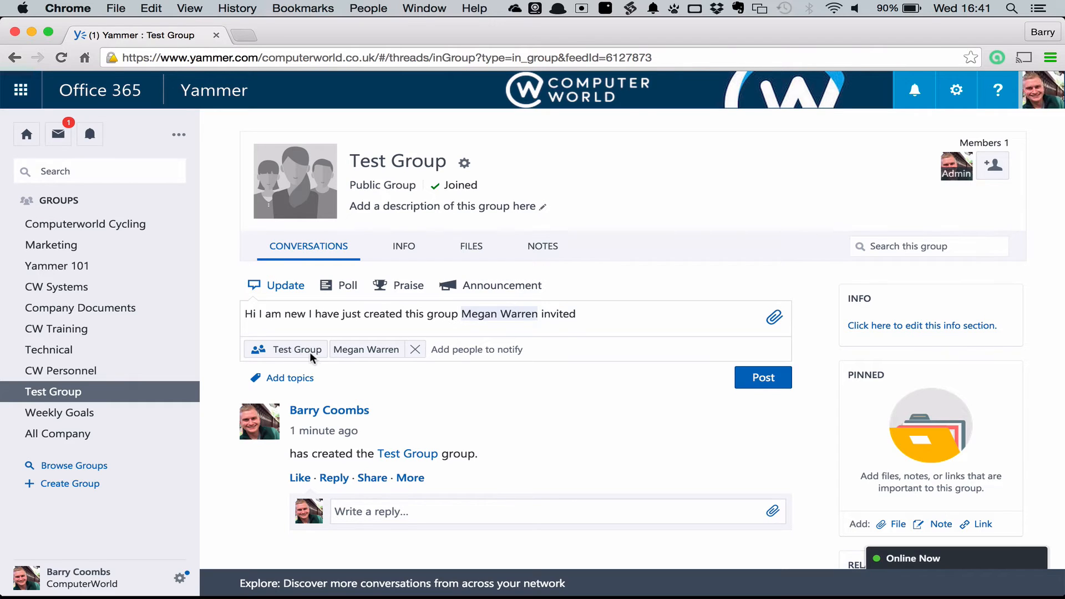
- Tag the welcome update with the #Win topic and post it
click(287, 378)
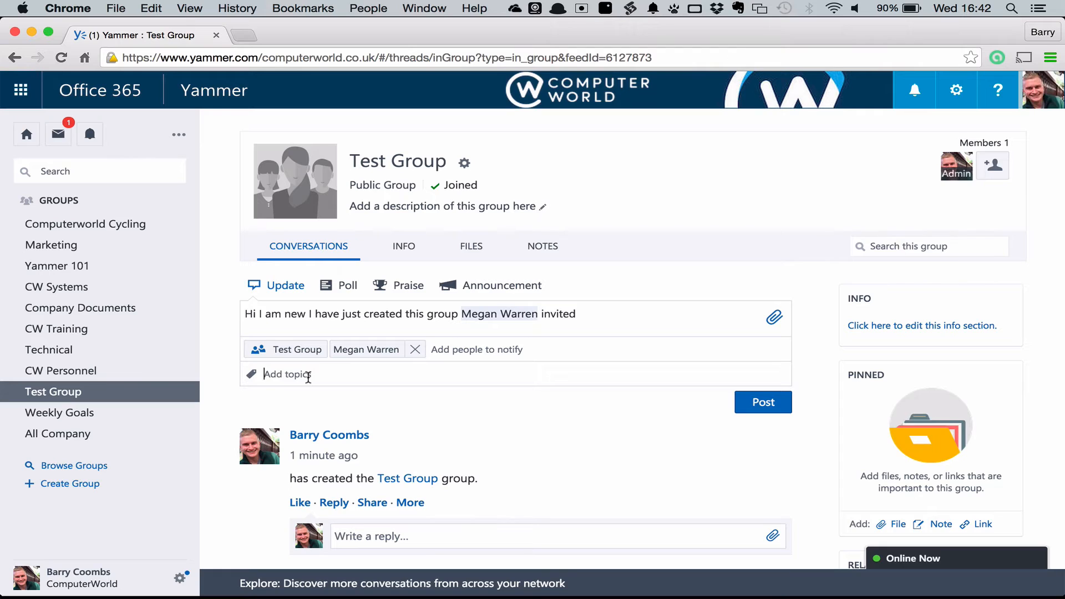
text(win)
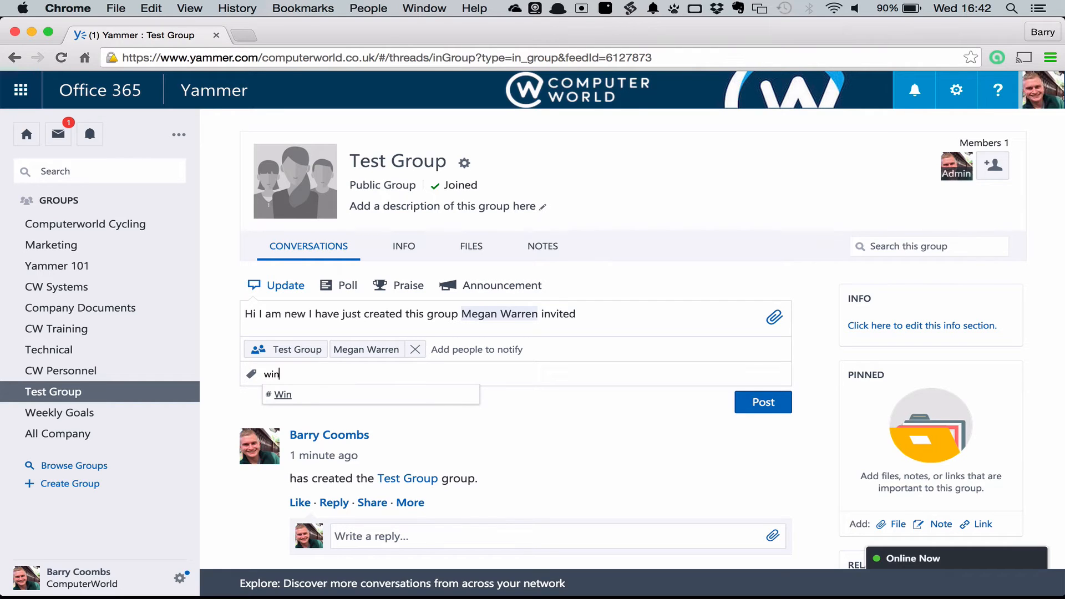
click(282, 394)
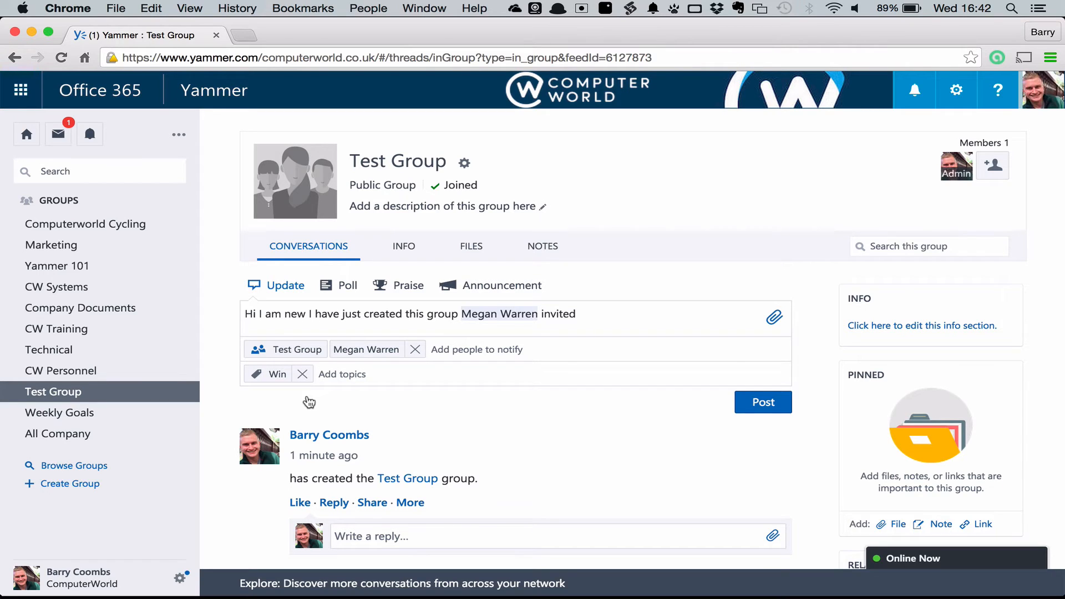
mouse_move(386, 394)
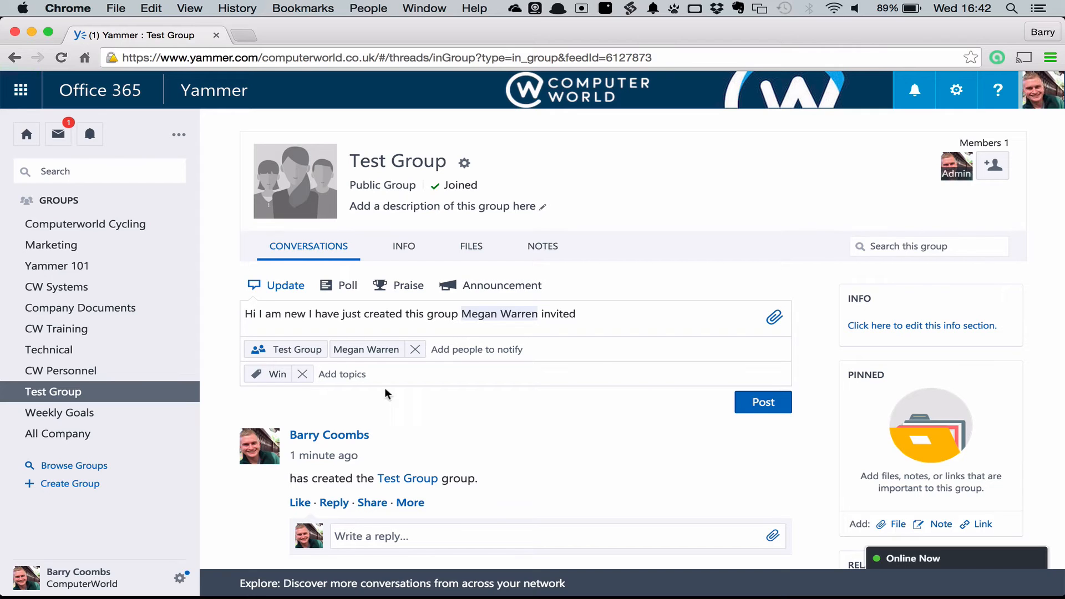
click(762, 401)
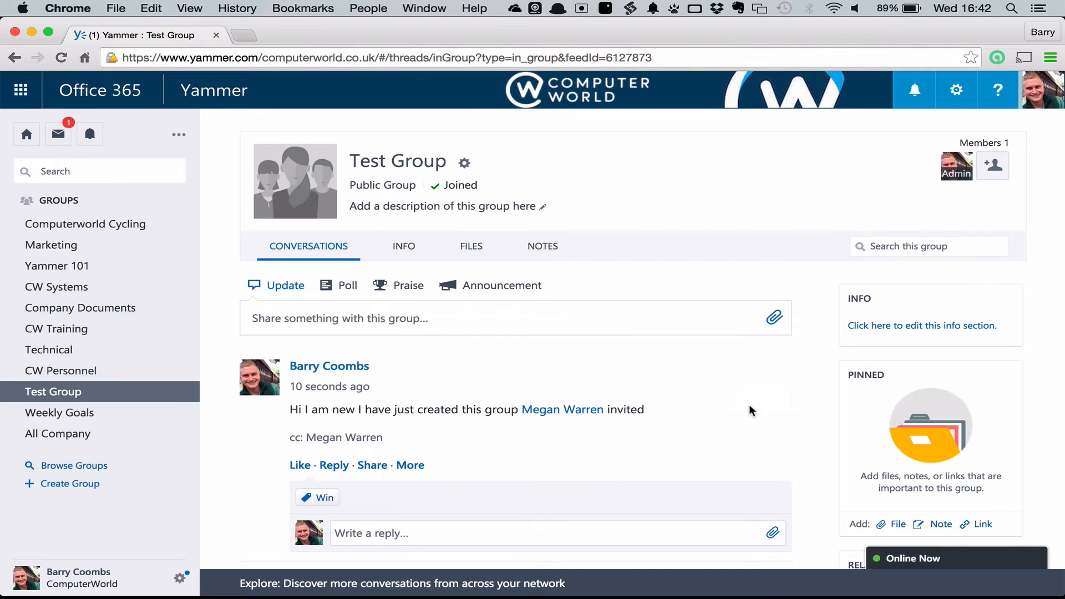
mouse_move(499, 408)
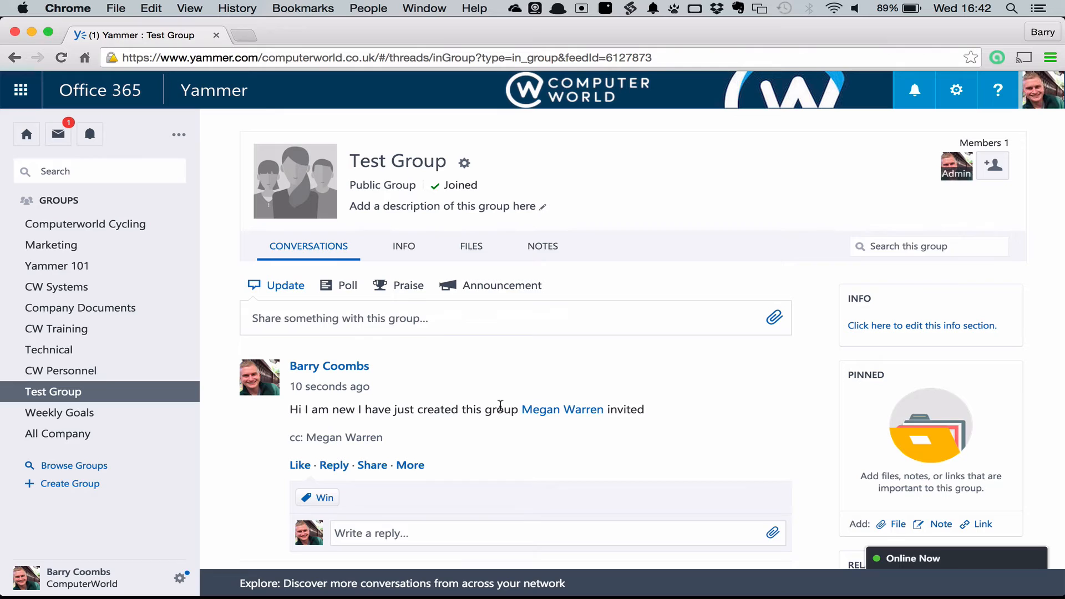
- Open the #Win topic page from the posted update and set it to Following
scroll(down, 3)
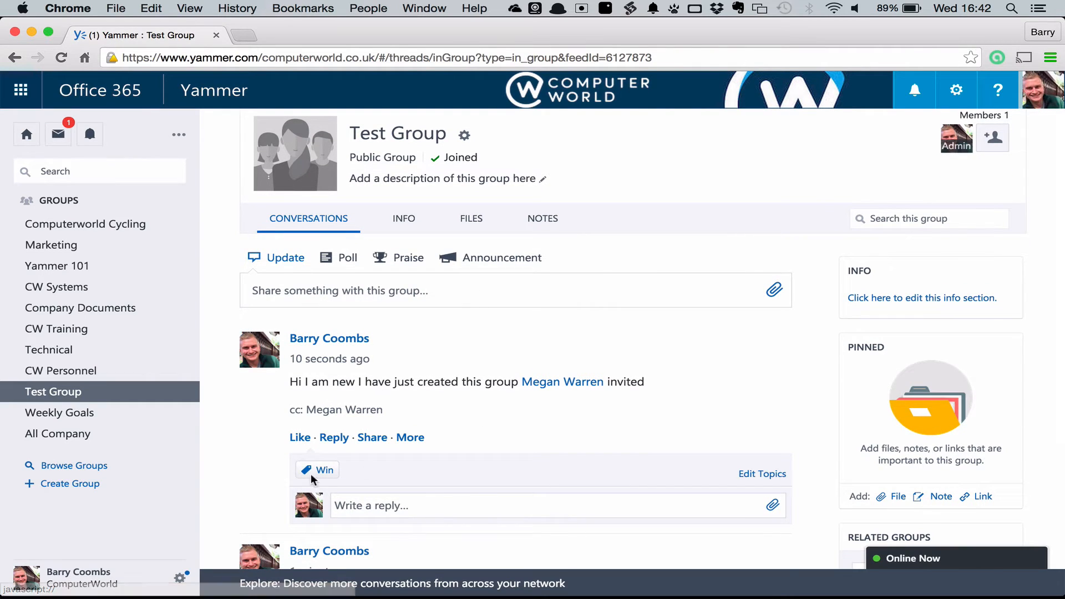
mouse_move(324, 470)
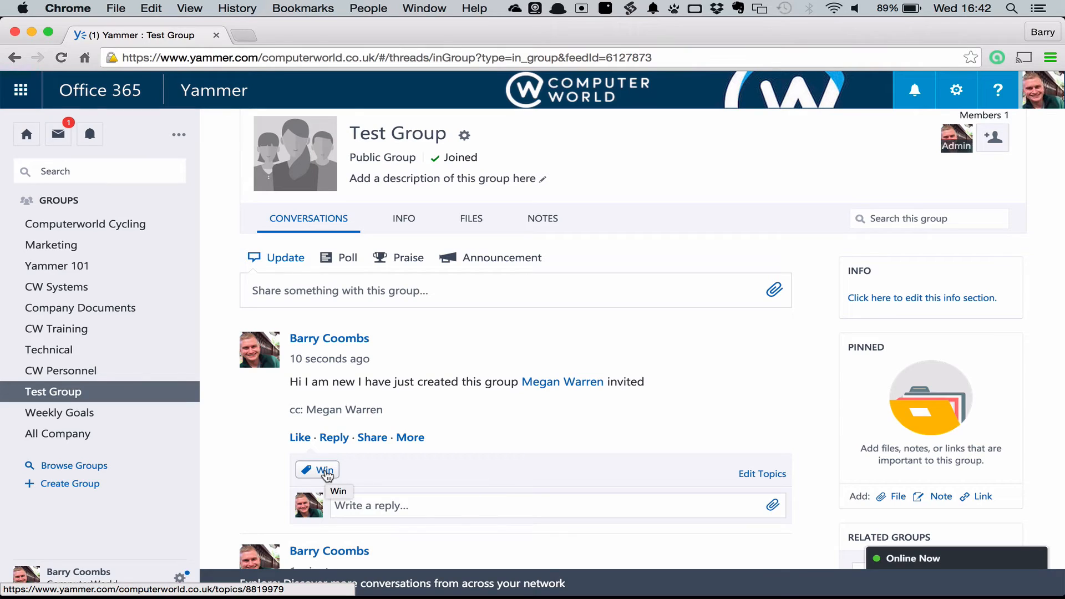
click(325, 470)
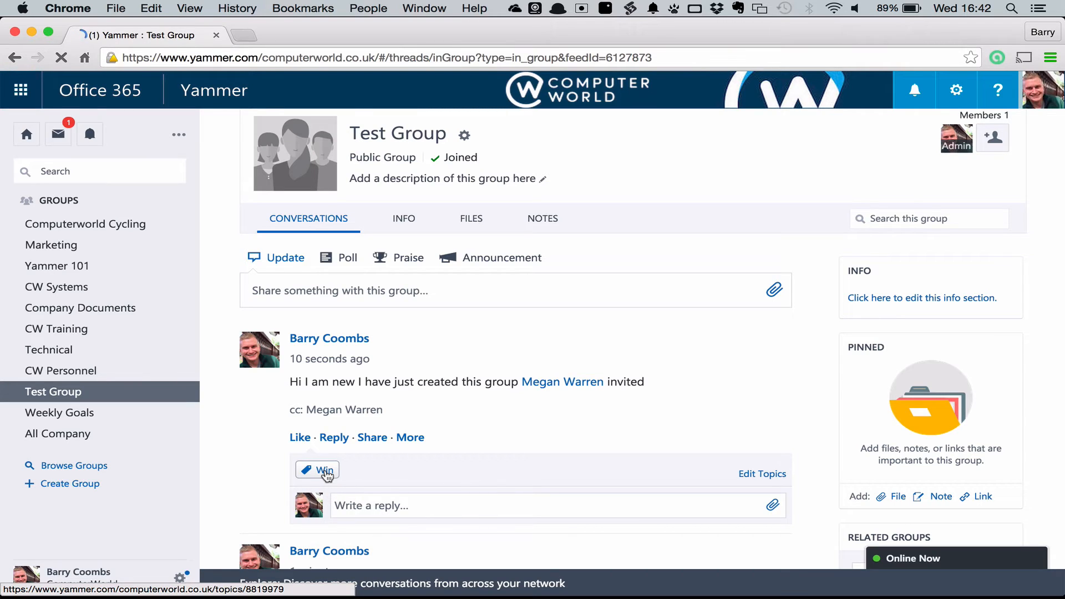
click(324, 471)
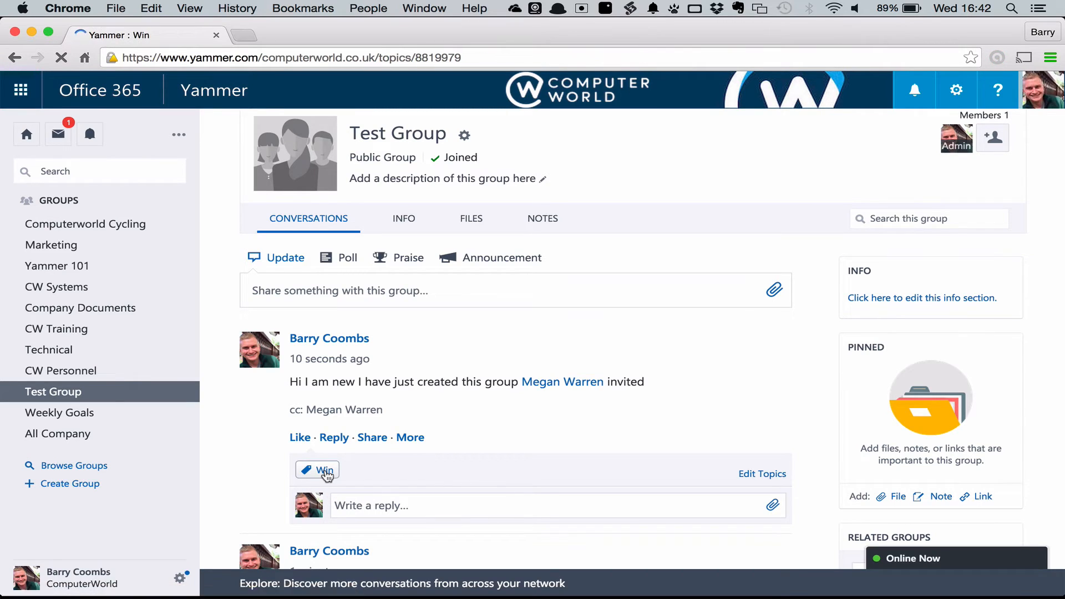
click(317, 469)
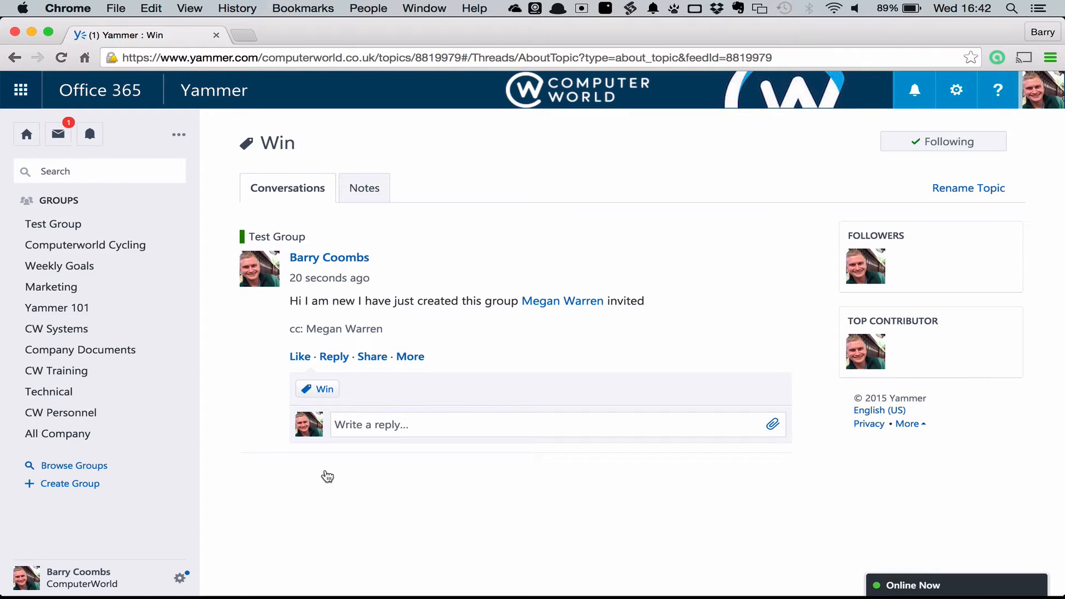
- Confirm the Win topic stays followed, then open your personal account options
click(943, 142)
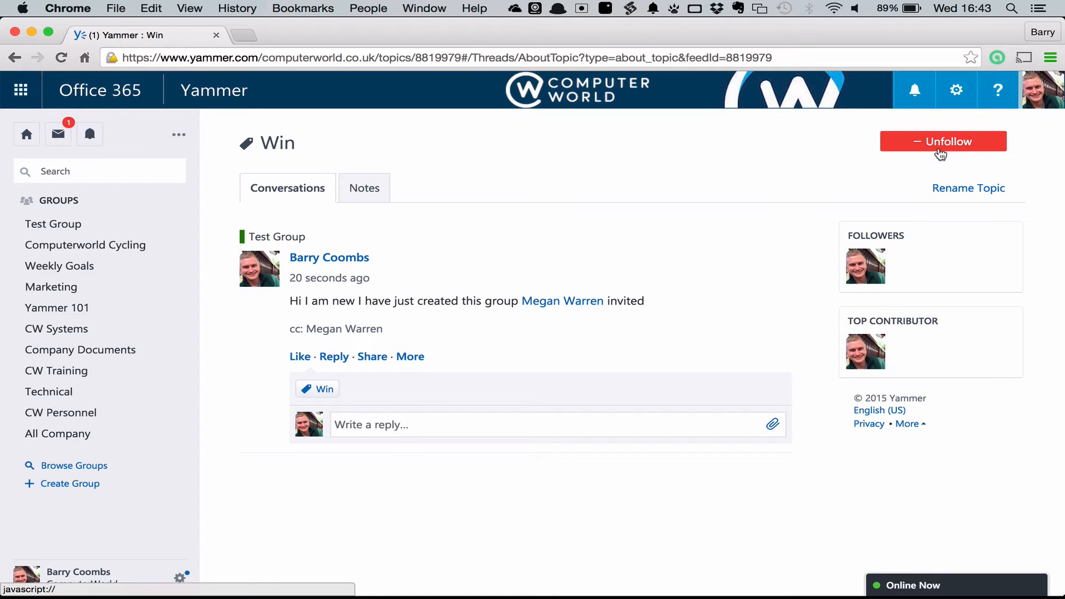
click(943, 141)
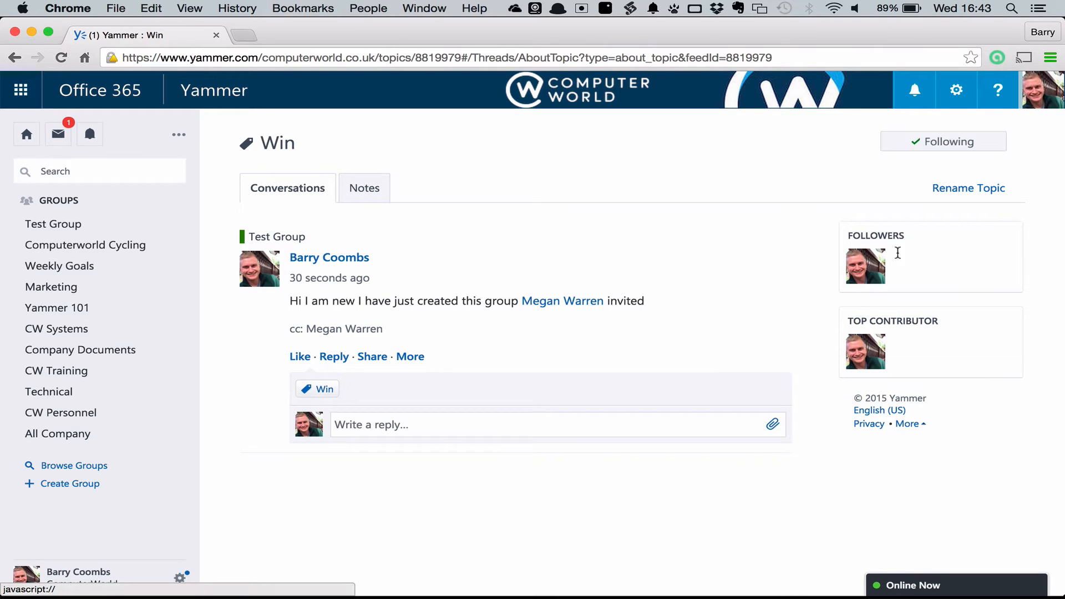
mouse_move(958, 252)
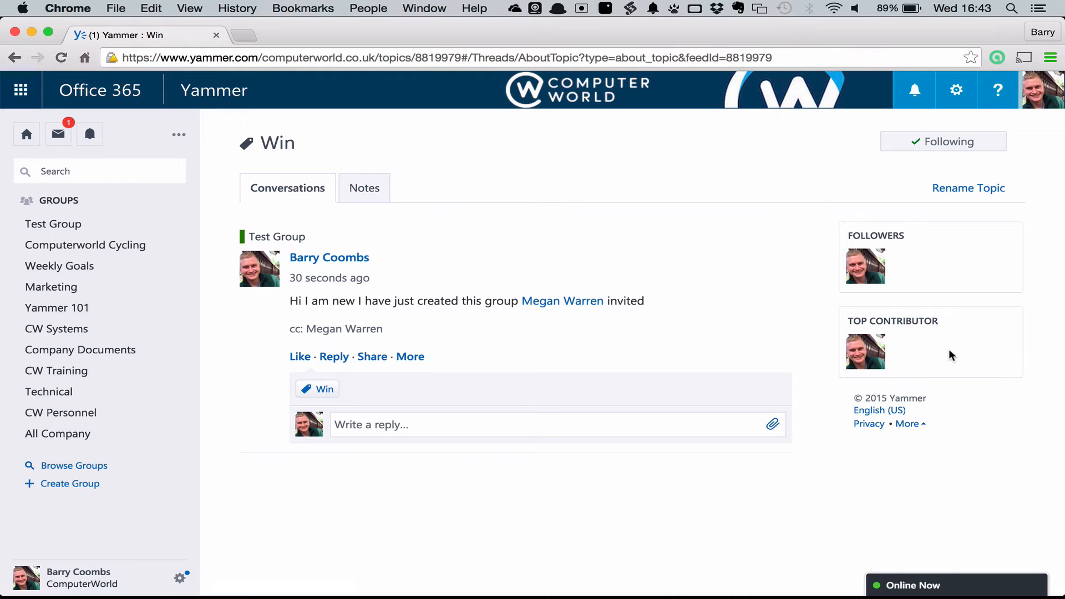
mouse_move(539, 320)
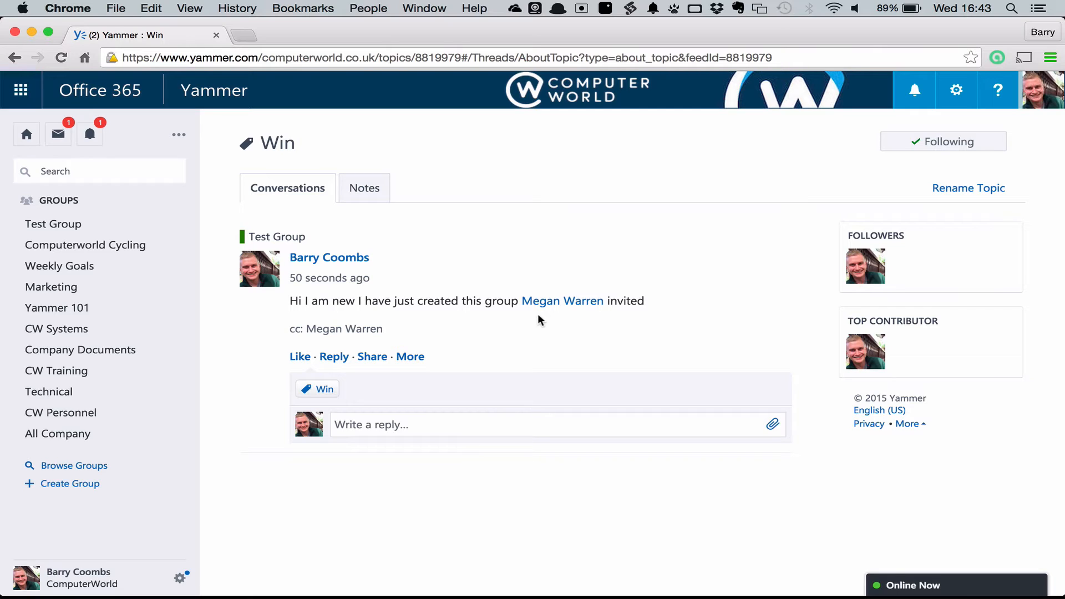
mouse_move(476, 327)
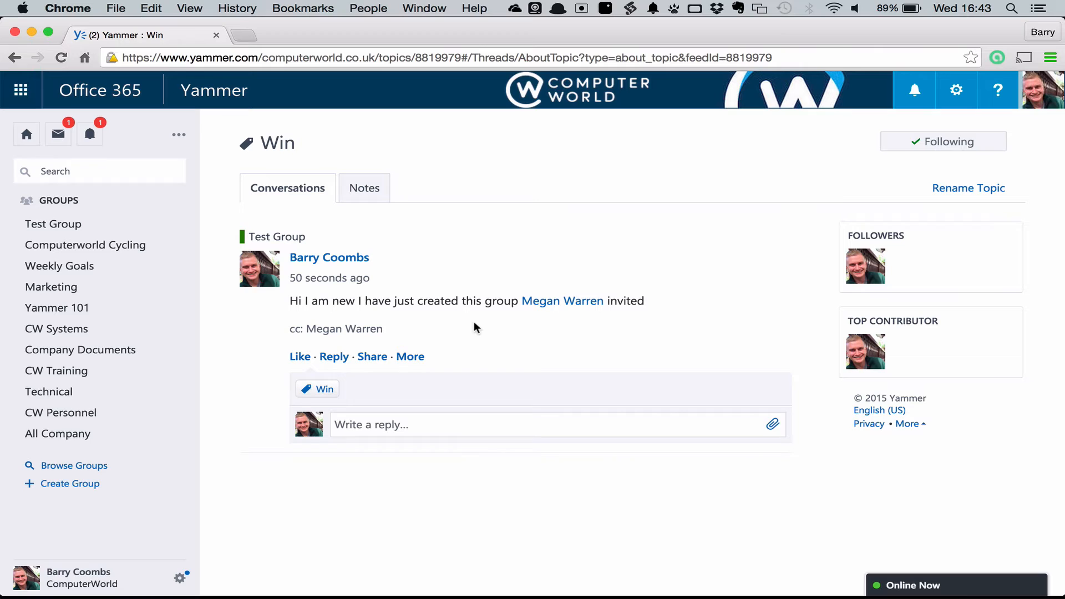
click(181, 578)
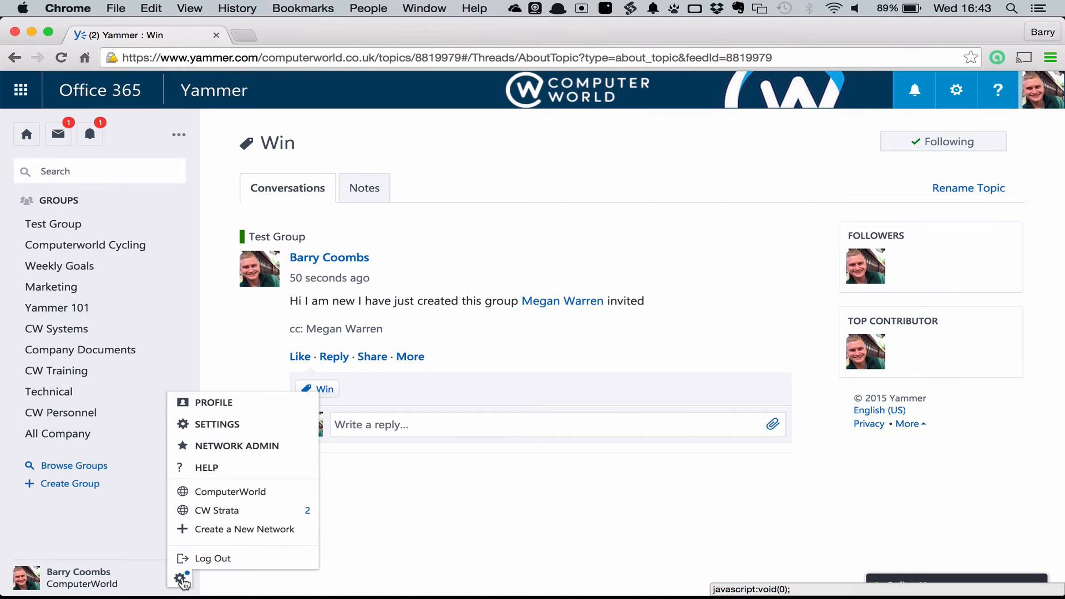
mouse_move(217, 424)
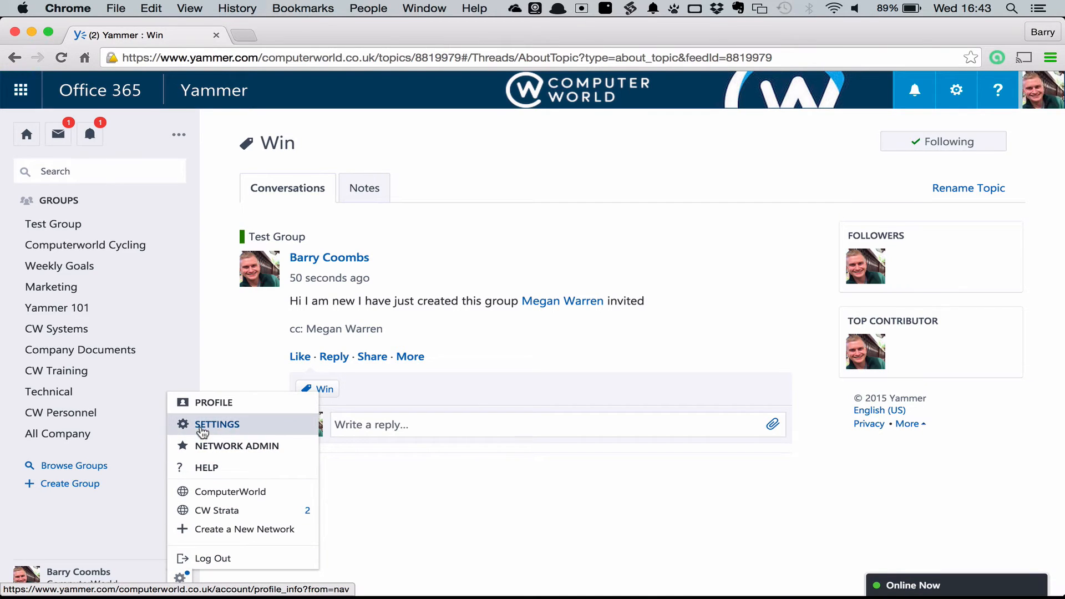
- Open Yammer's notification settings and expand the ComputerWorld network's section
click(217, 424)
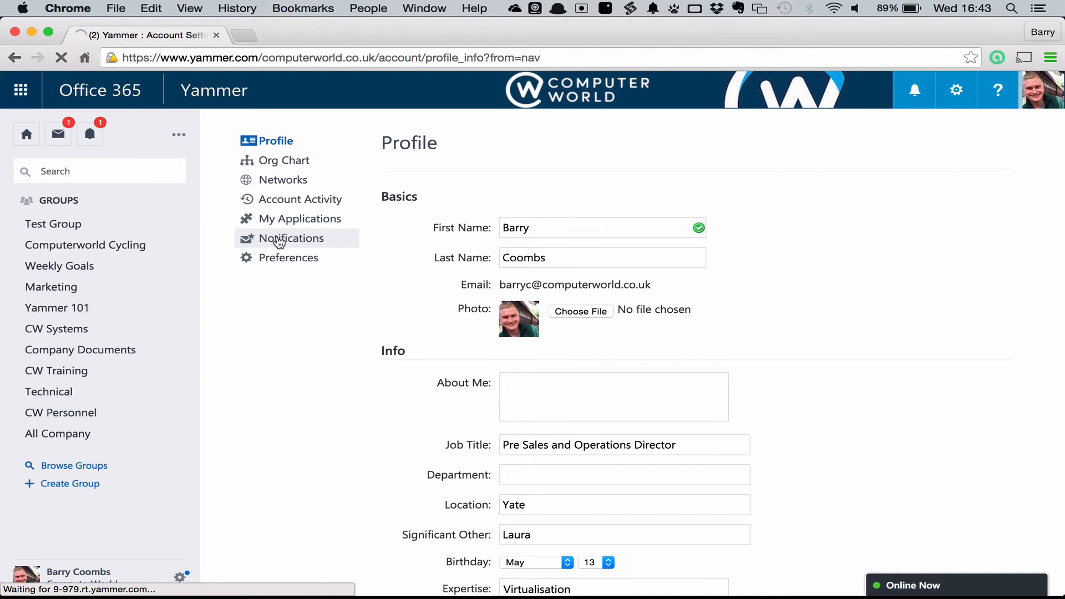
click(290, 238)
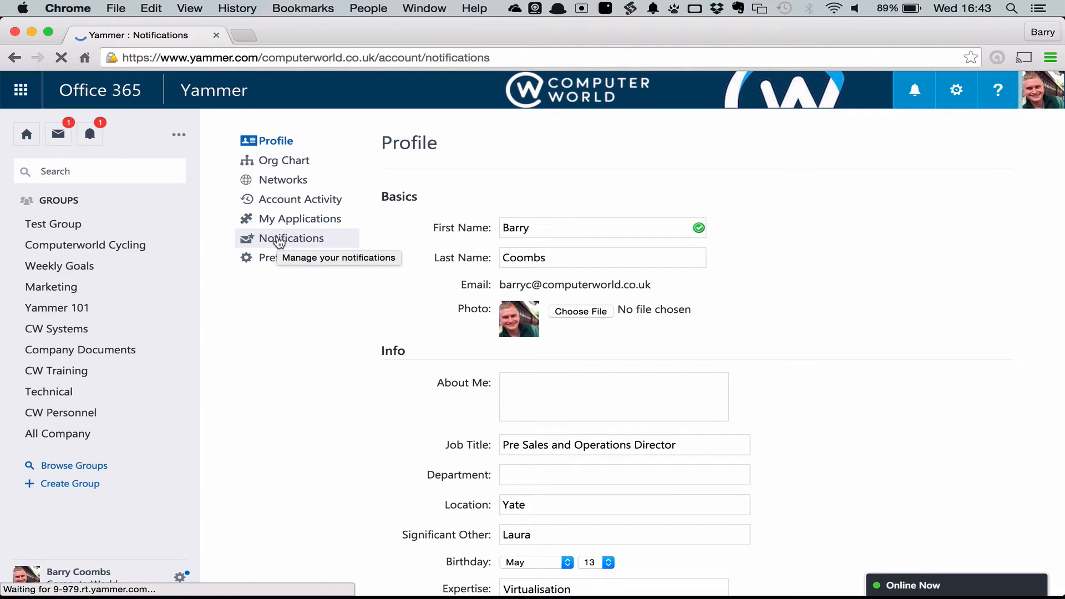
click(291, 238)
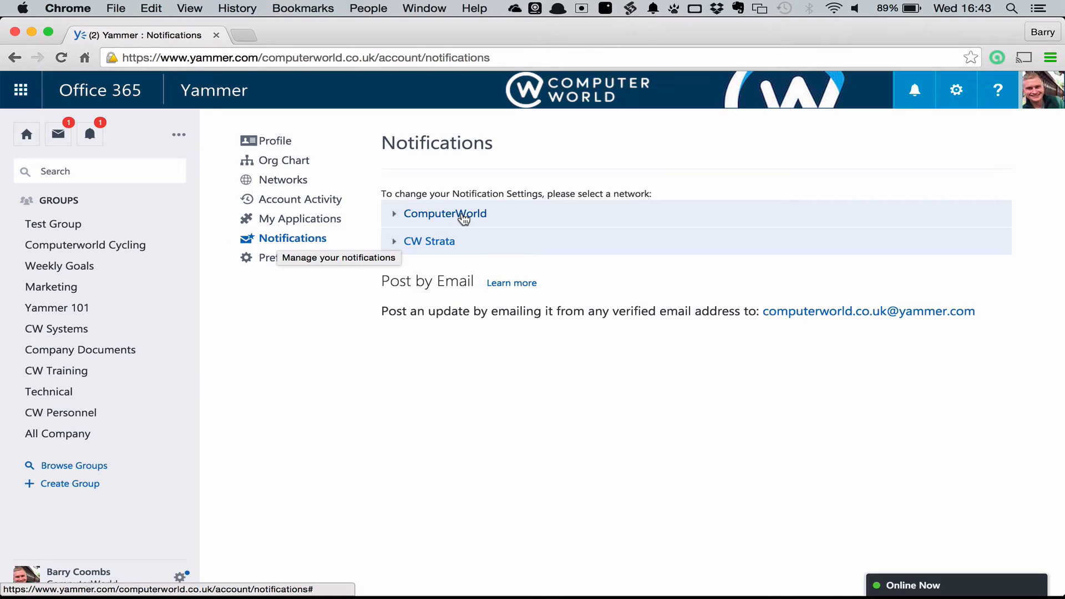
click(444, 213)
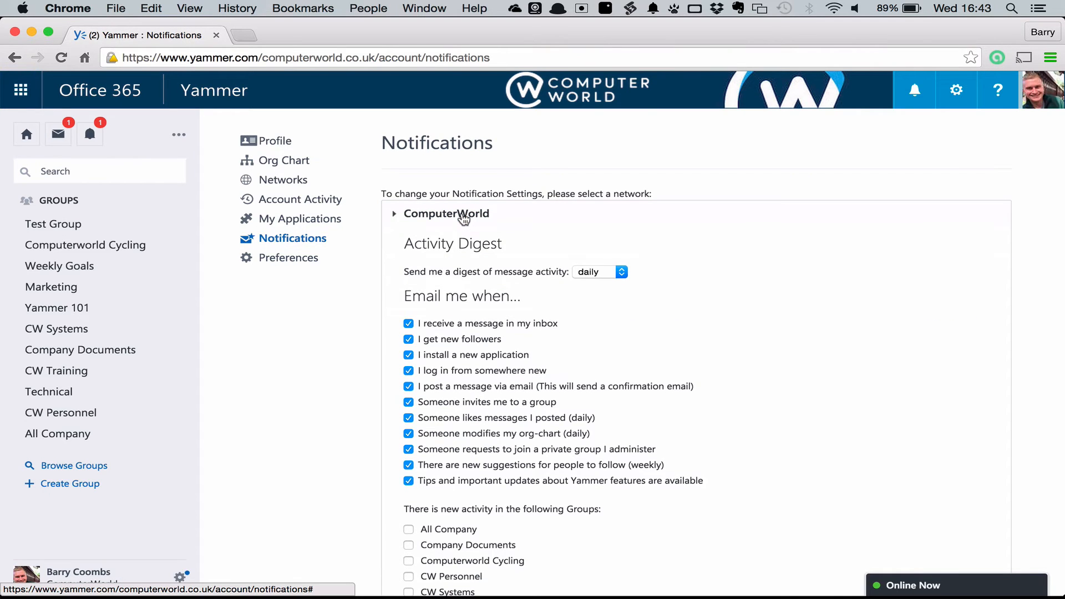
scroll(down, 3)
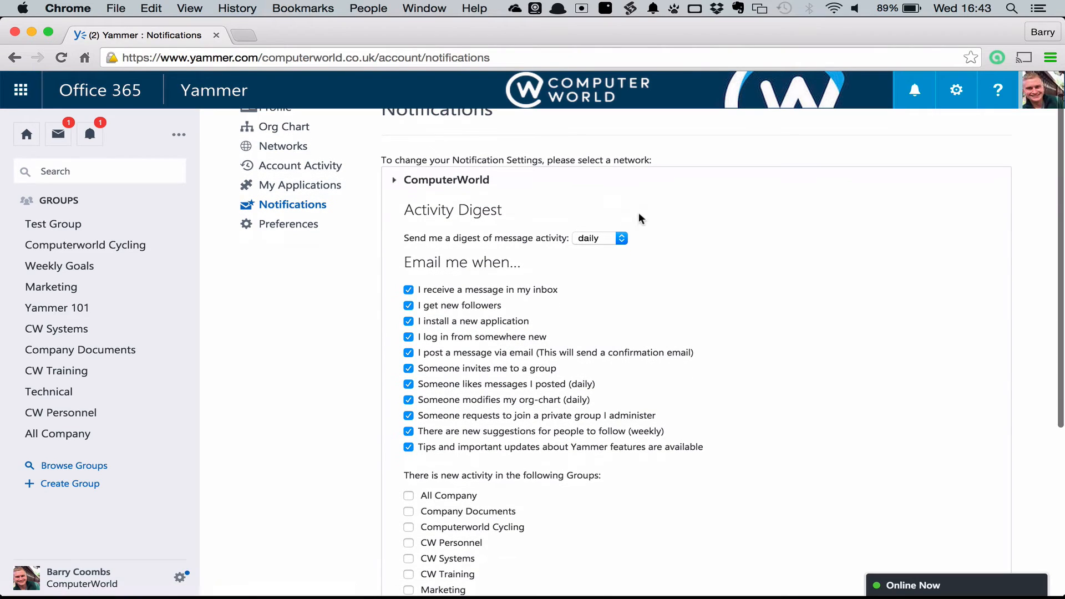
- Keep the ComputerWorld activity digest at daily and save the notification settings
click(598, 238)
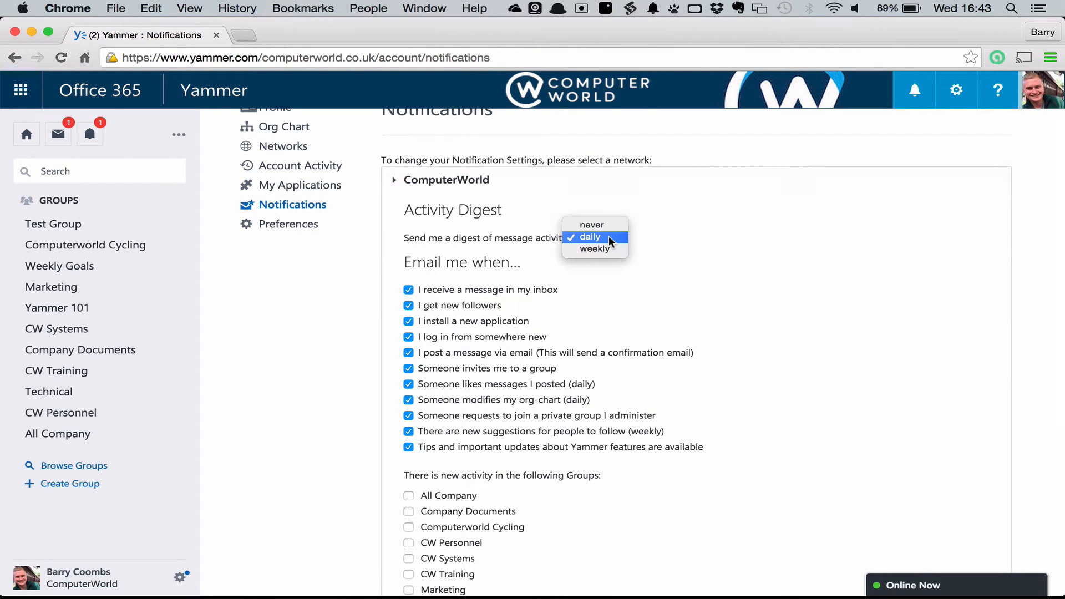
mouse_move(711, 239)
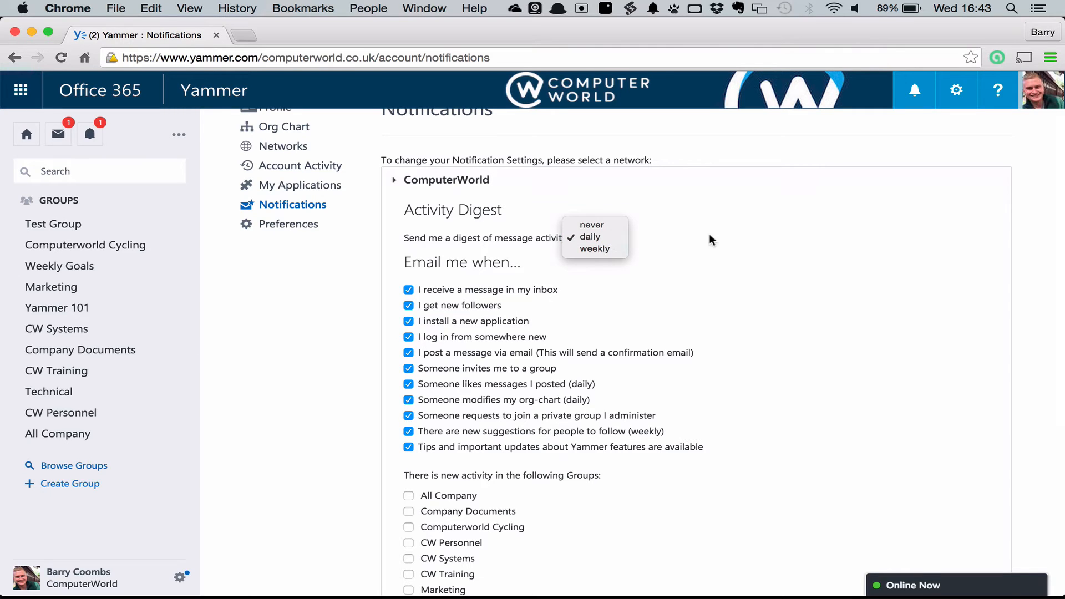
click(590, 236)
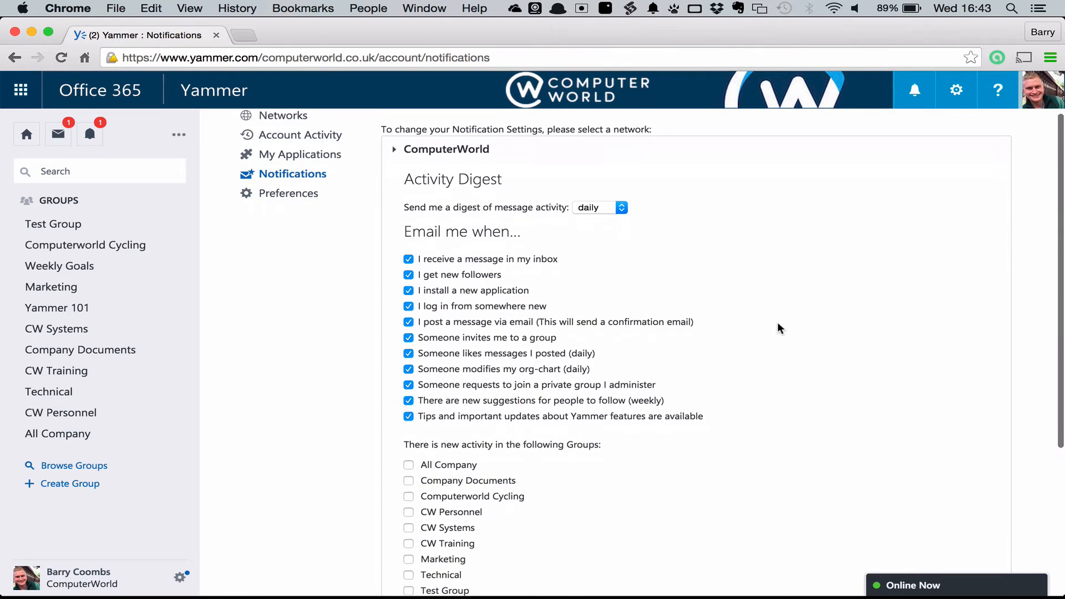
scroll(down, 3)
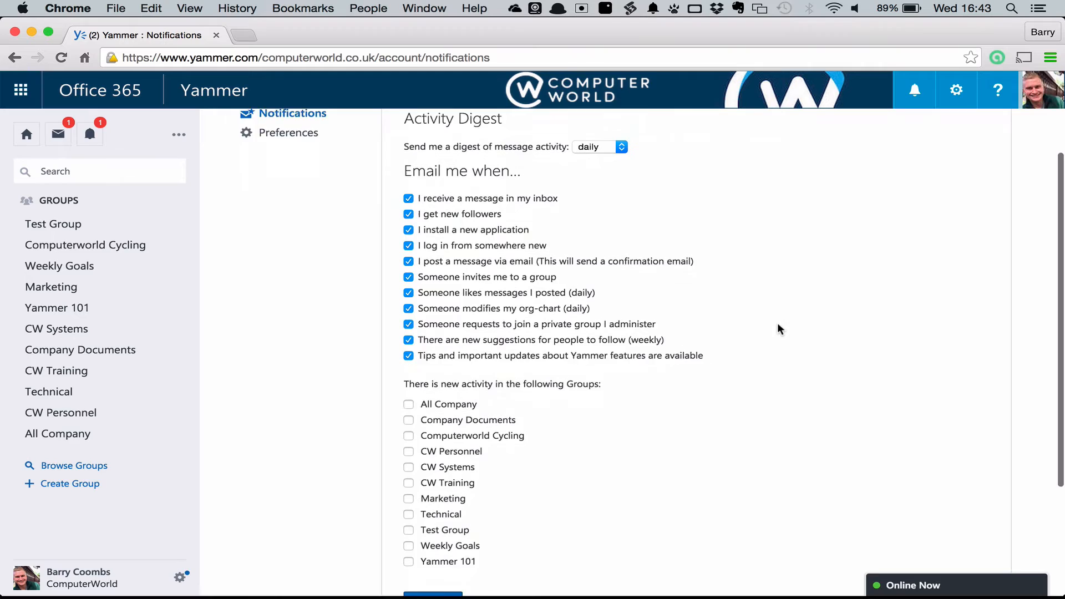
scroll(down, 3)
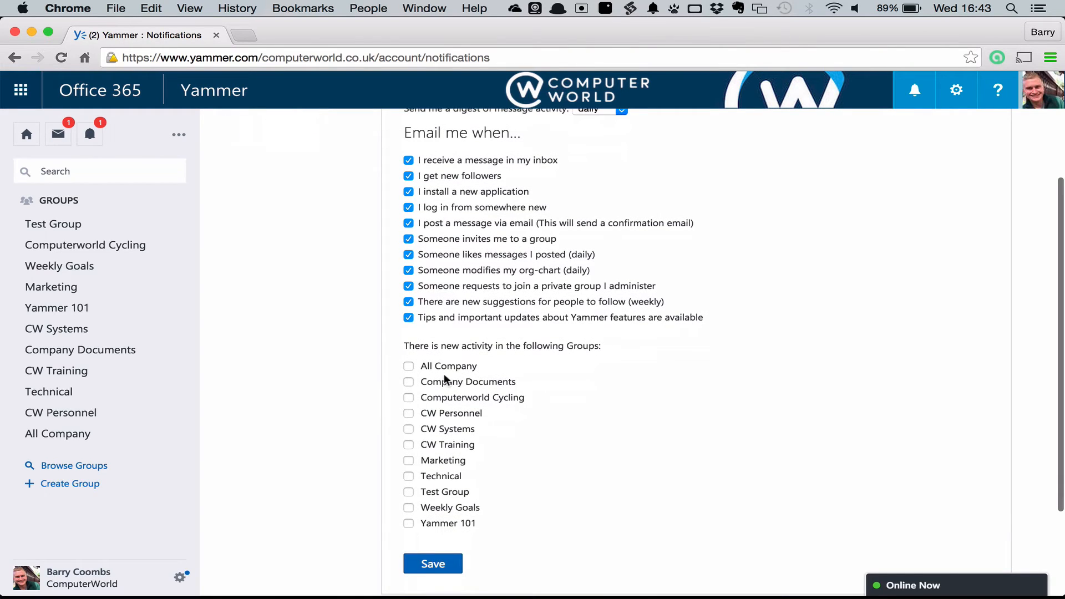
mouse_move(475, 402)
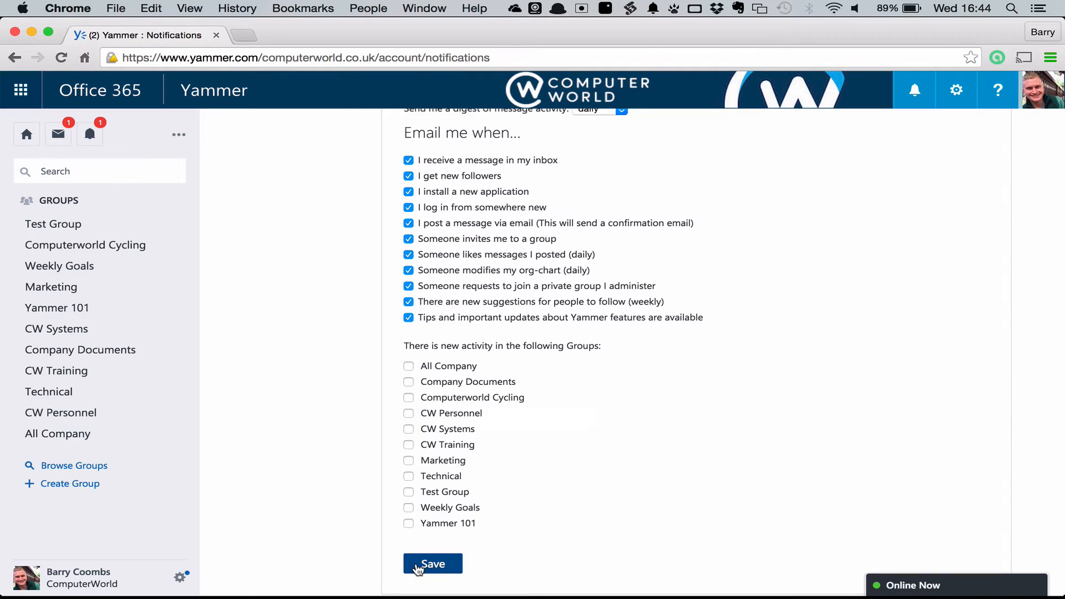
click(433, 563)
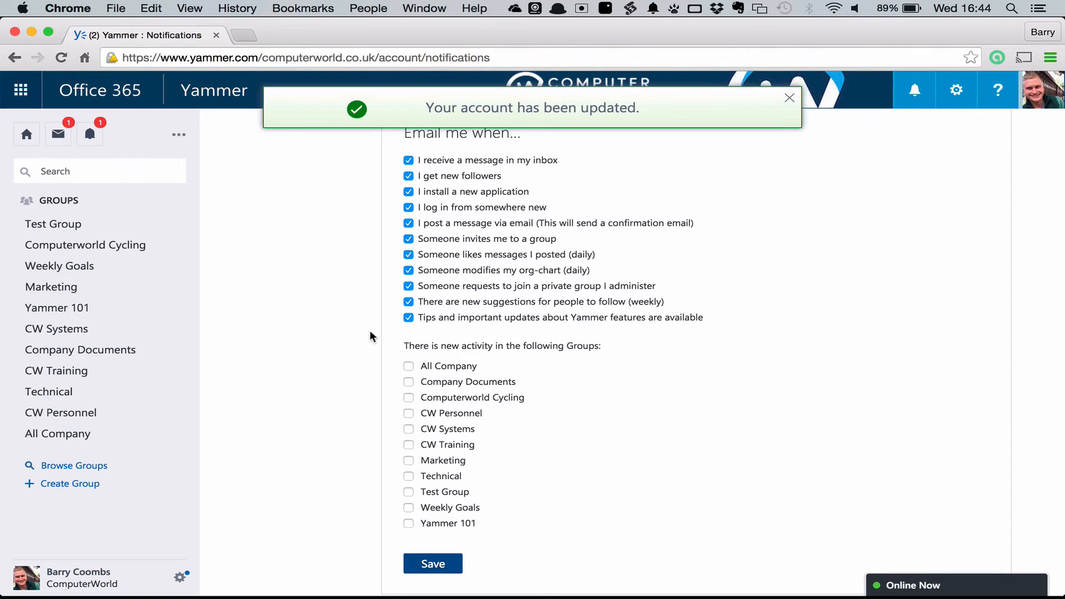
click(26, 134)
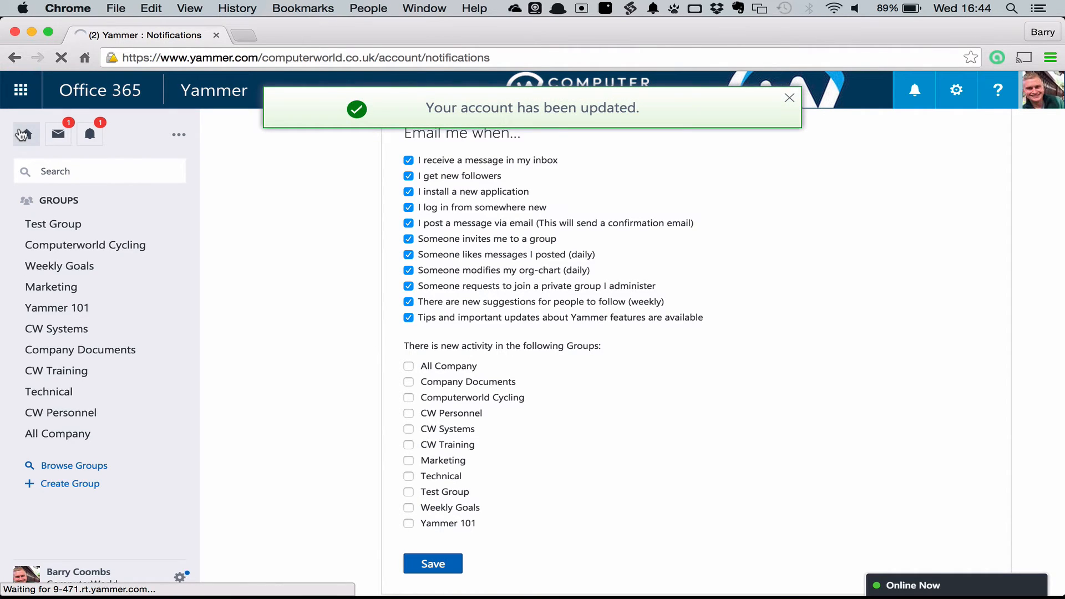
click(25, 134)
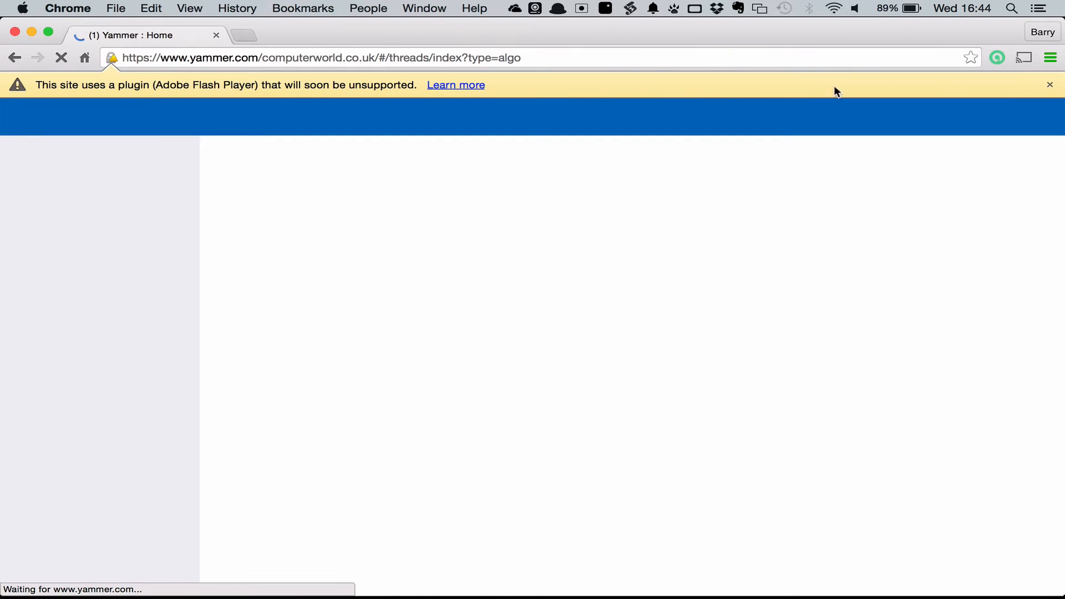
click(1050, 85)
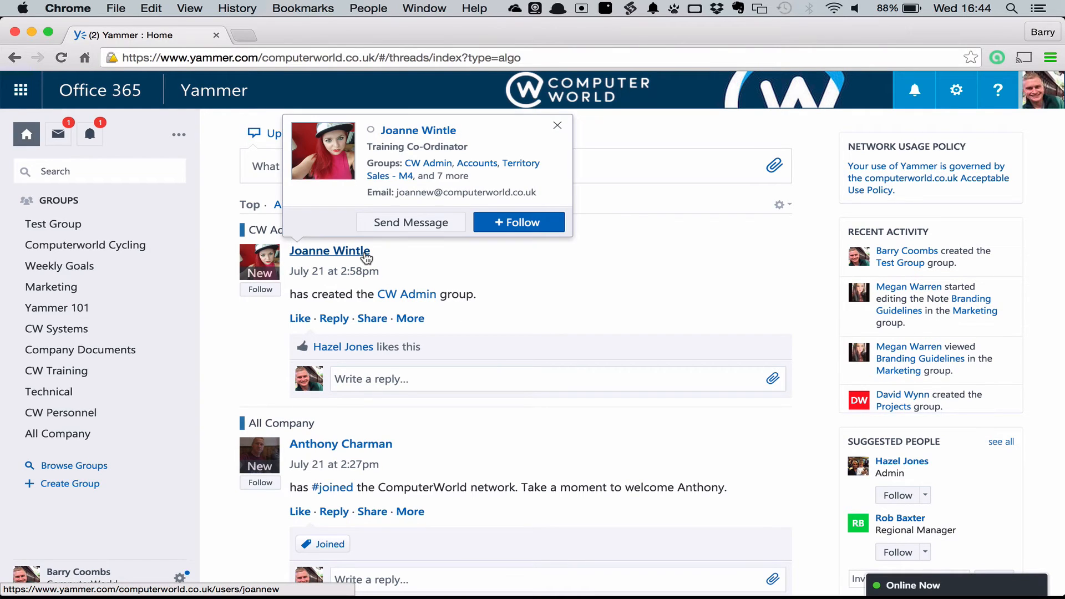
click(329, 251)
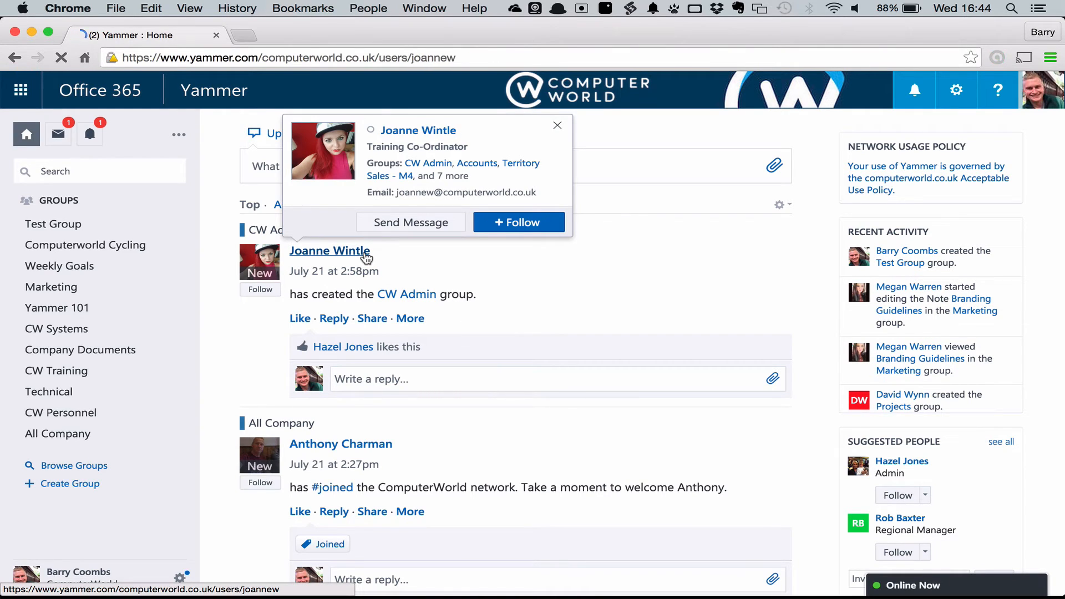
click(330, 250)
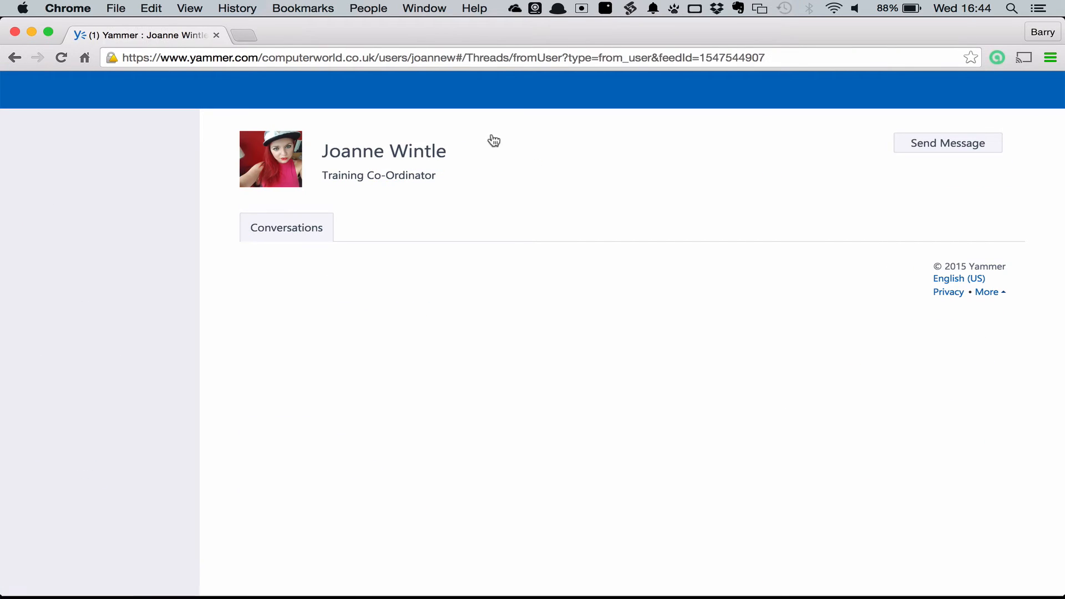
mouse_move(389, 178)
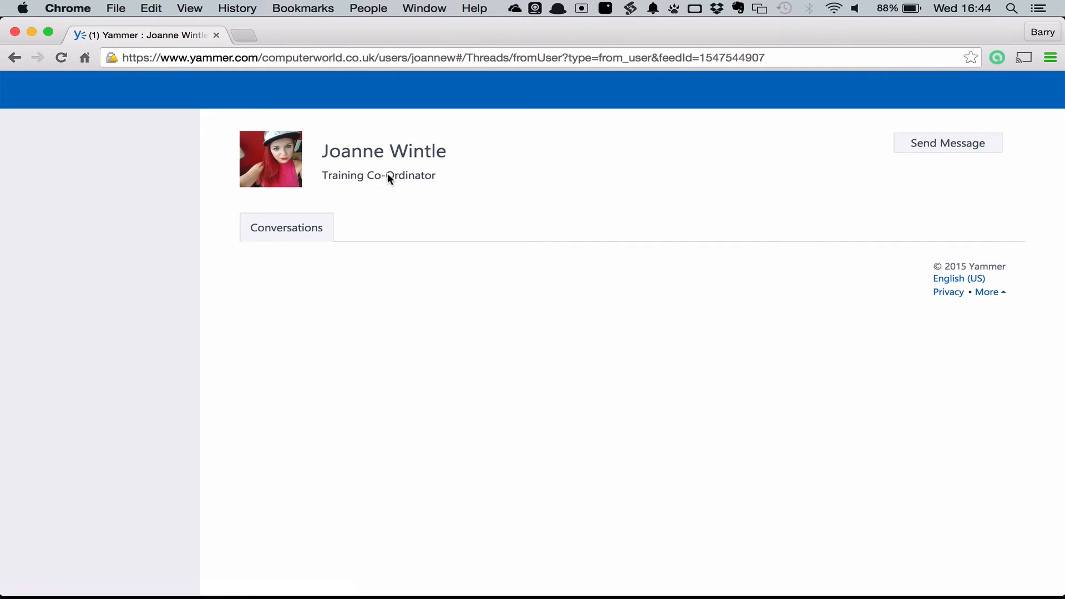
mouse_move(706, 220)
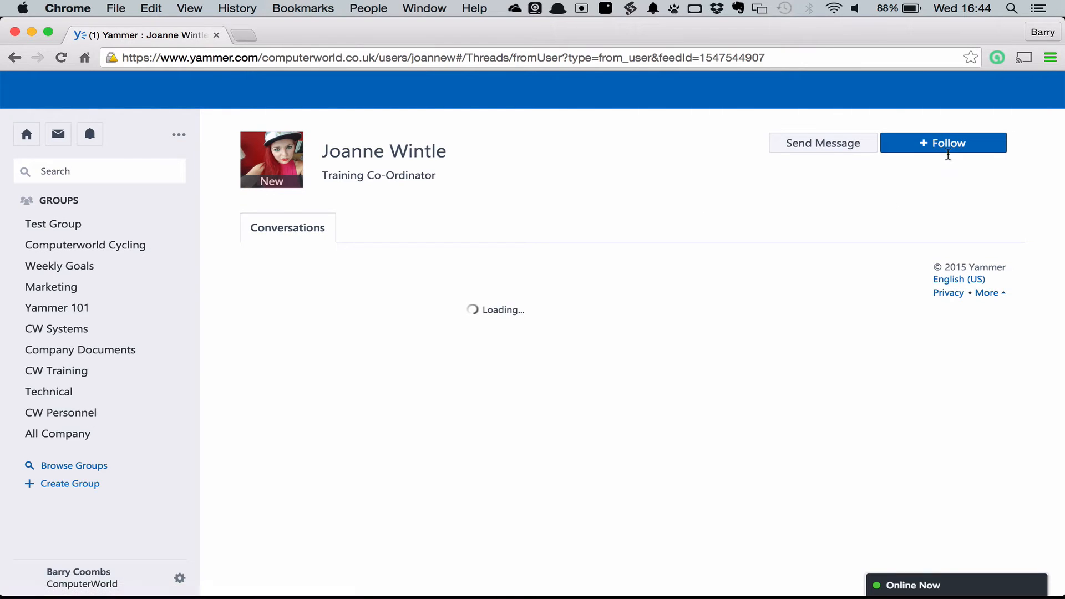
mouse_move(943, 143)
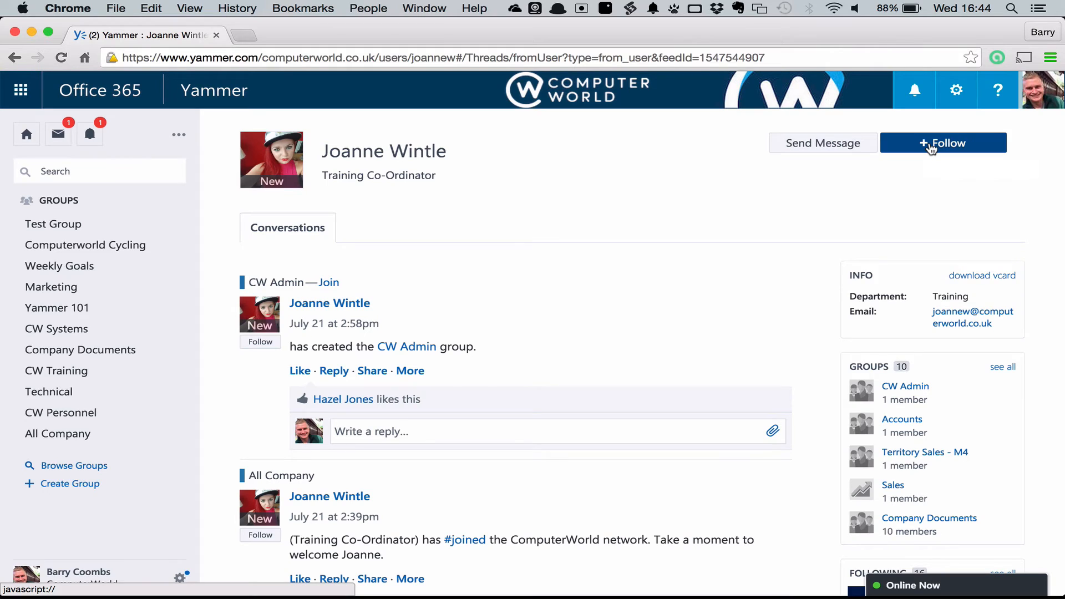
click(943, 142)
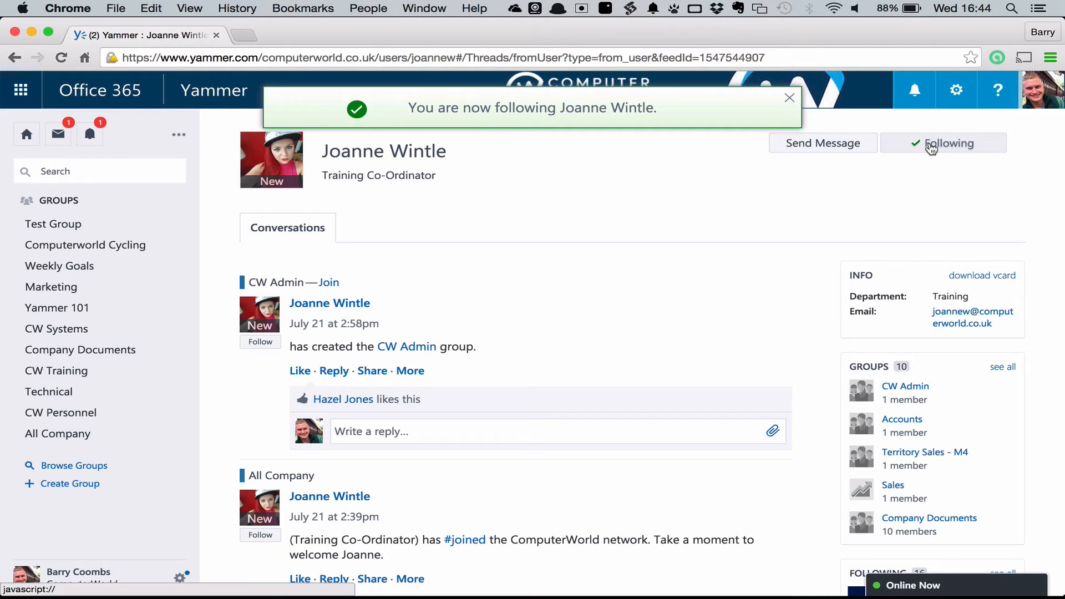
click(789, 98)
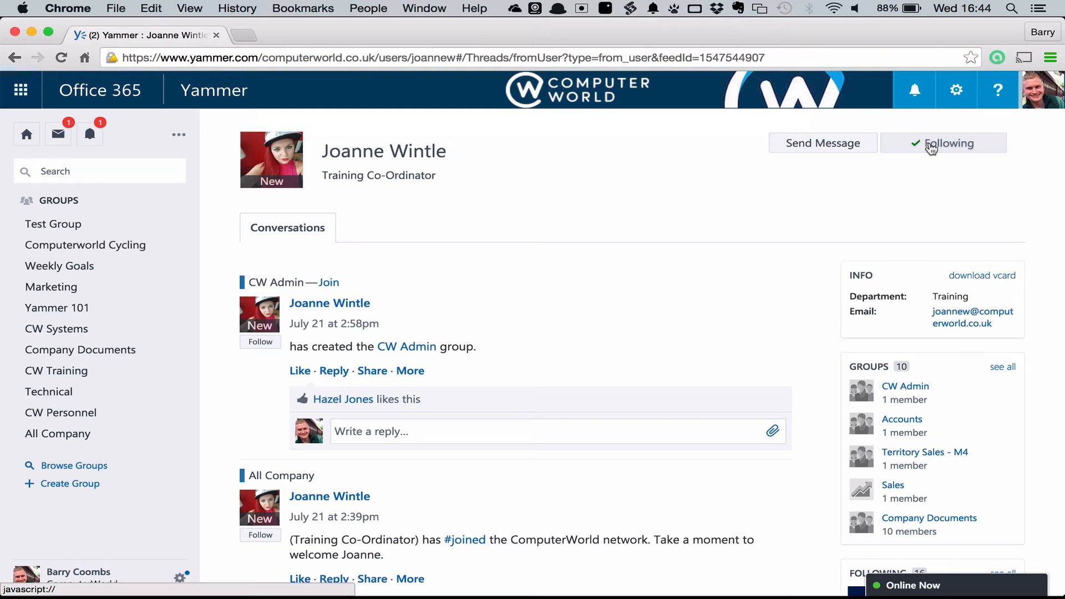
mouse_move(207, 148)
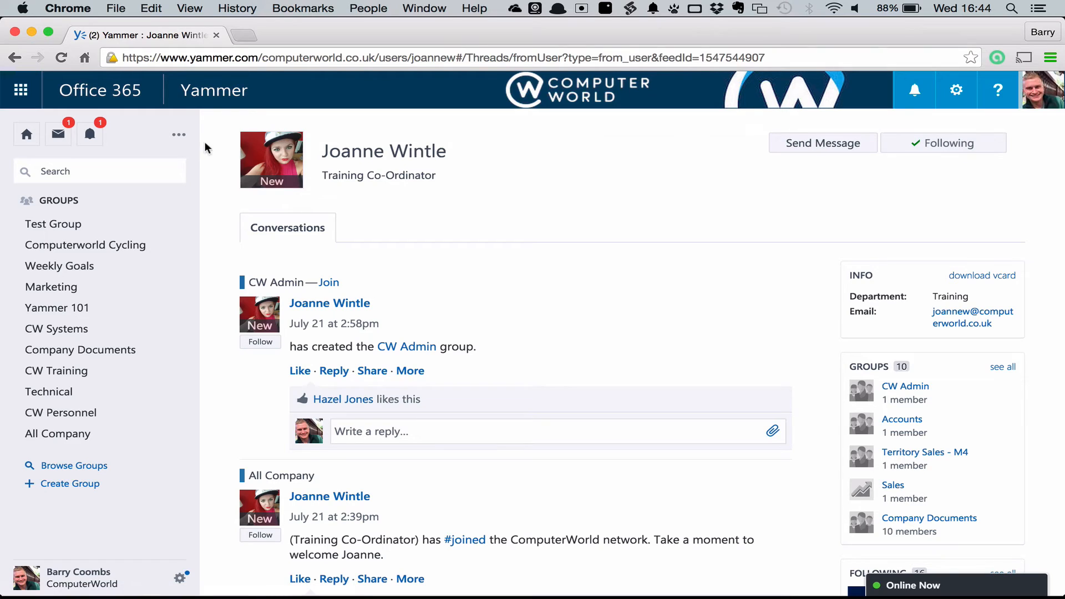
mouse_move(194, 145)
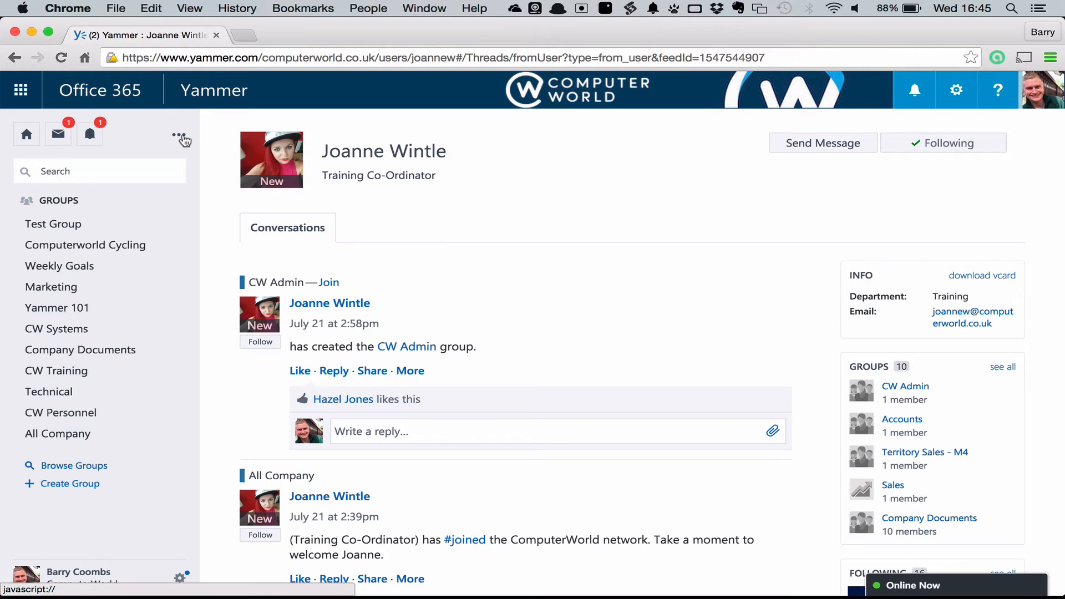
mouse_move(190, 148)
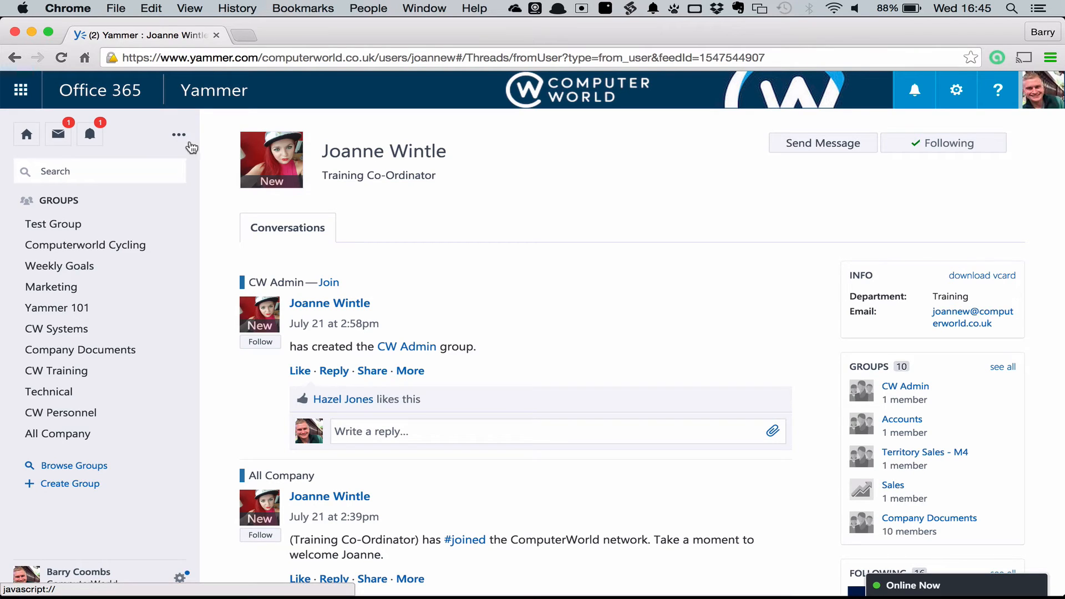
mouse_move(179, 142)
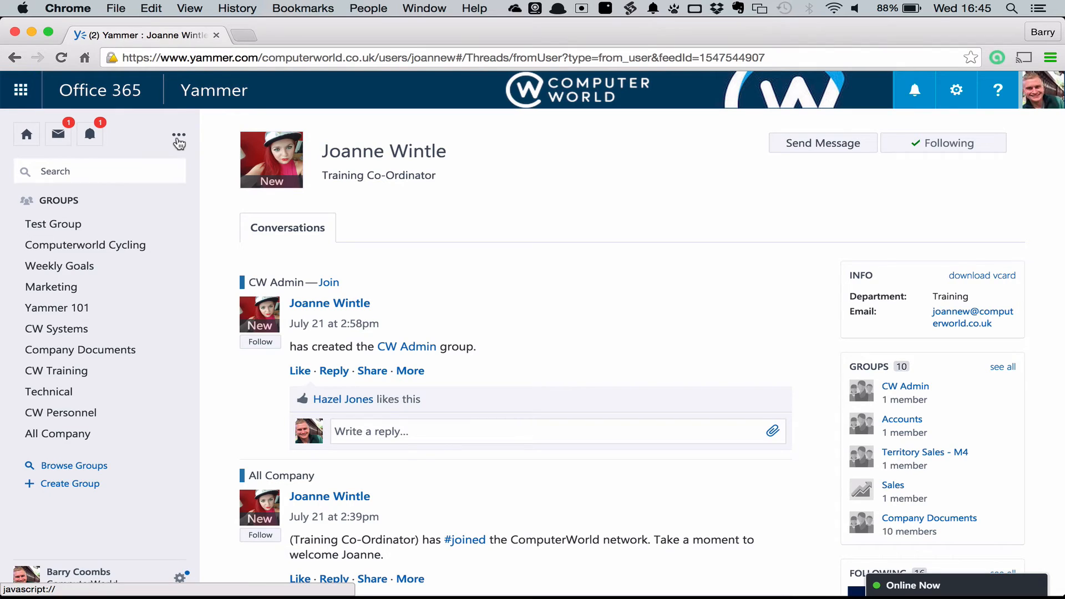
- Browse the App Directory's featured and colleague-used apps, then return to the home feed
click(178, 133)
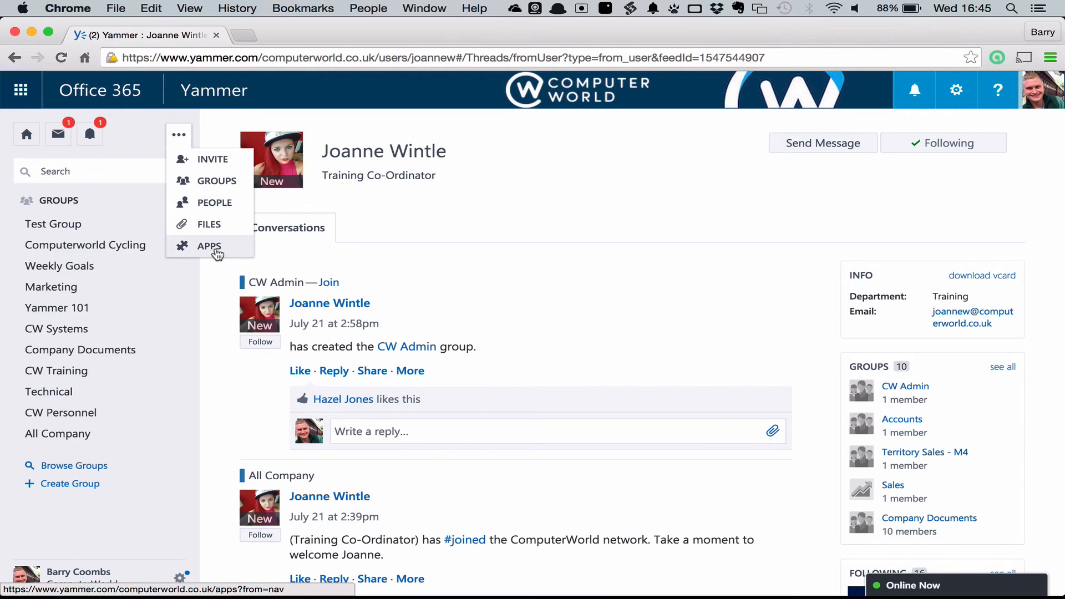
click(209, 246)
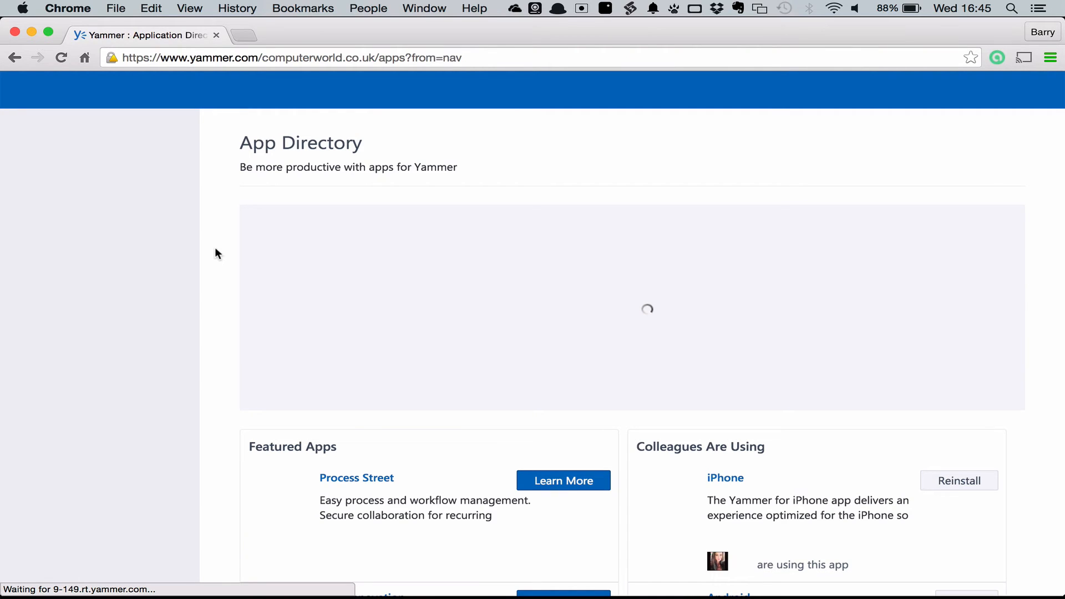
mouse_move(884, 308)
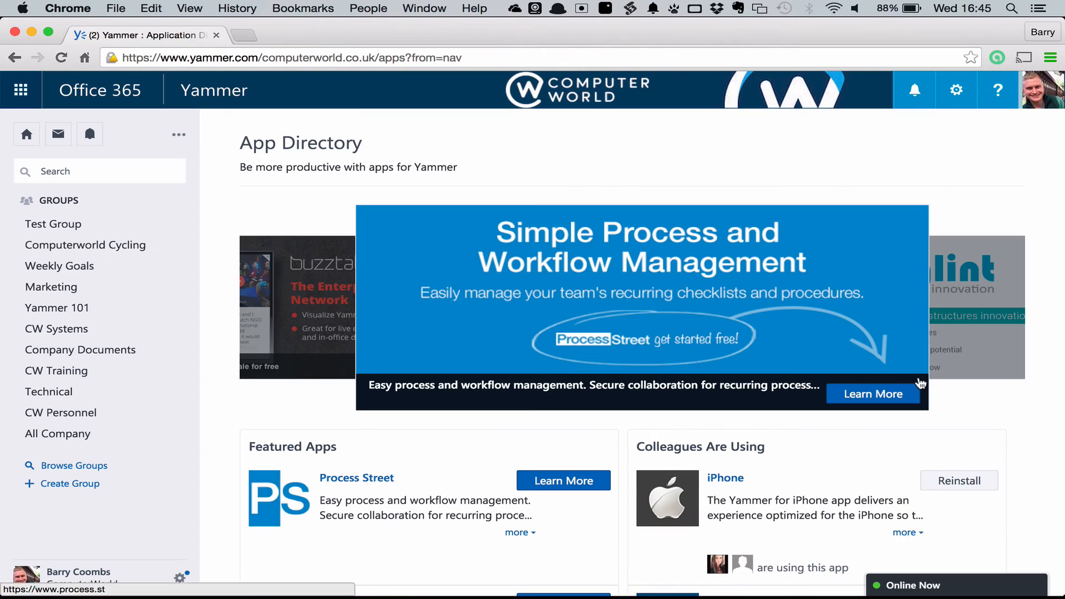
scroll(down, 3)
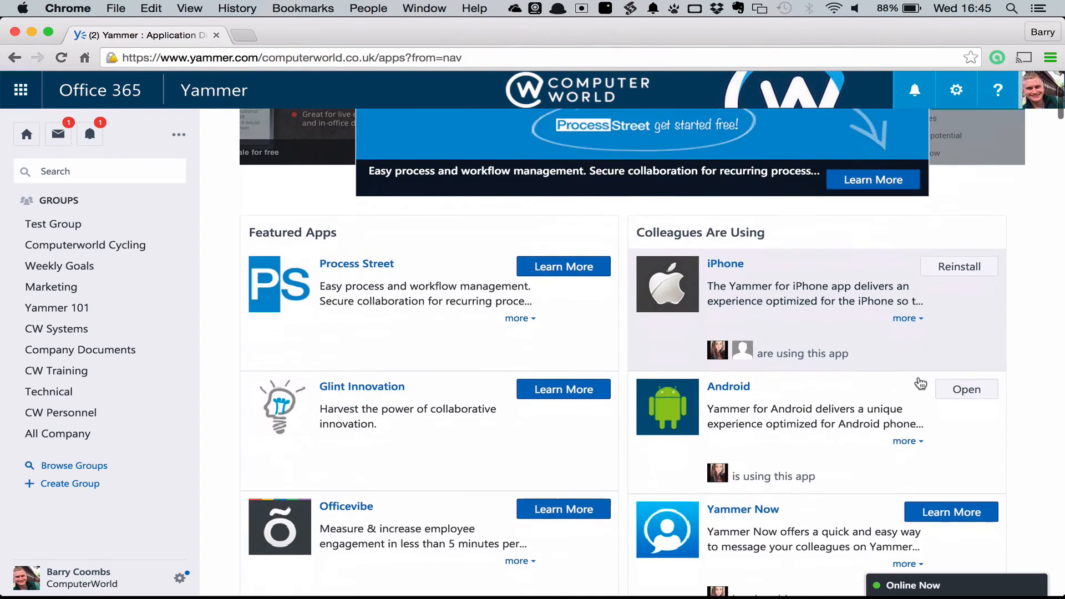
scroll(down, 3)
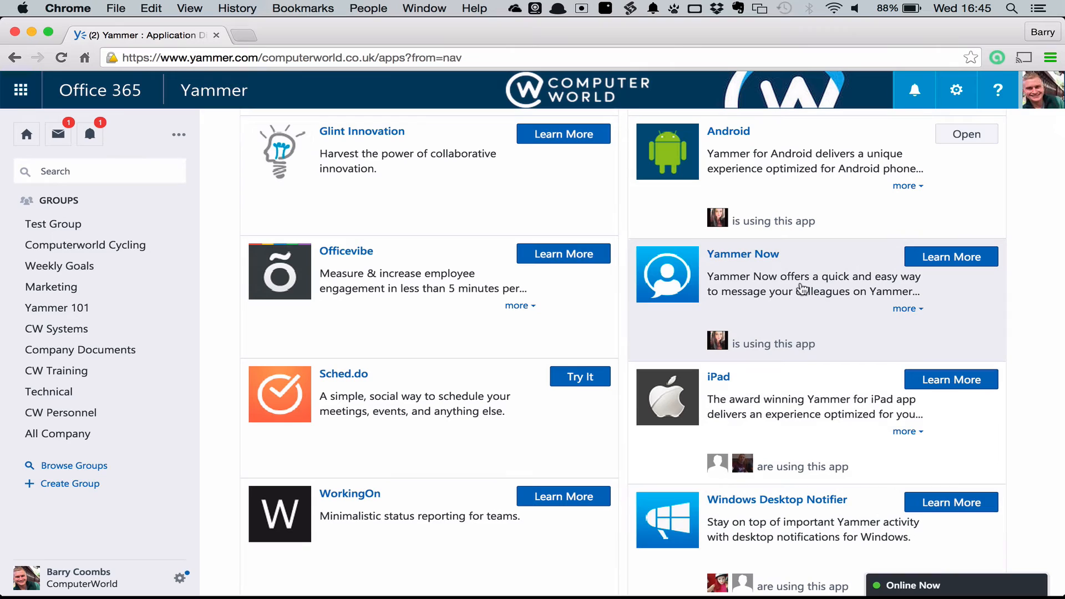
mouse_move(774, 279)
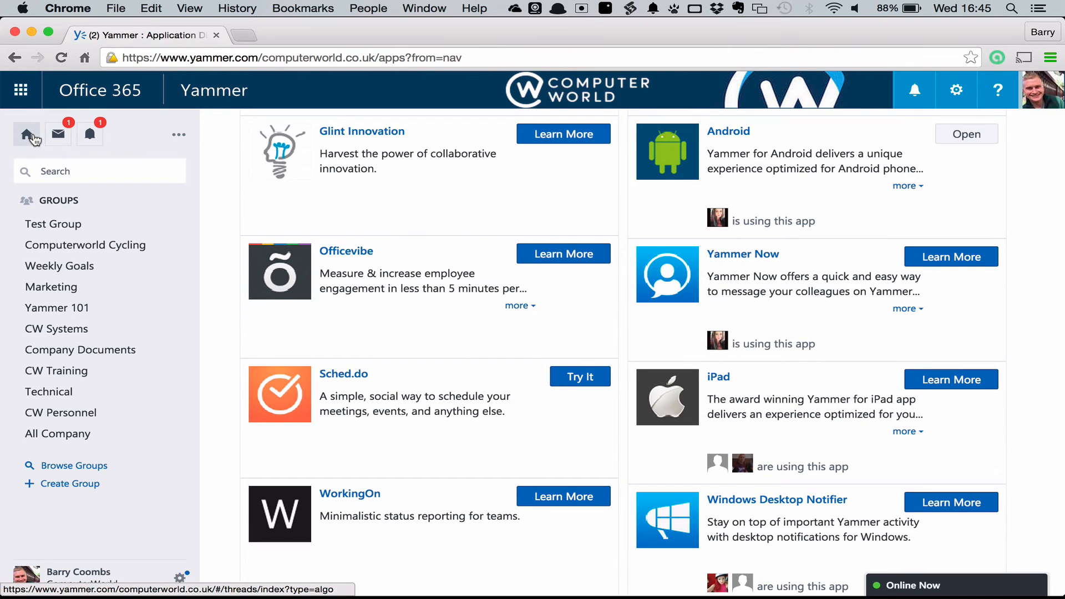
click(27, 134)
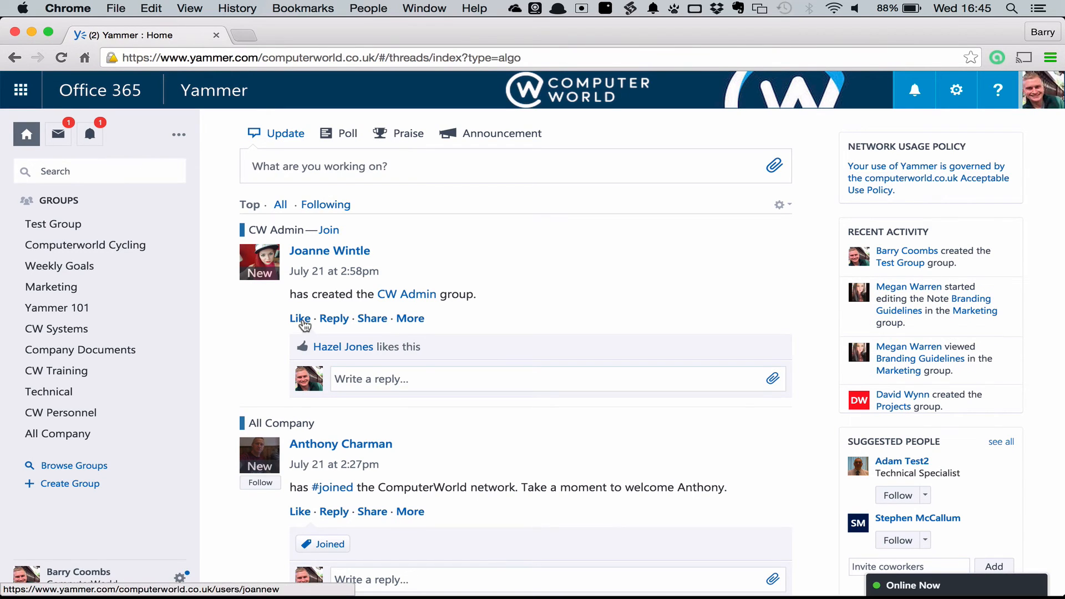
click(300, 318)
text(We)
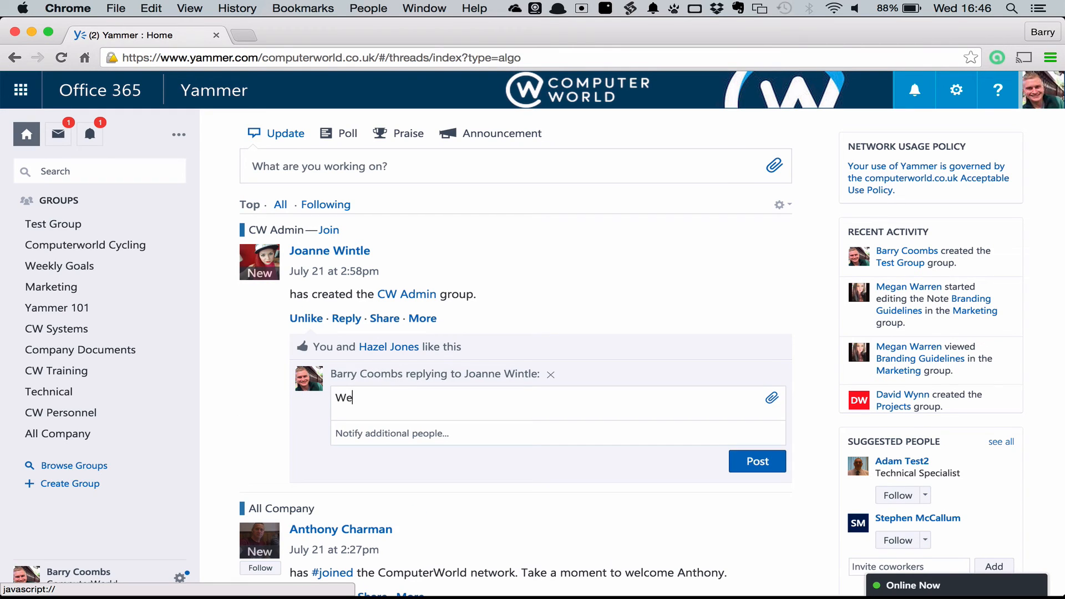
text(lcome)
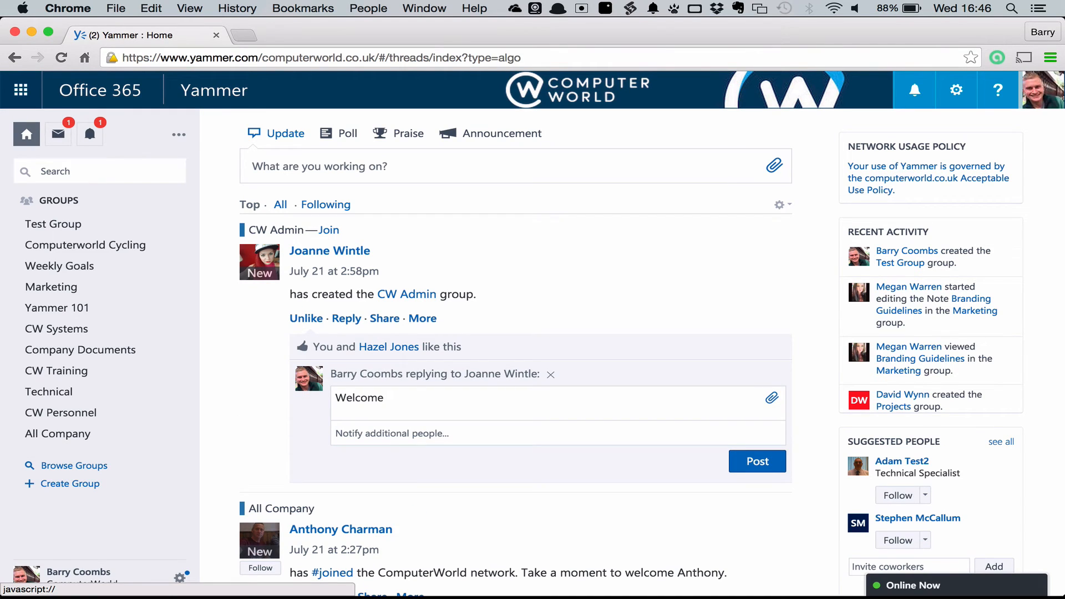
mouse_move(756, 461)
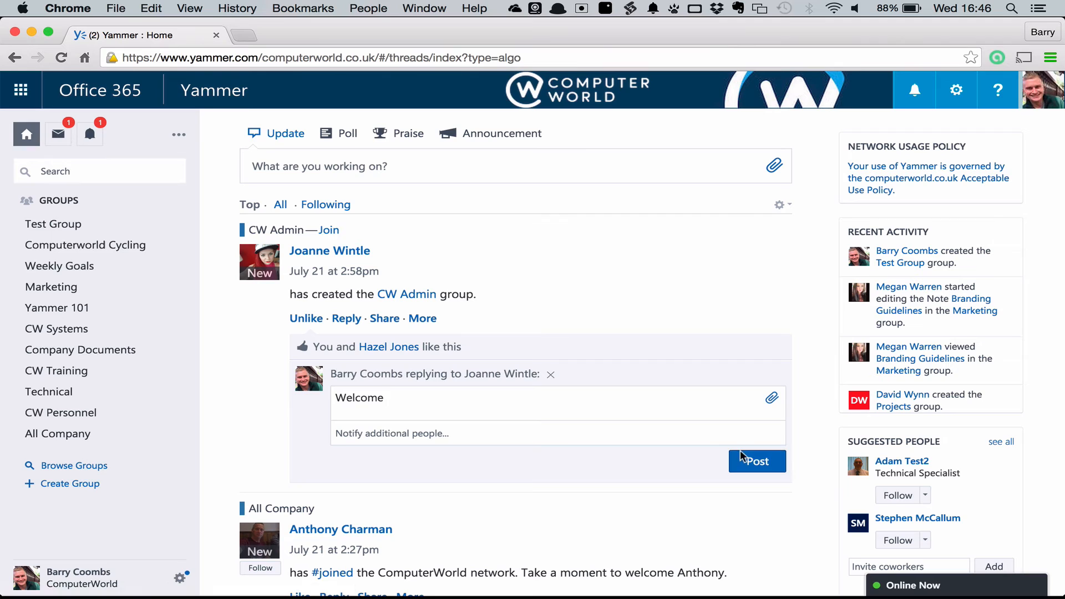
click(757, 461)
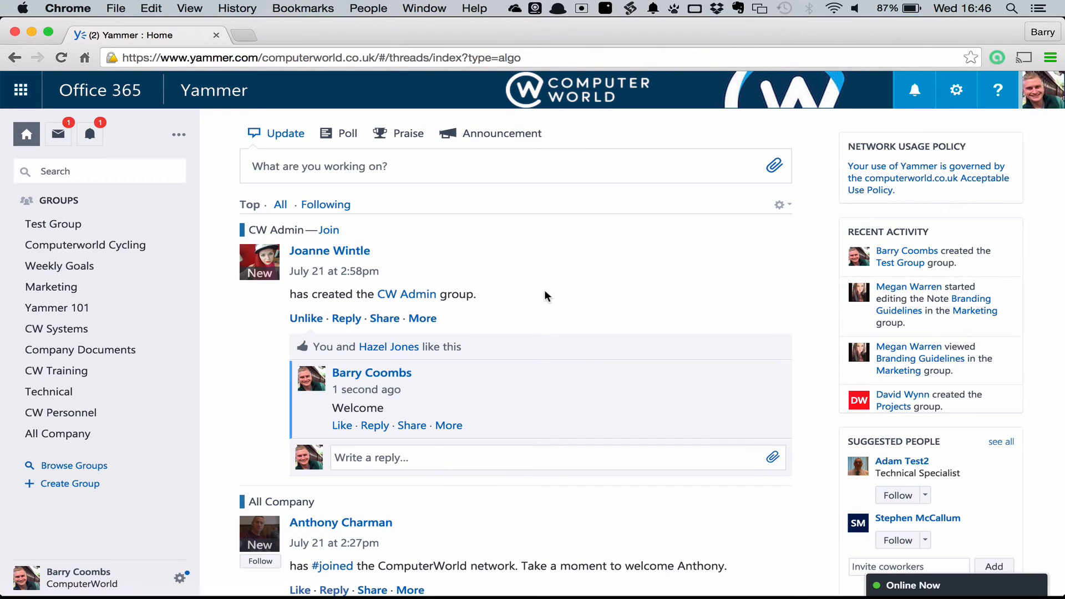
mouse_move(143, 187)
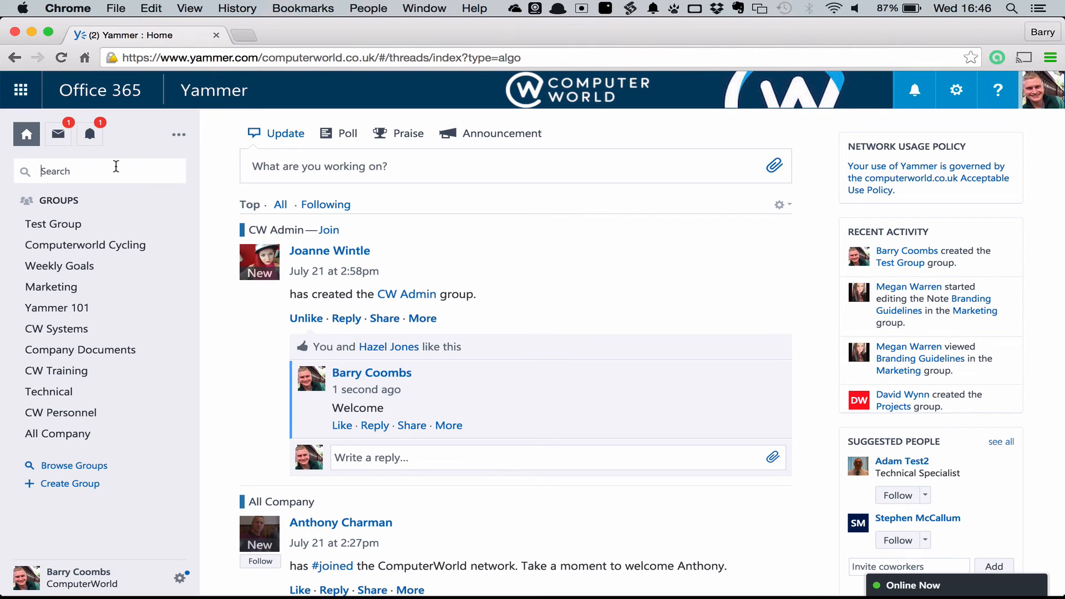
- Search Yammer for 'castle' and open the Computerworld Cycling group from the results
text(castl)
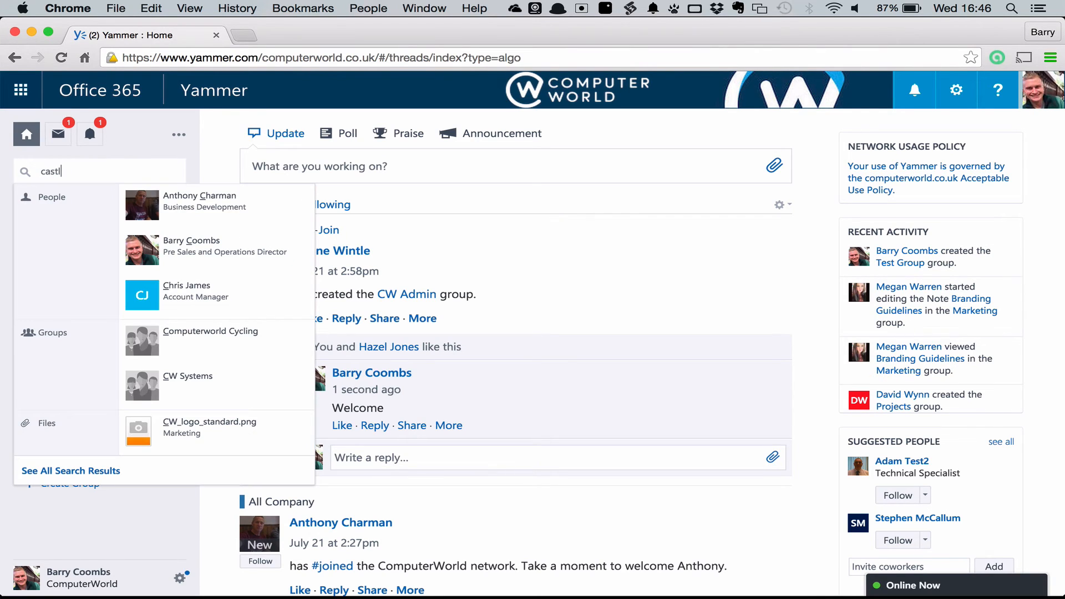
text(e)
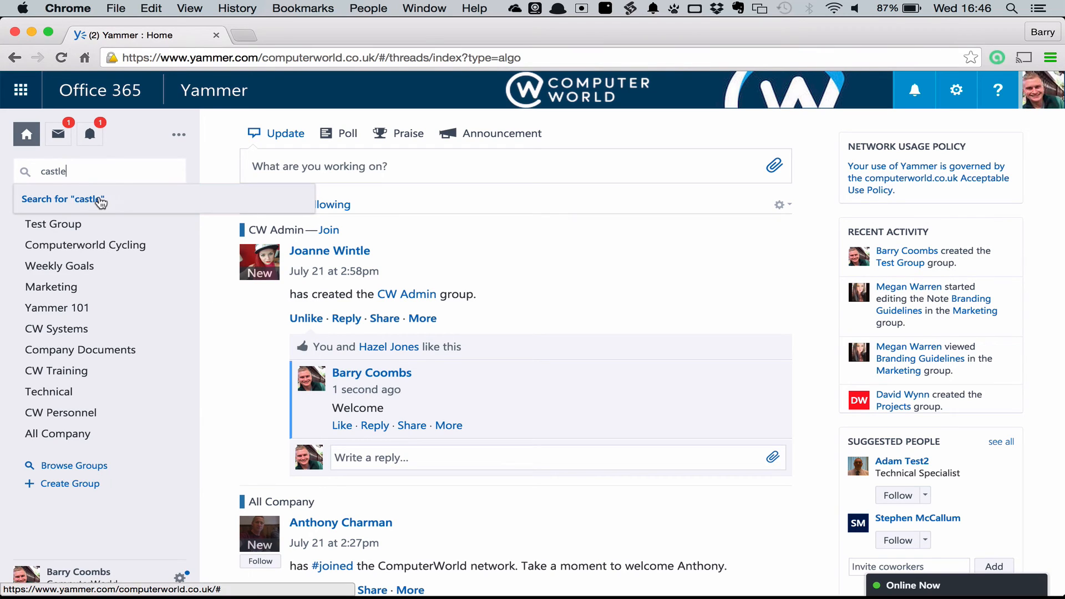
click(63, 199)
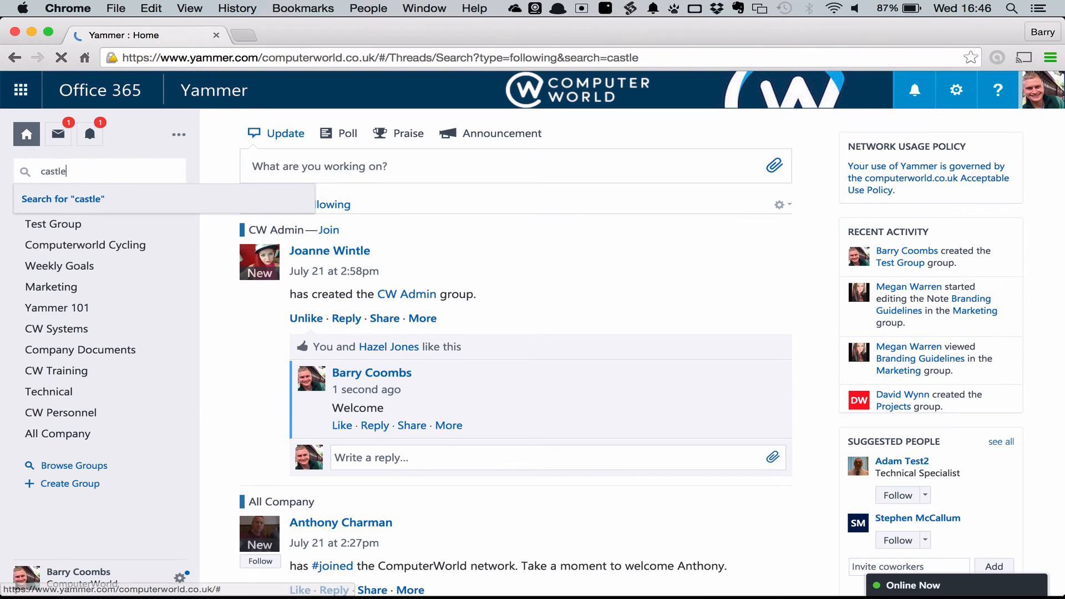
click(62, 199)
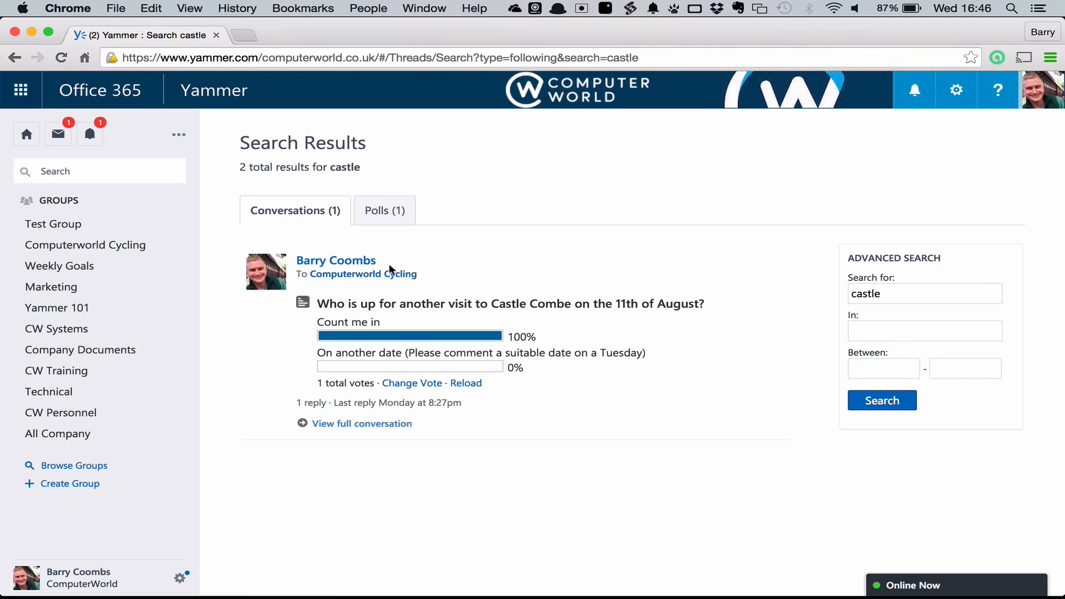
mouse_move(464, 257)
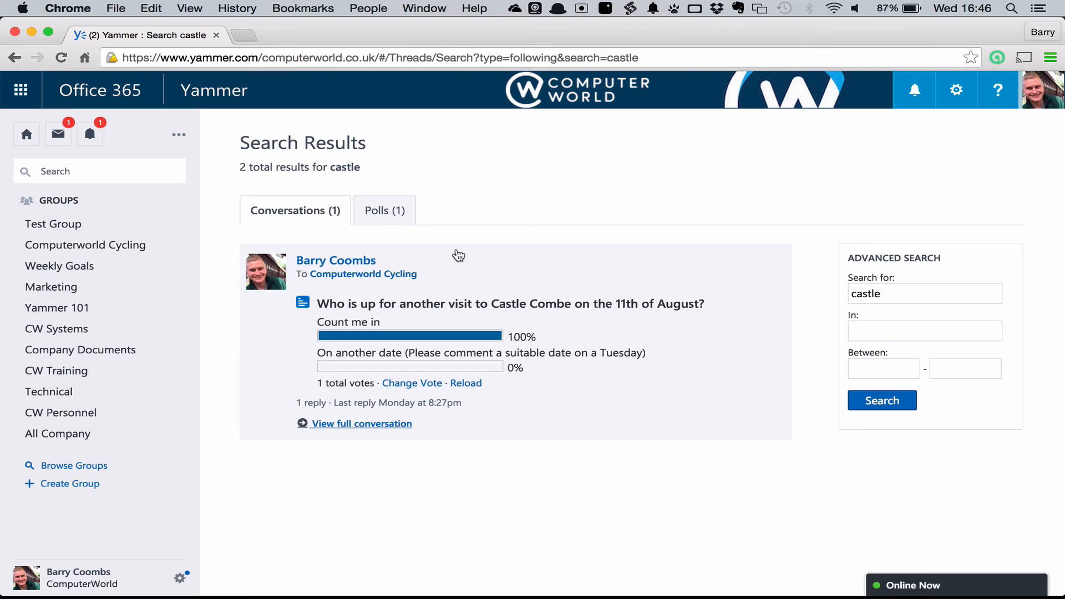
mouse_move(328, 274)
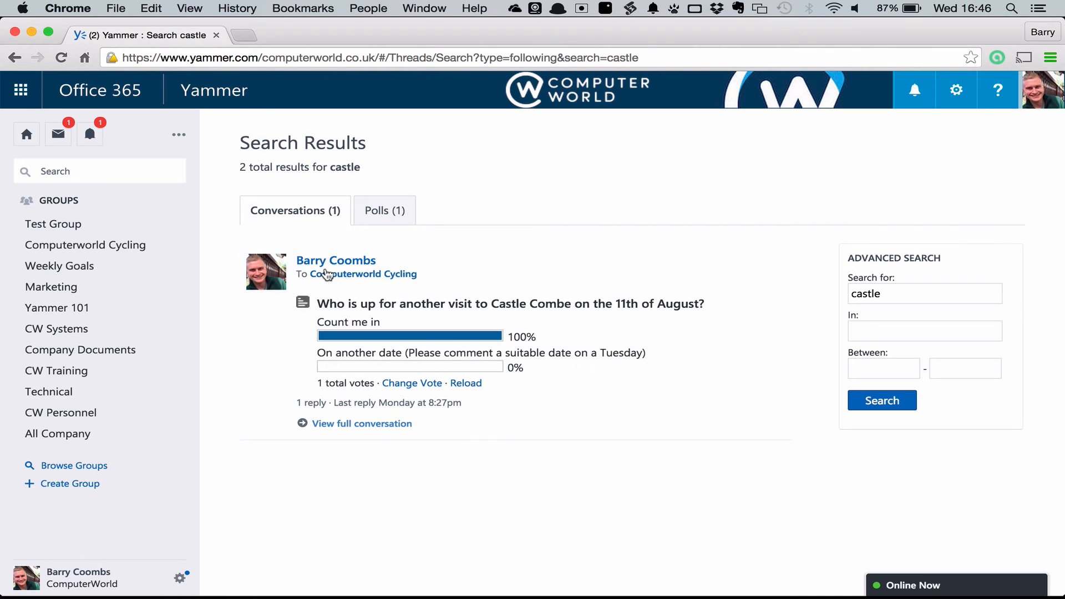
click(363, 273)
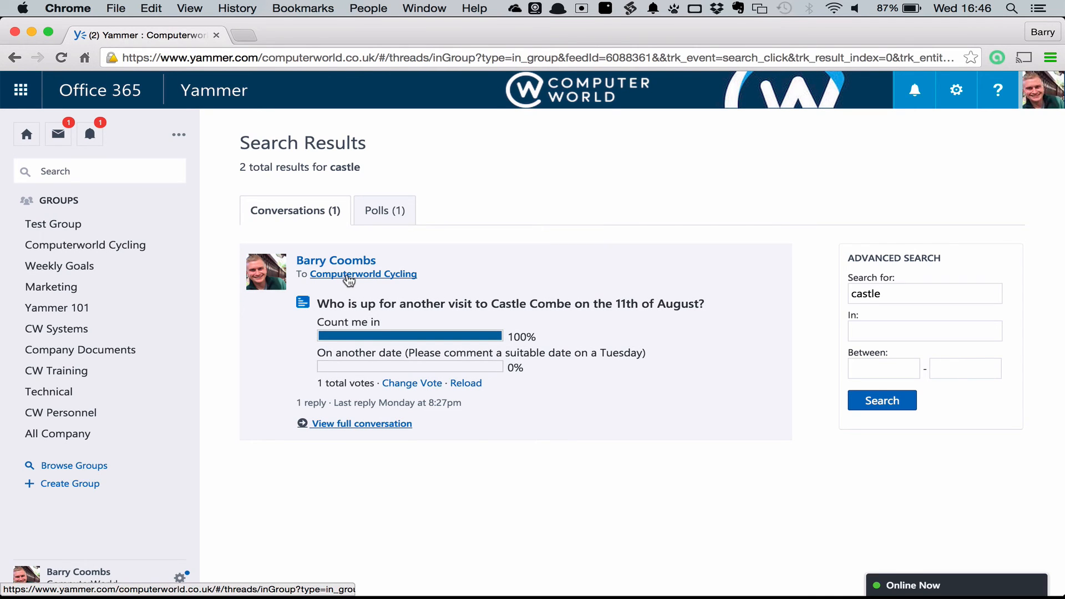
- Confirm the M4 cycling conversation is still followed, then open the Inbox
click(363, 273)
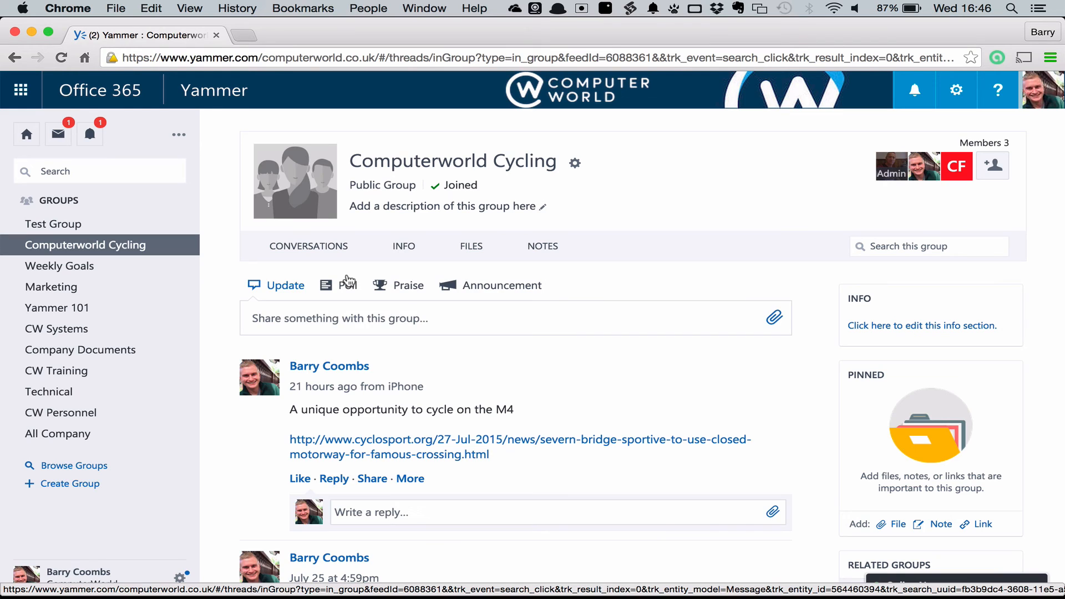
mouse_move(427, 478)
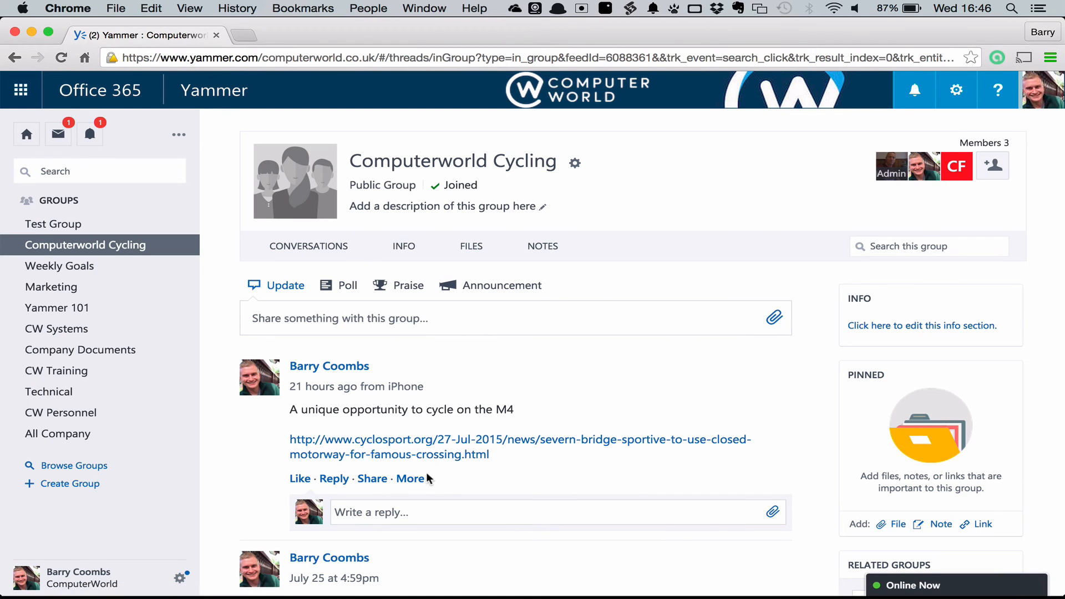
click(409, 479)
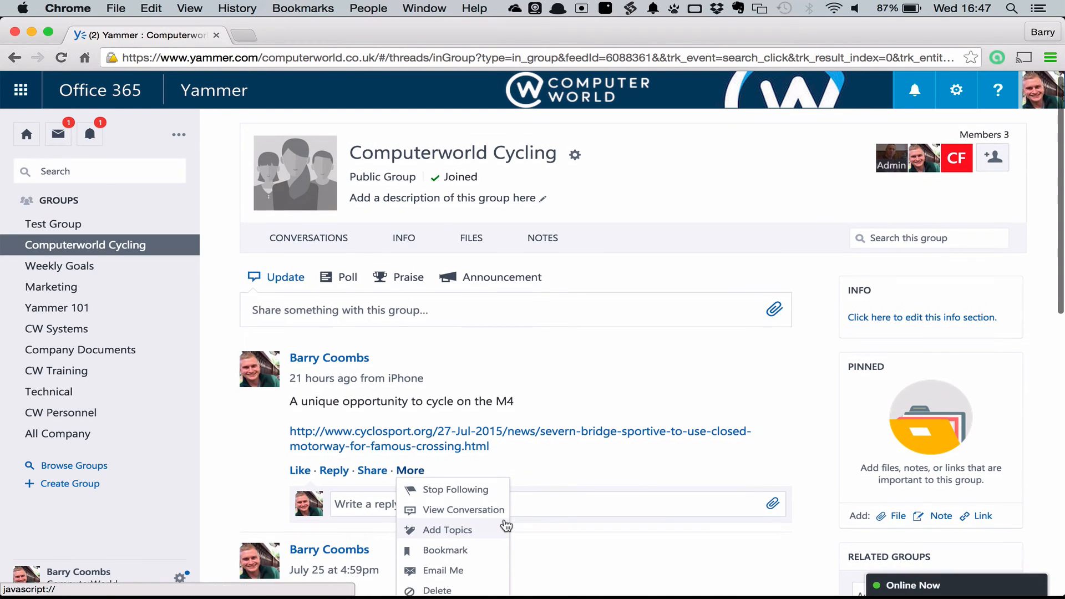
scroll(down, 3)
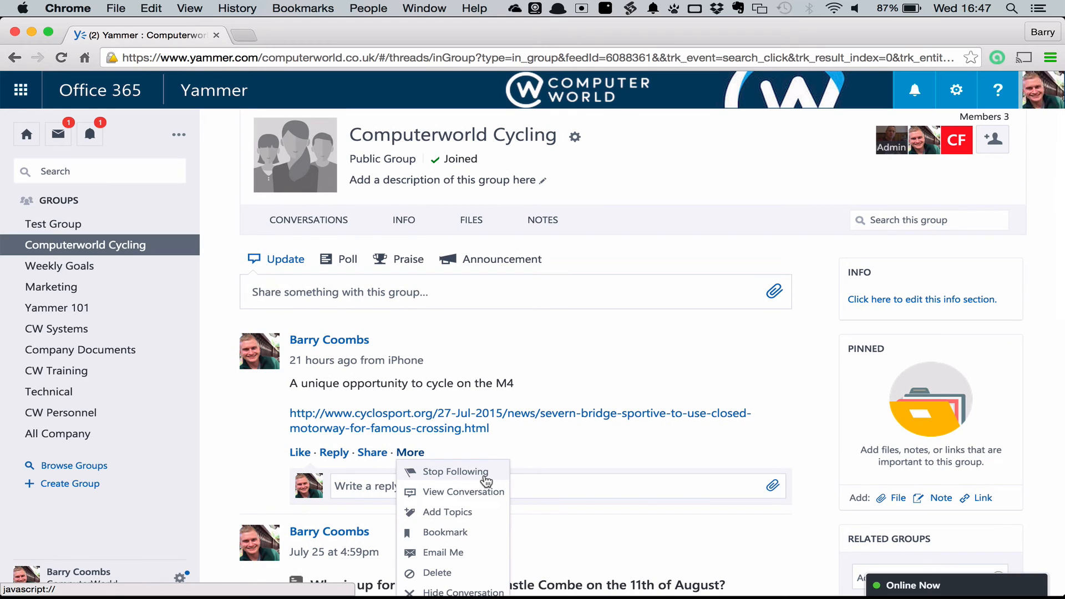
mouse_move(456, 471)
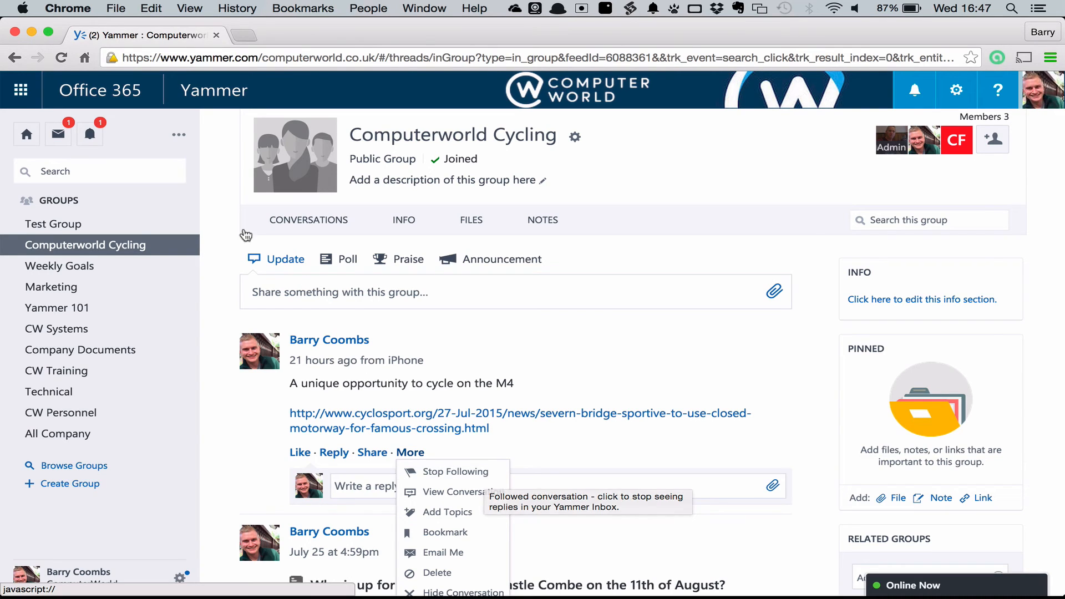
click(57, 134)
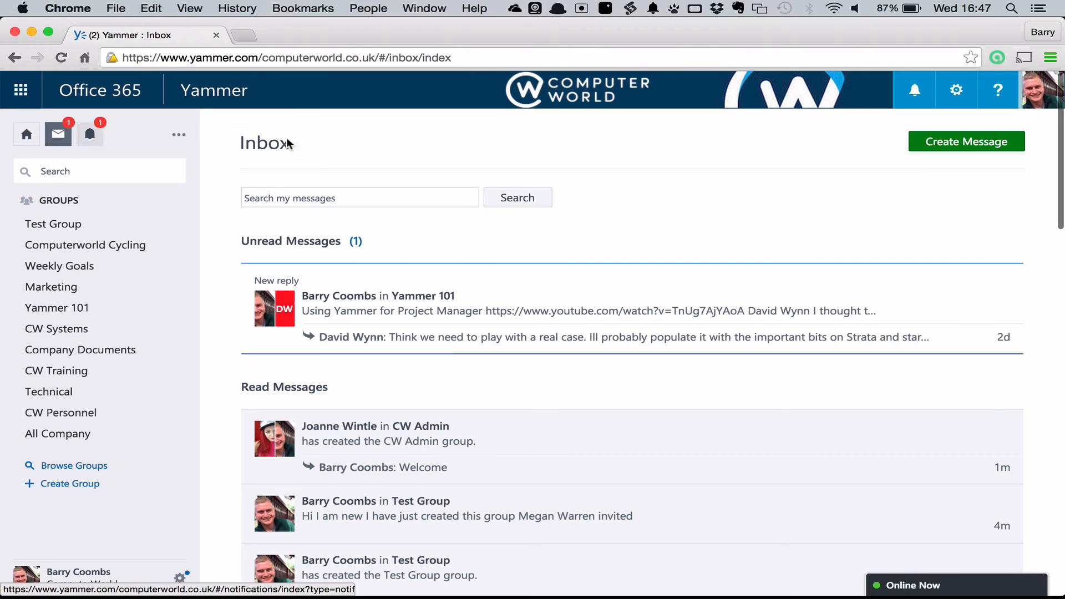
mouse_move(596, 289)
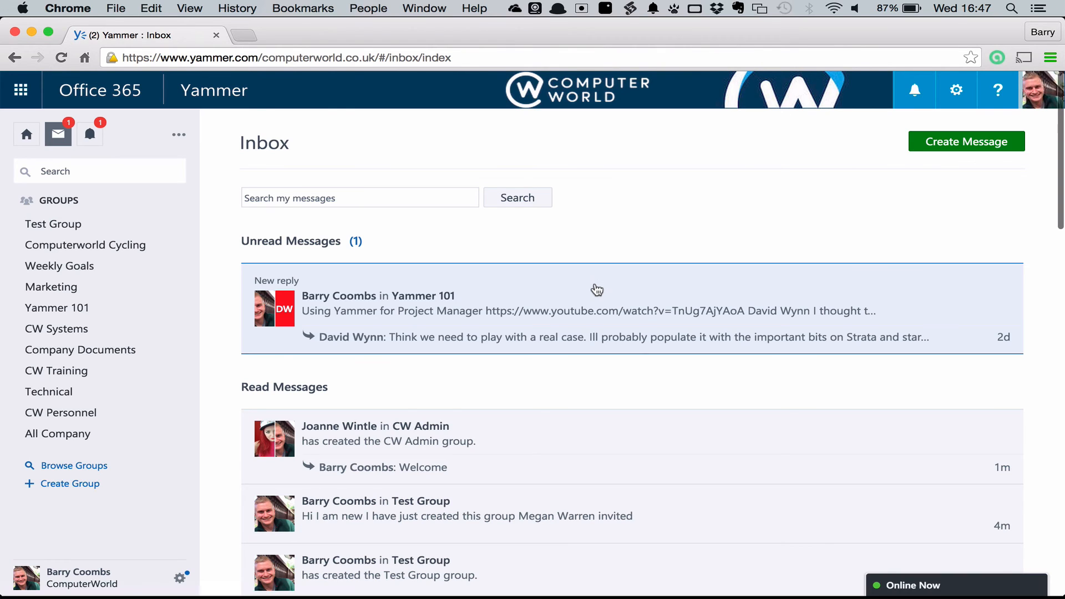
- Read the unread Yammer 101 project management message and return to the home feed
click(596, 311)
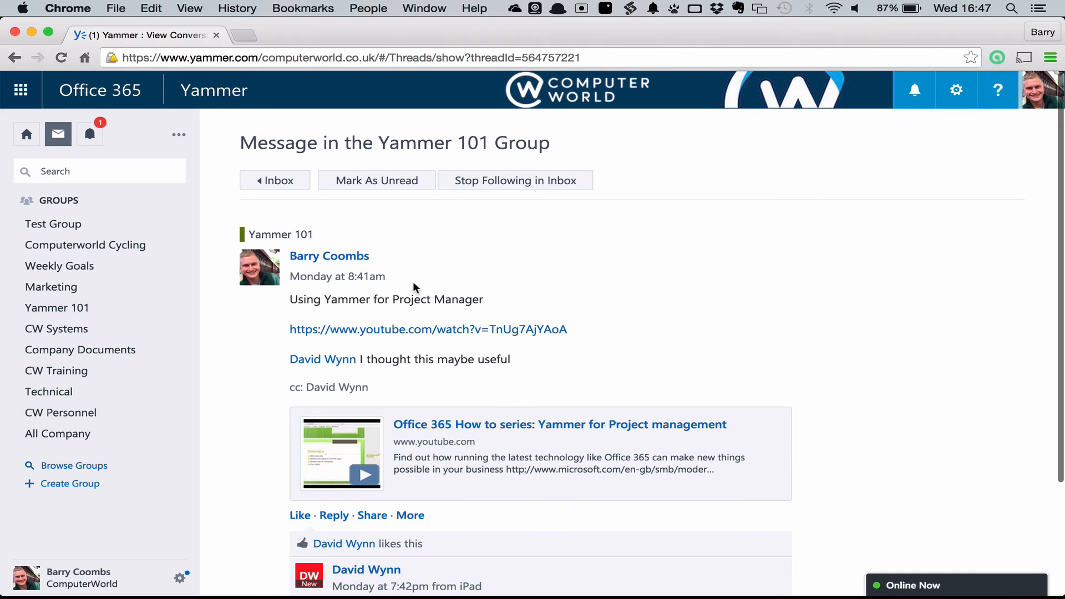
click(26, 133)
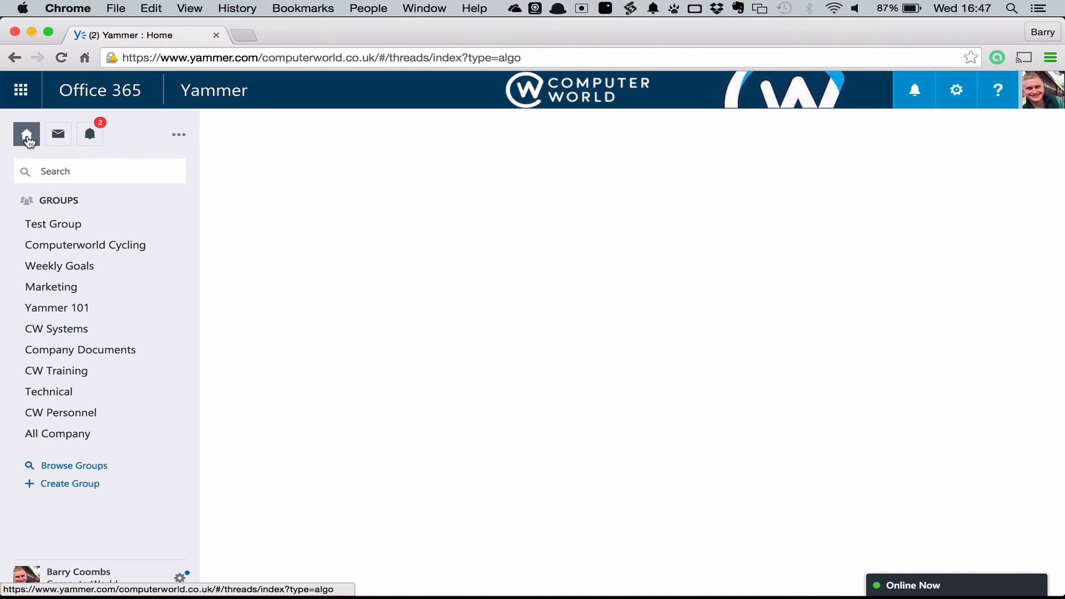
click(27, 134)
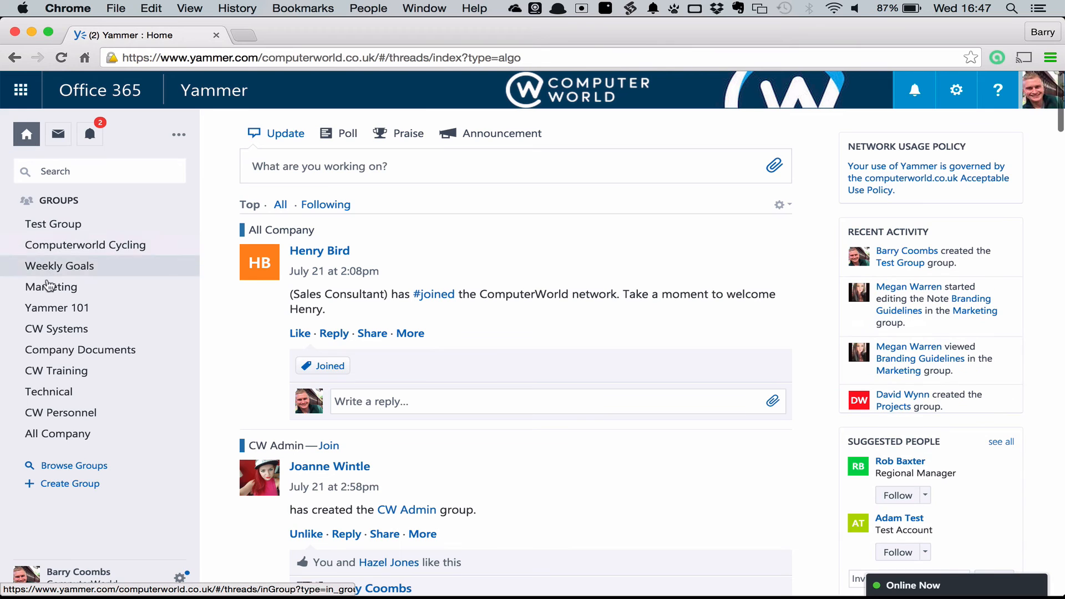
- Open Branding Guidelines from the Marketing group's Notes and enter edit mode
click(51, 286)
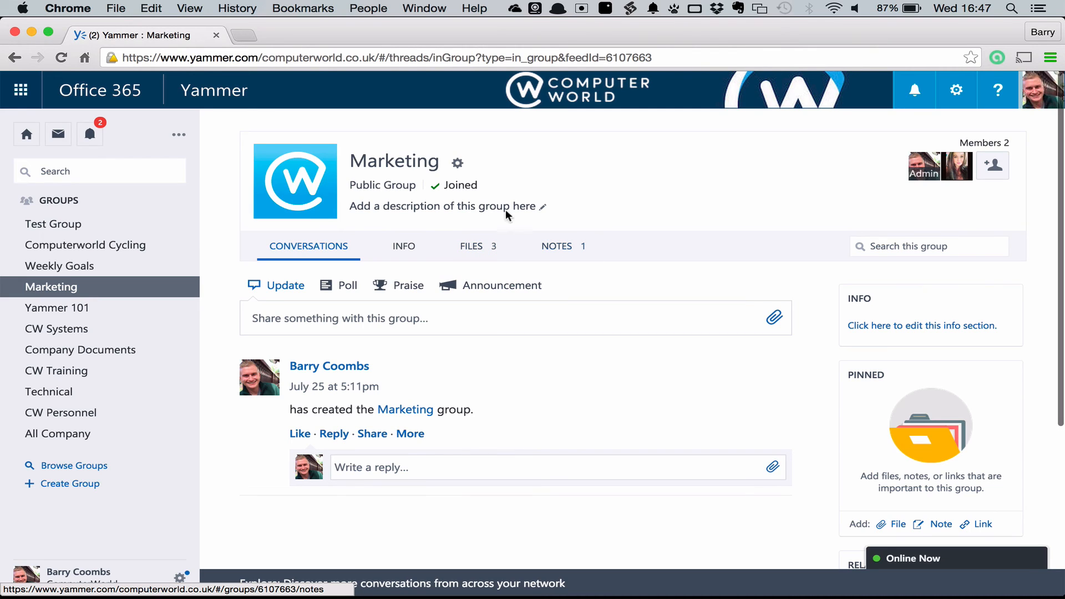
click(471, 246)
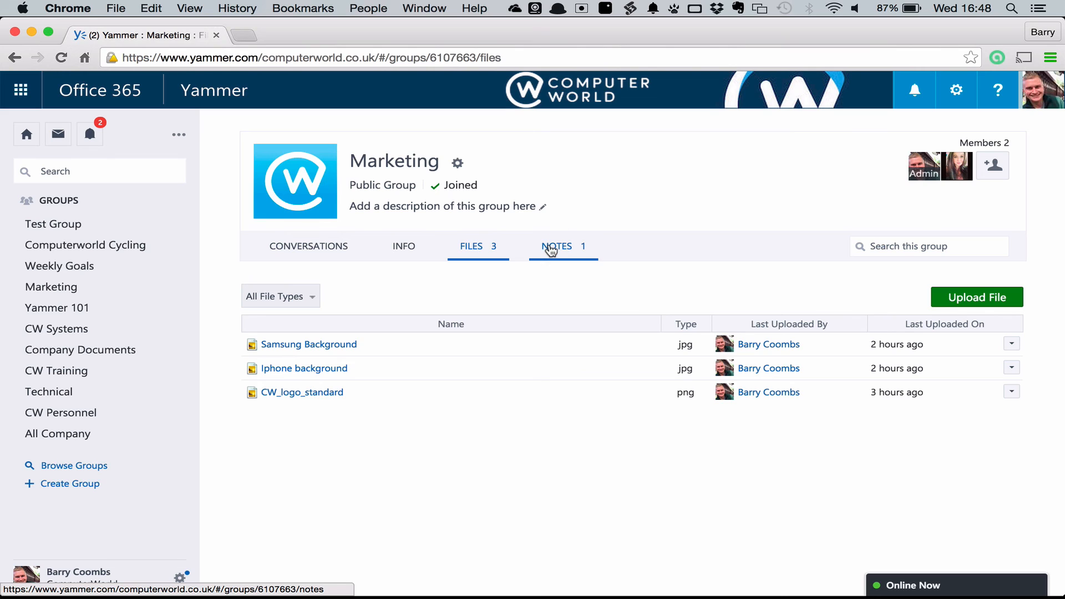
click(556, 246)
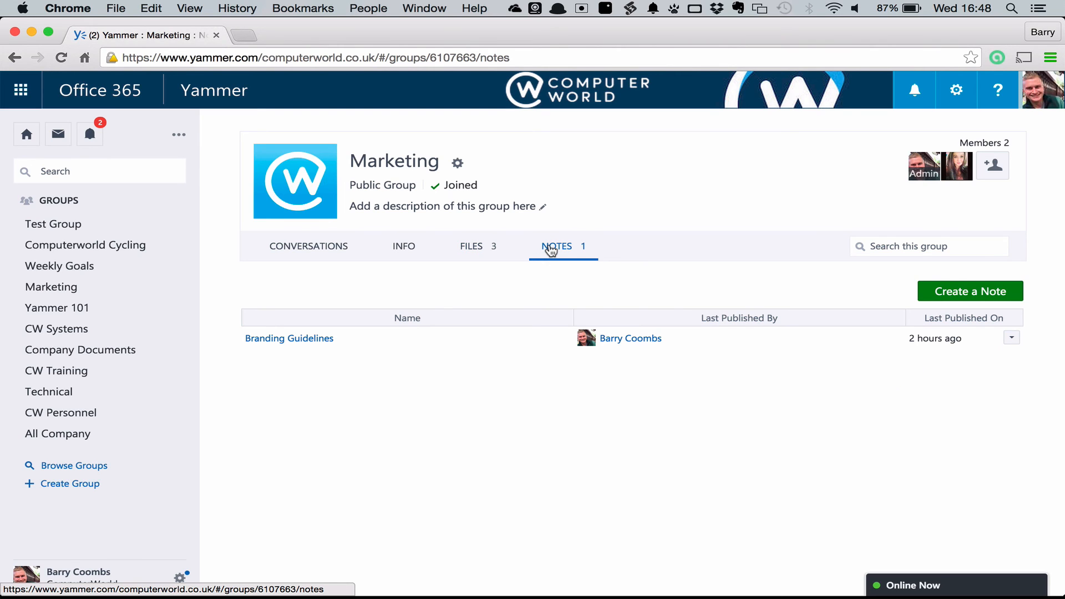
click(288, 339)
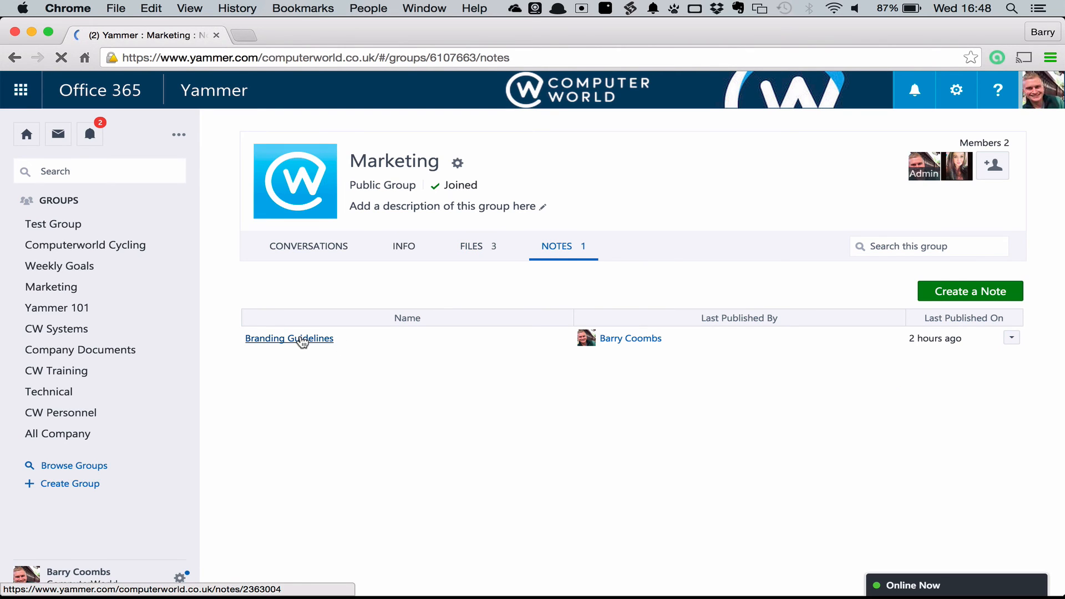
click(288, 338)
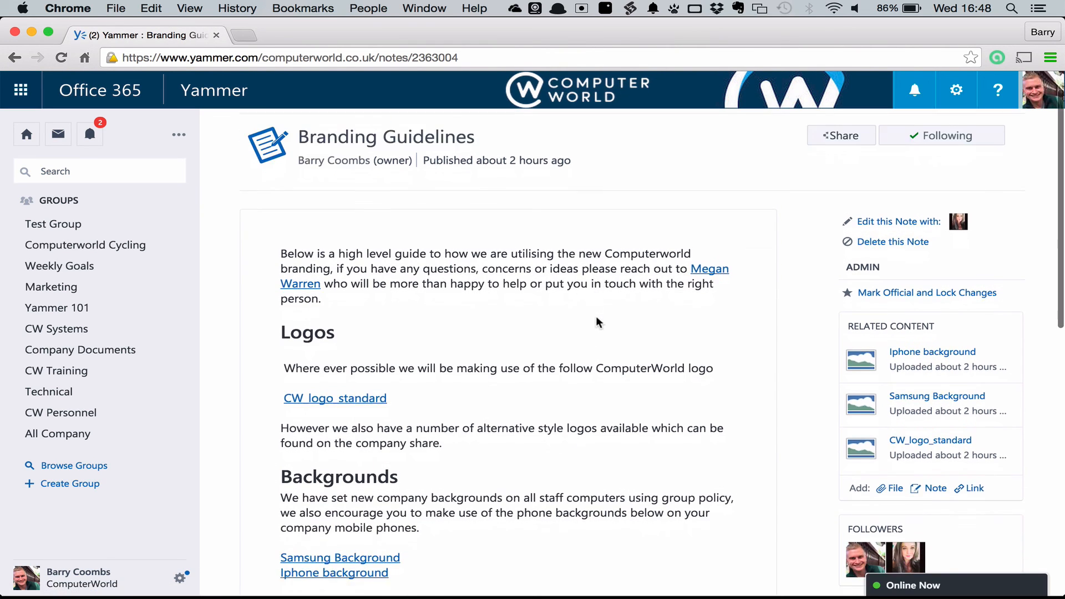
scroll(down, 3)
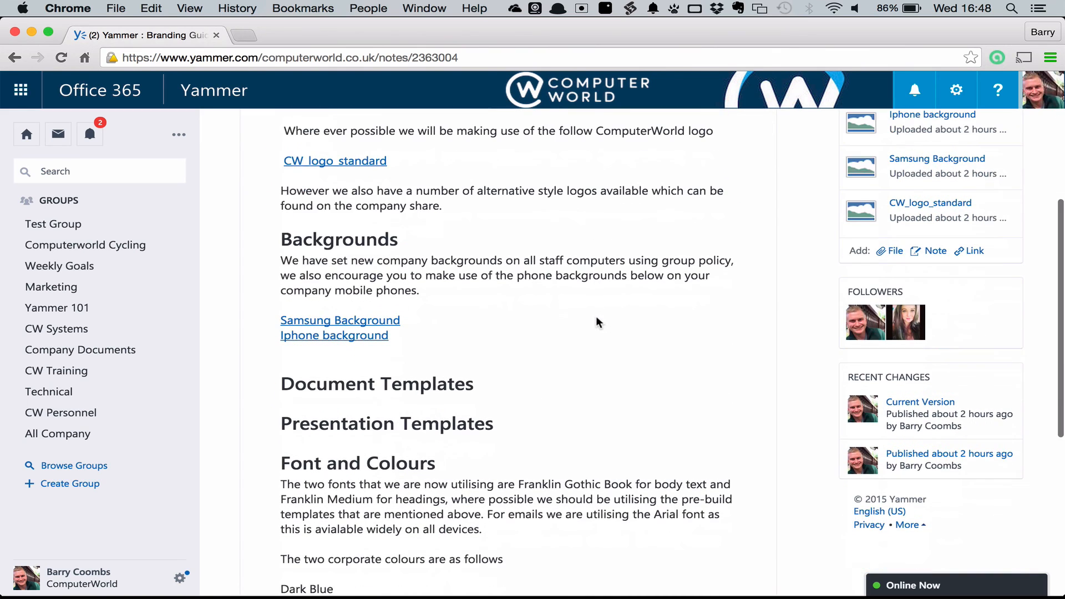
scroll(up, 3)
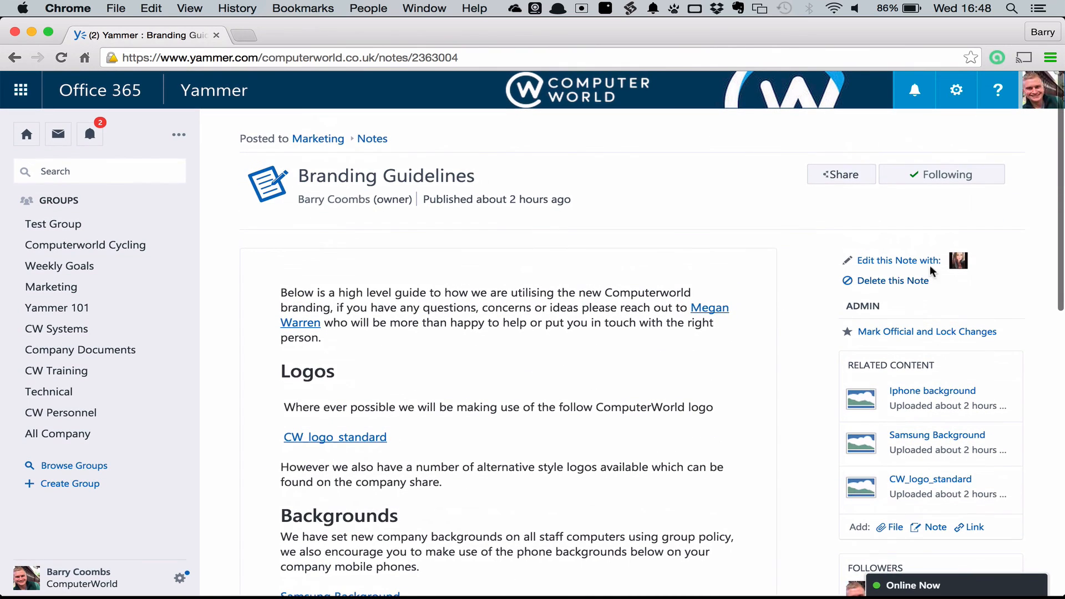
click(898, 260)
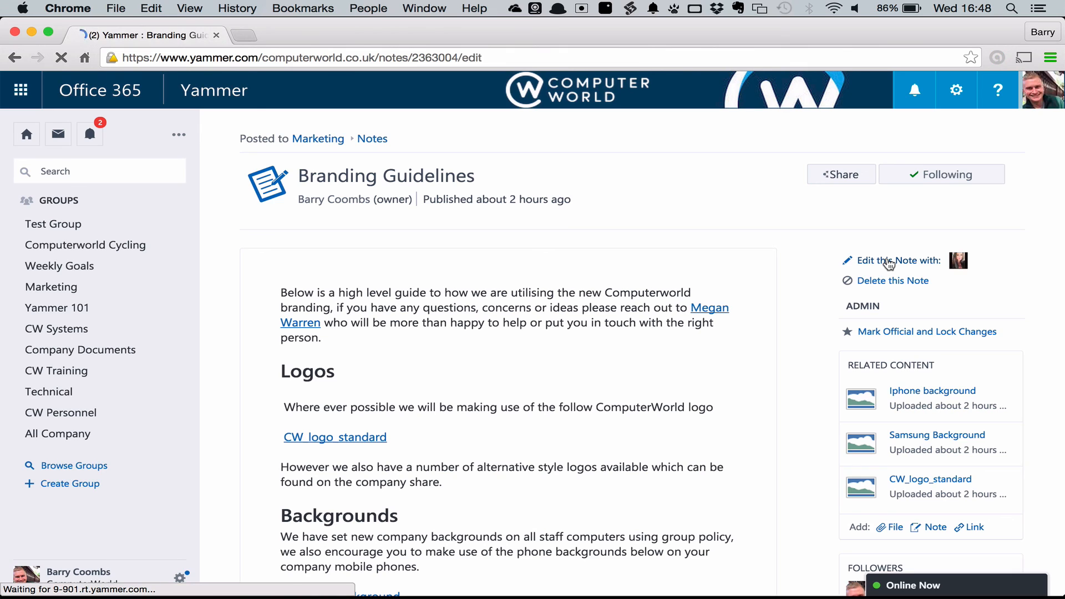
- Publish the Branding Guidelines note with its new social media logos sentence
click(893, 260)
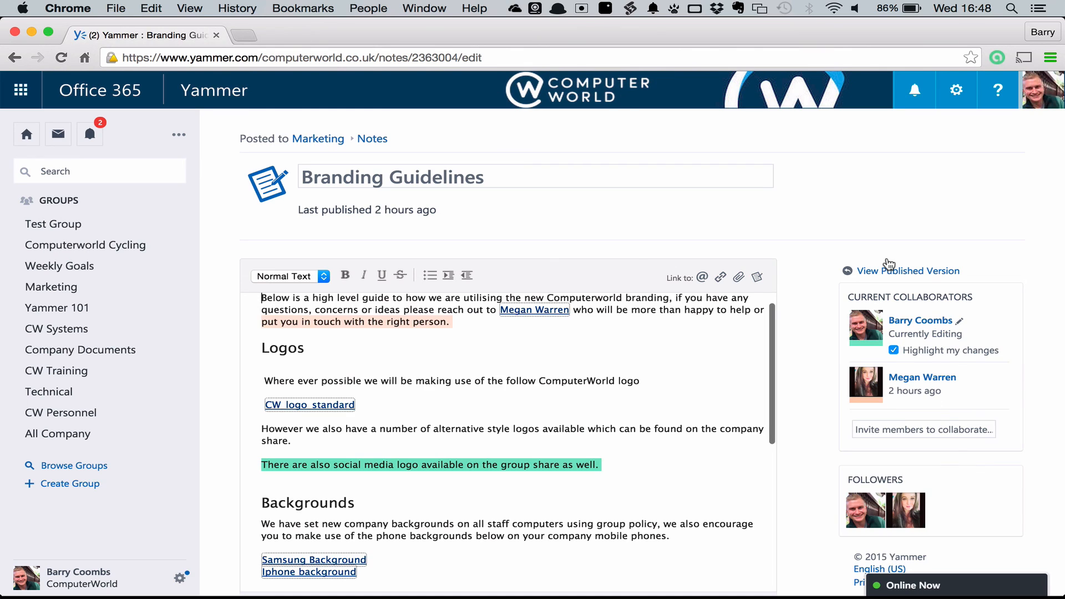
mouse_move(905, 381)
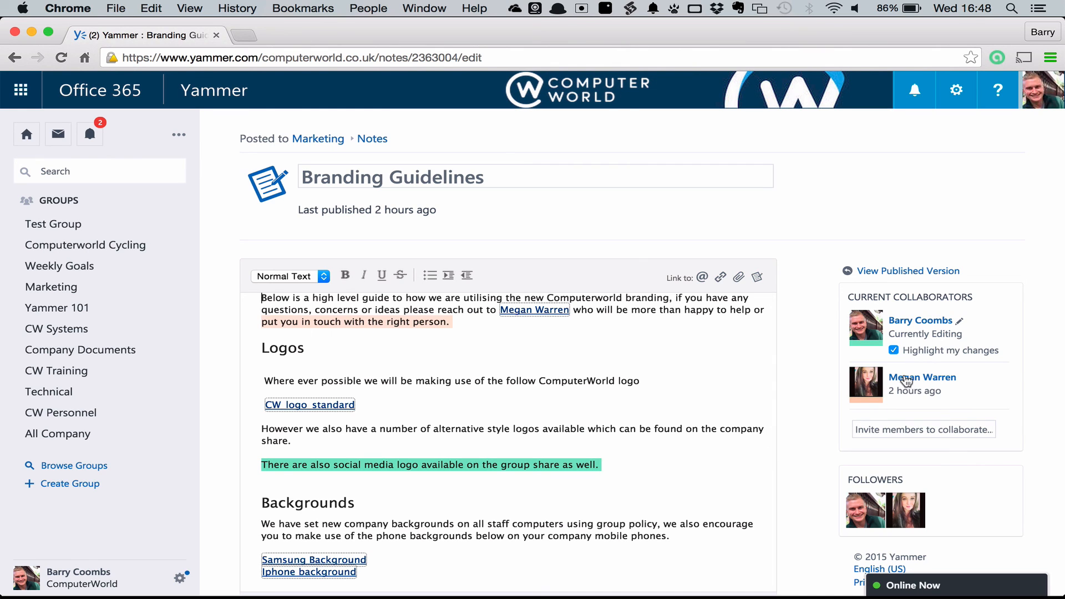
mouse_move(482, 496)
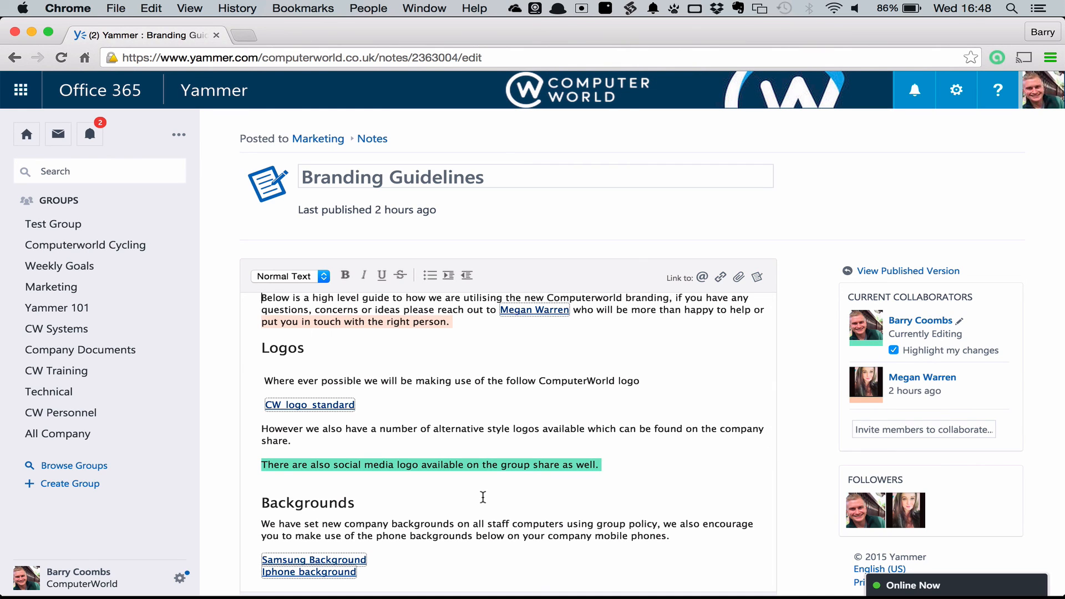
mouse_move(394, 339)
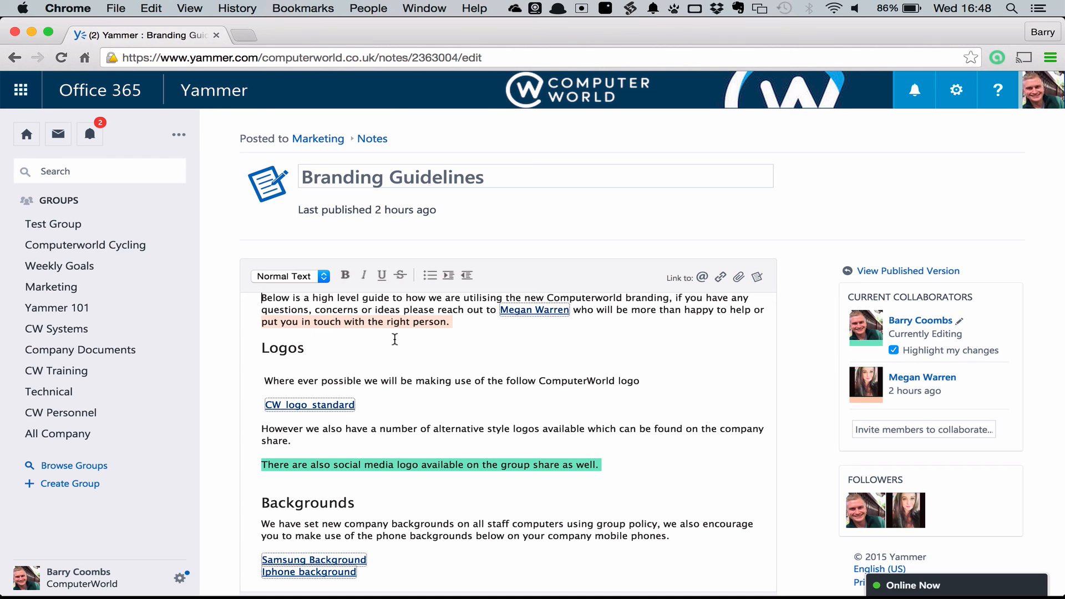
scroll(down, 3)
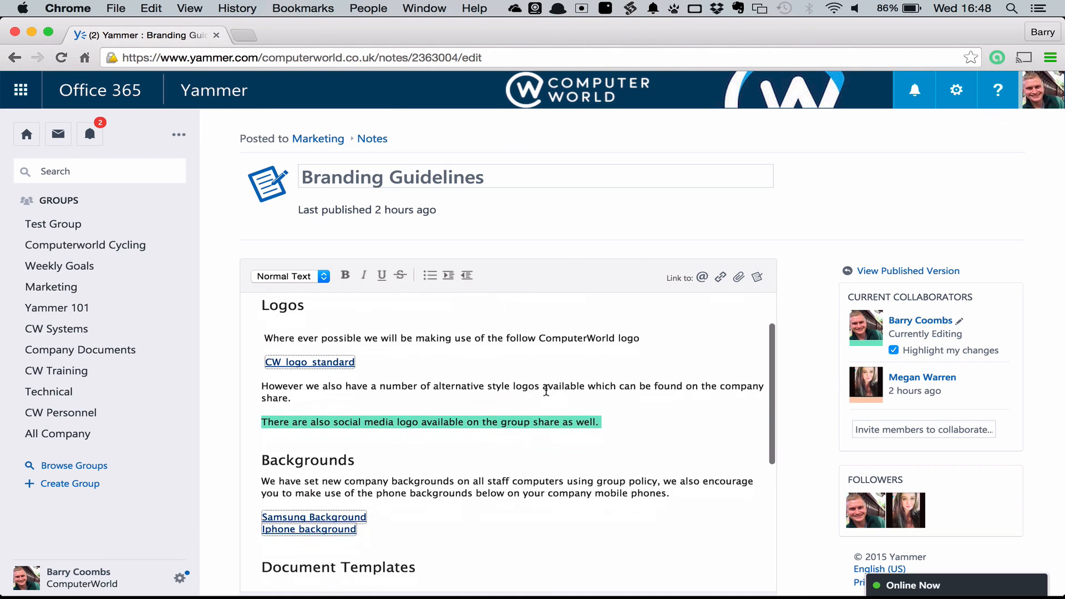
scroll(down, 3)
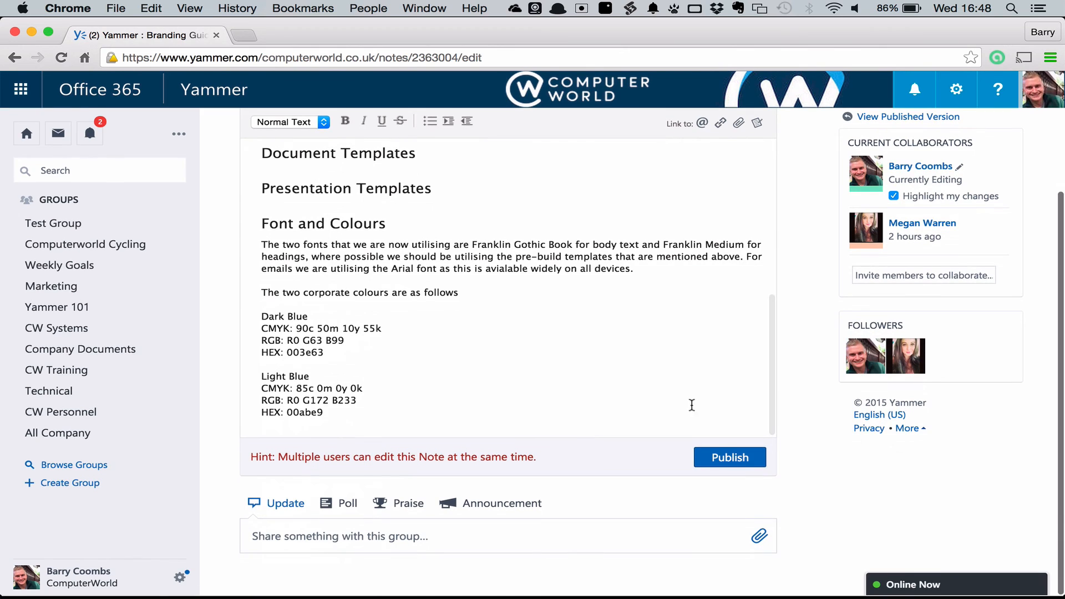
click(728, 457)
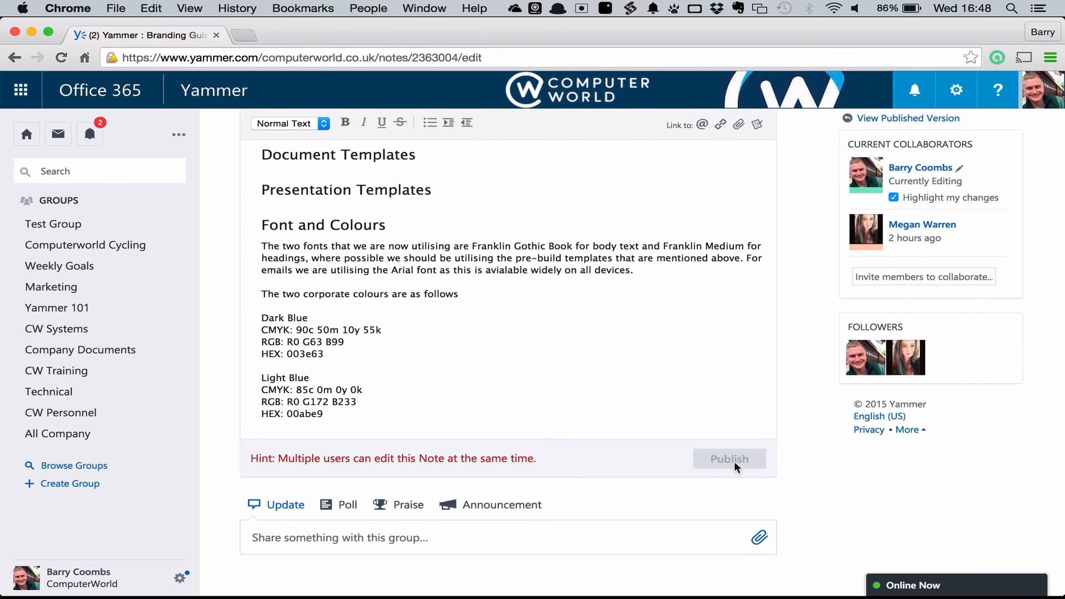
click(728, 458)
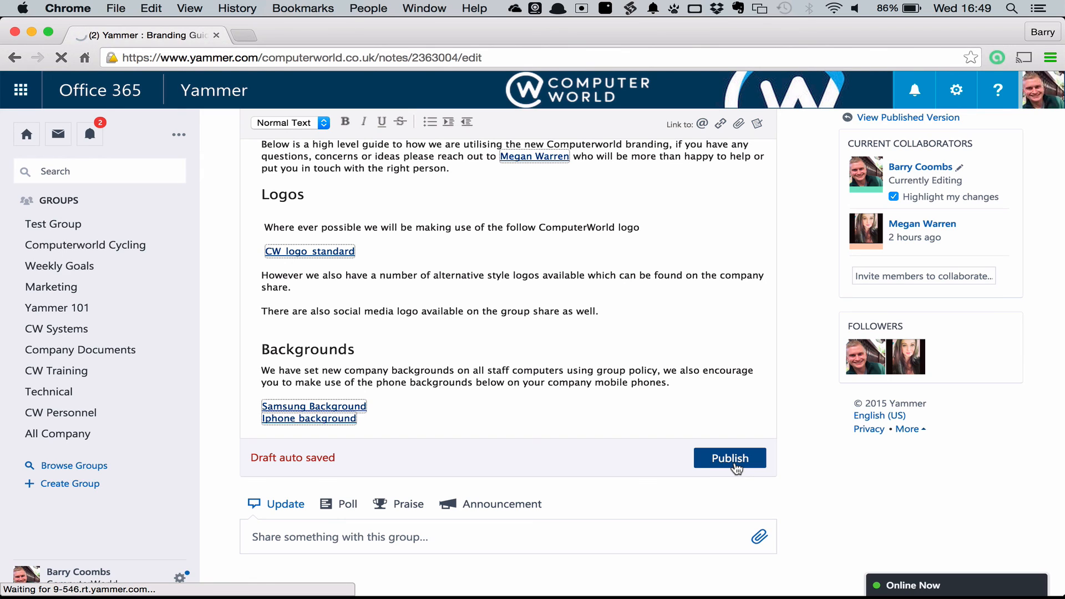
click(729, 458)
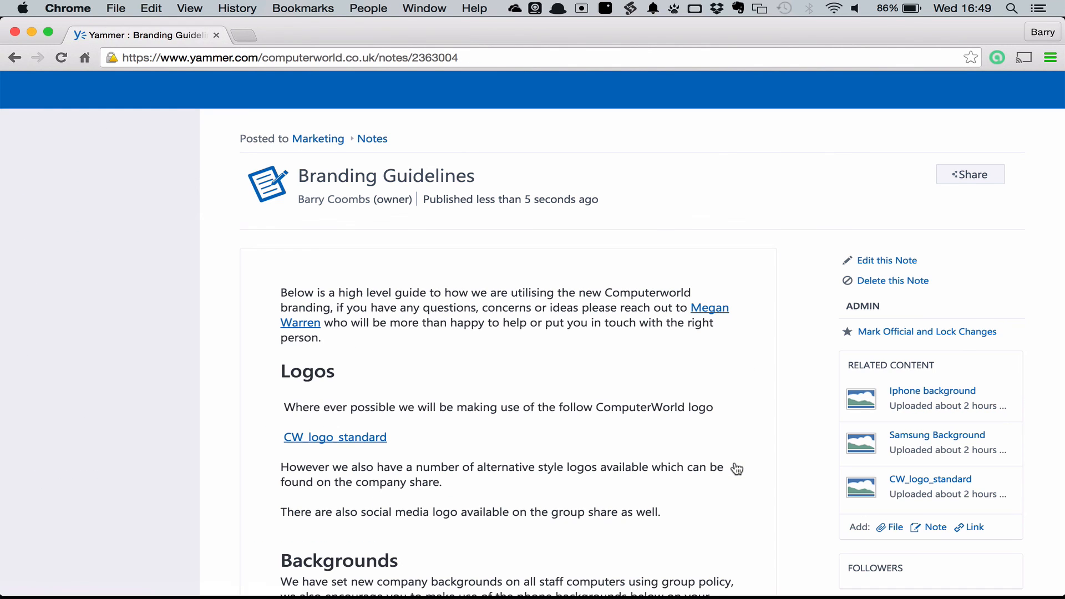